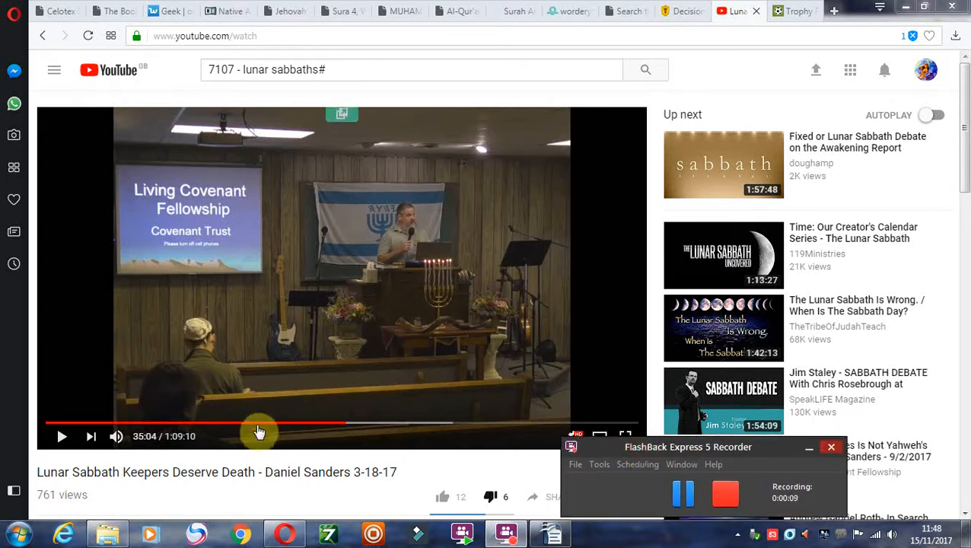
mouse_move(601, 398)
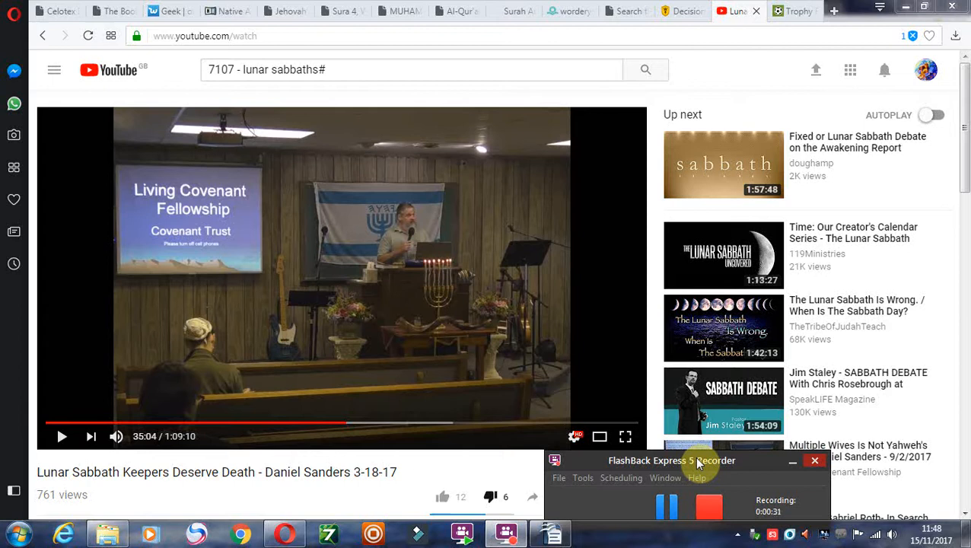
mouse_move(734, 458)
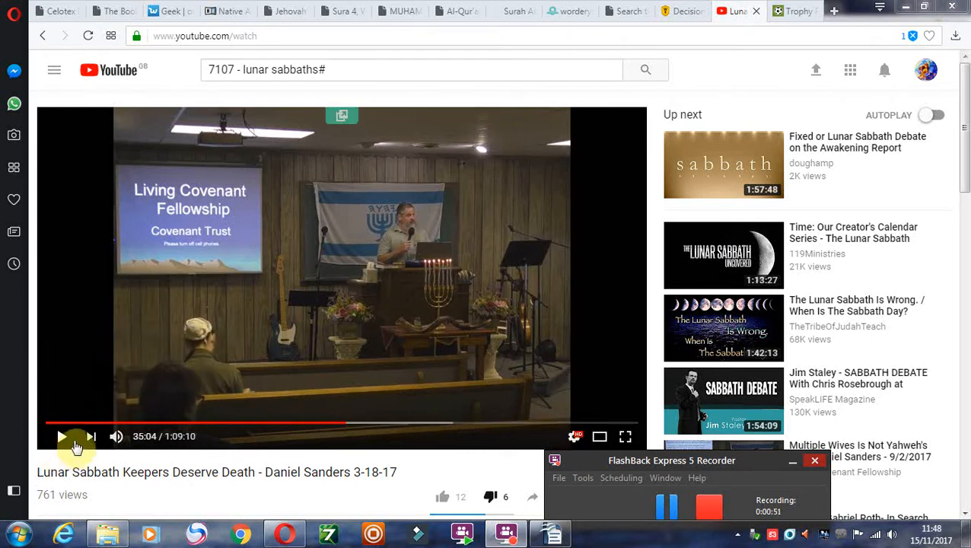
mouse_move(89, 436)
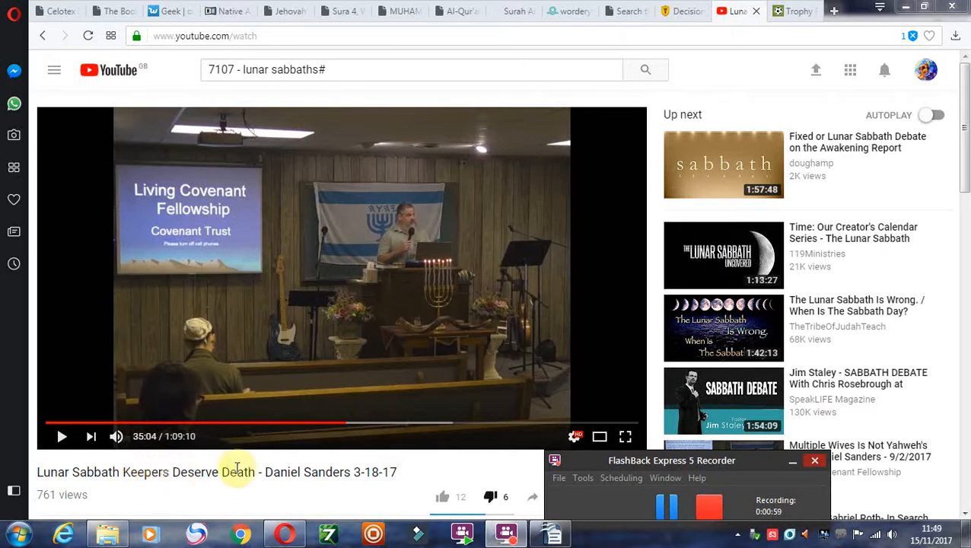
mouse_move(395, 470)
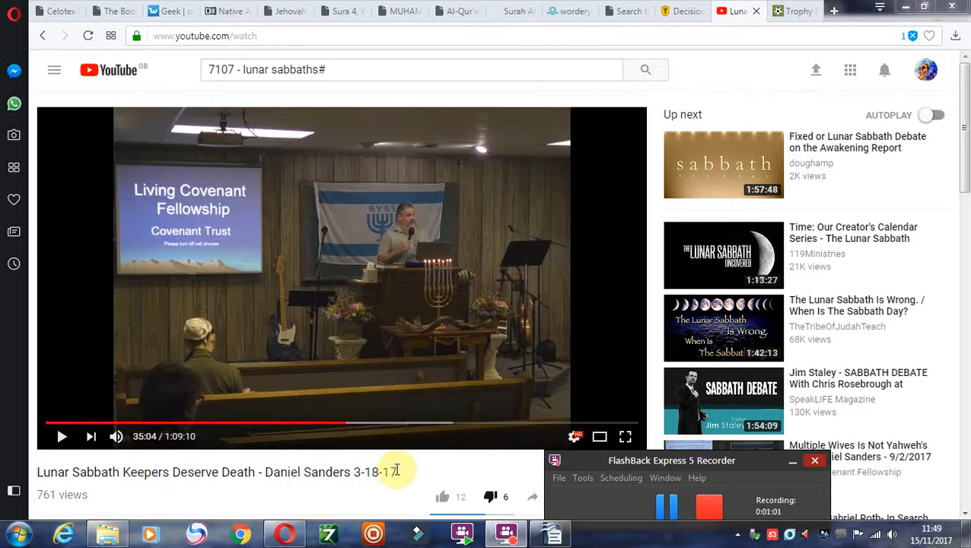
mouse_move(400, 285)
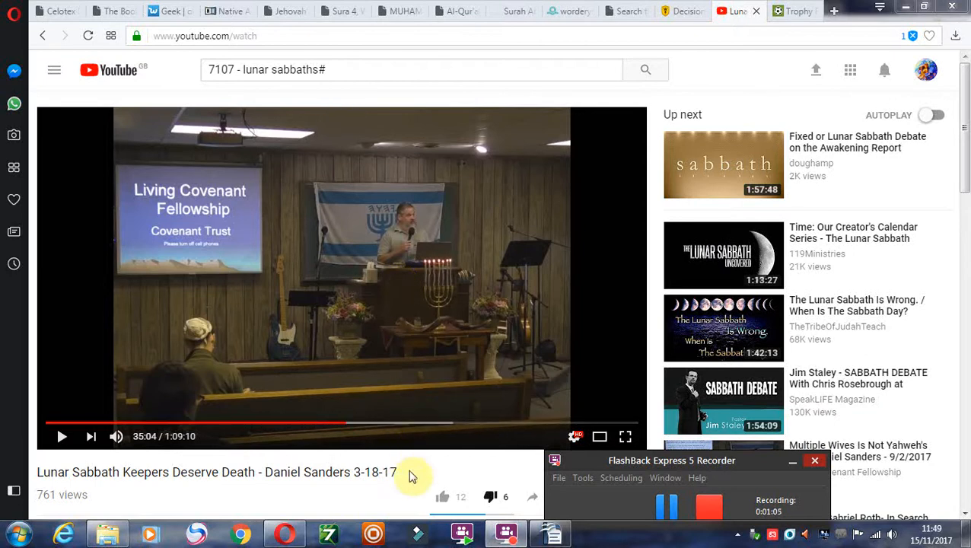
mouse_move(414, 245)
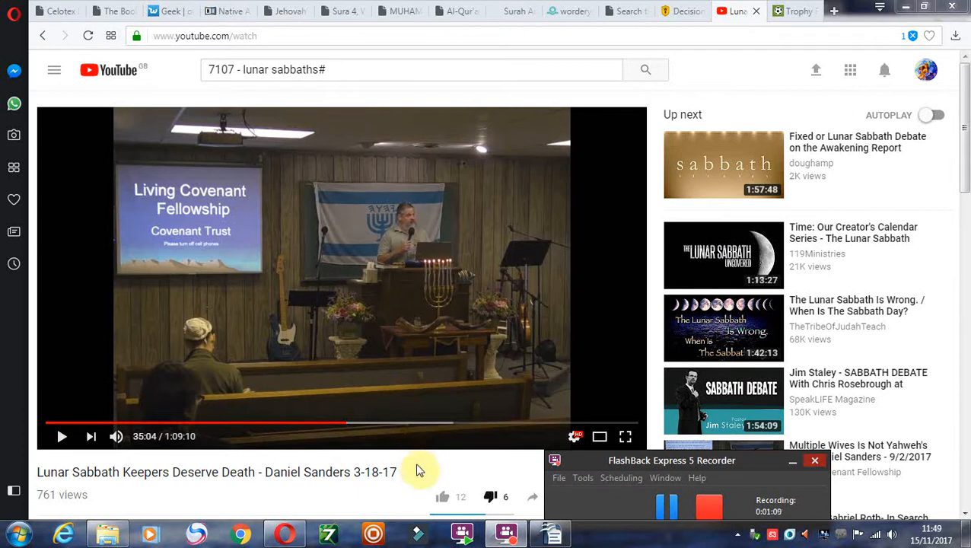
mouse_move(449, 462)
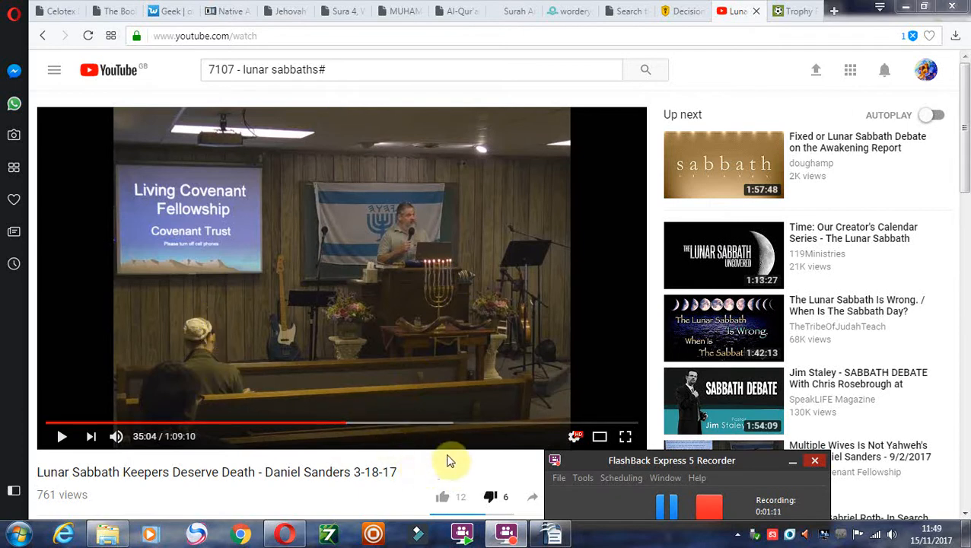
mouse_move(367, 218)
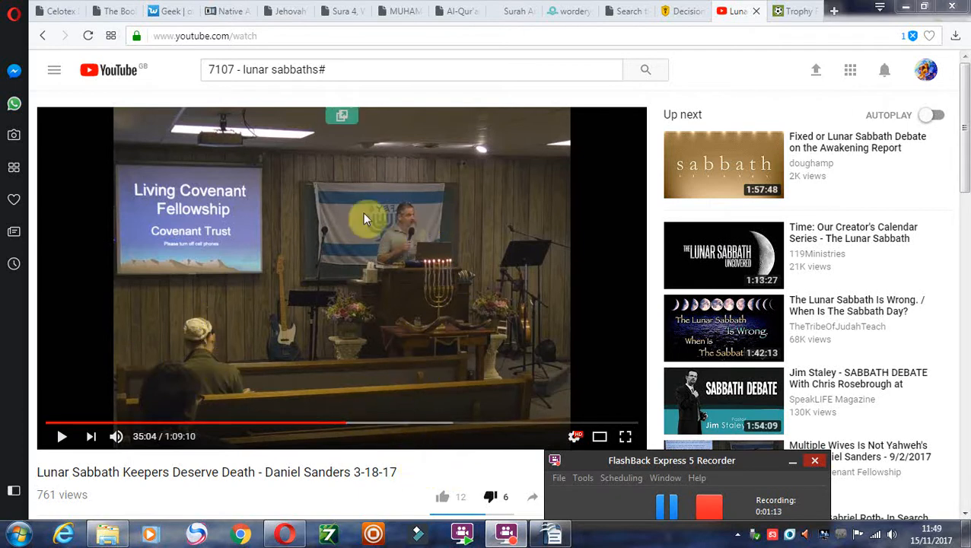
mouse_move(403, 259)
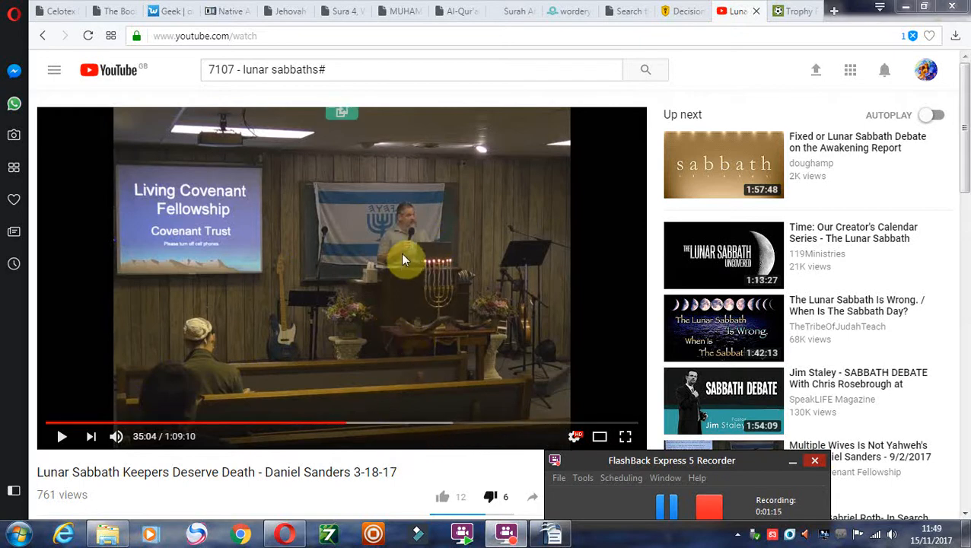
mouse_move(542, 322)
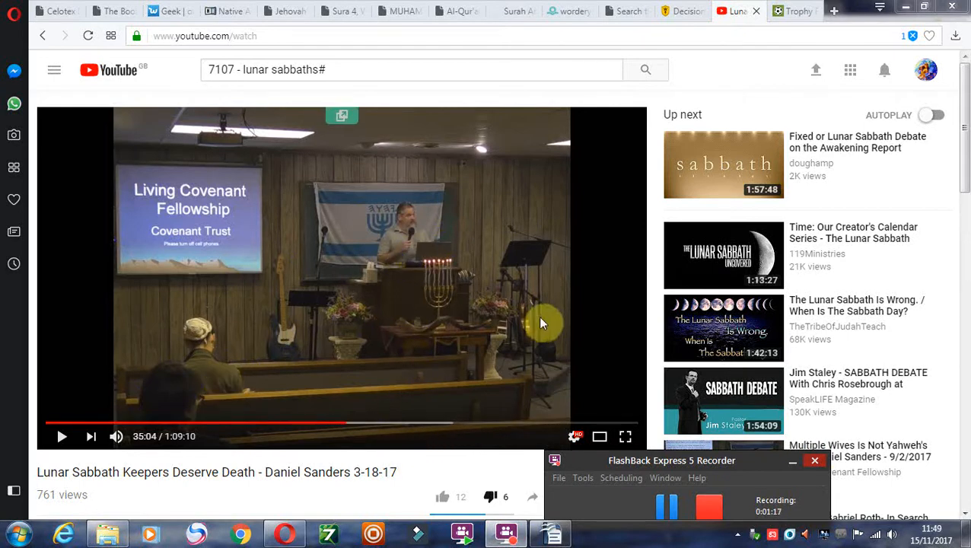
mouse_move(426, 365)
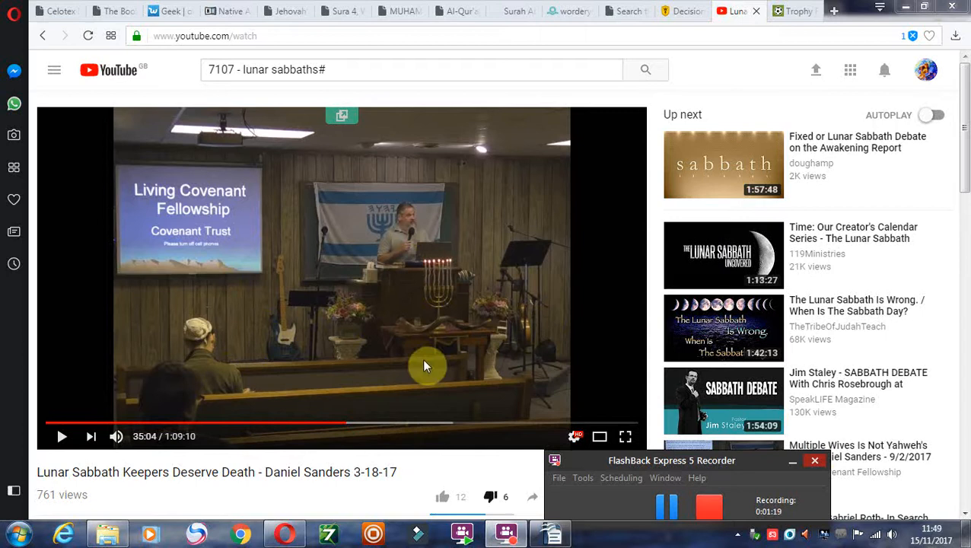
mouse_move(409, 481)
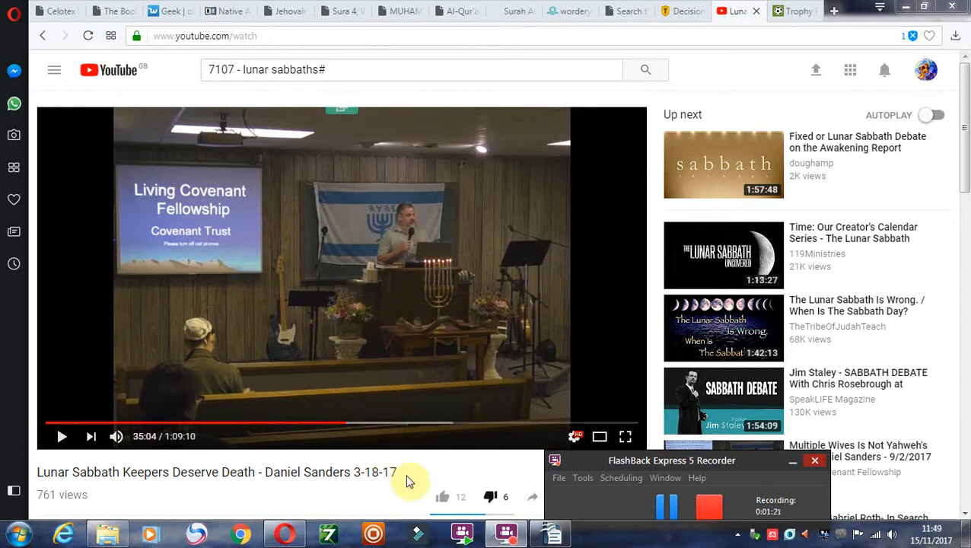
mouse_move(296, 451)
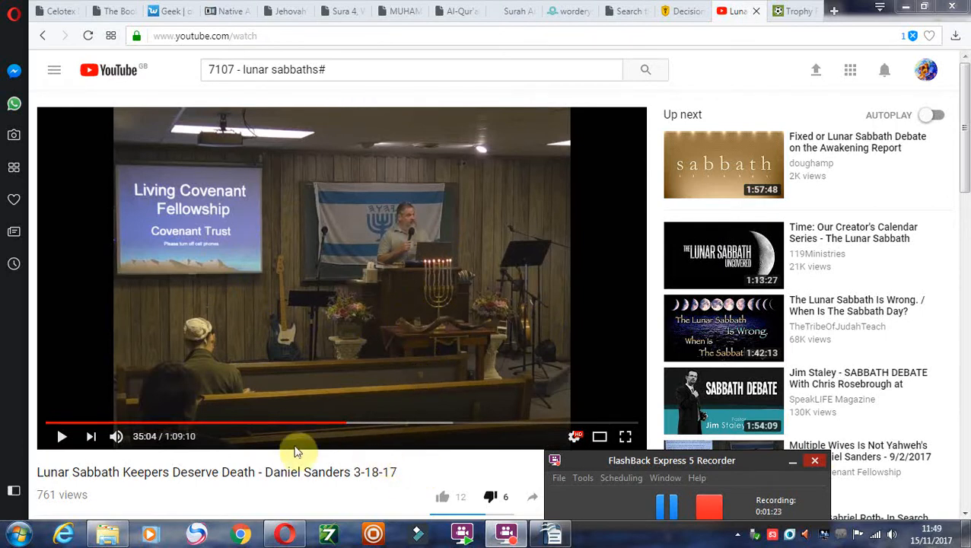
mouse_move(404, 274)
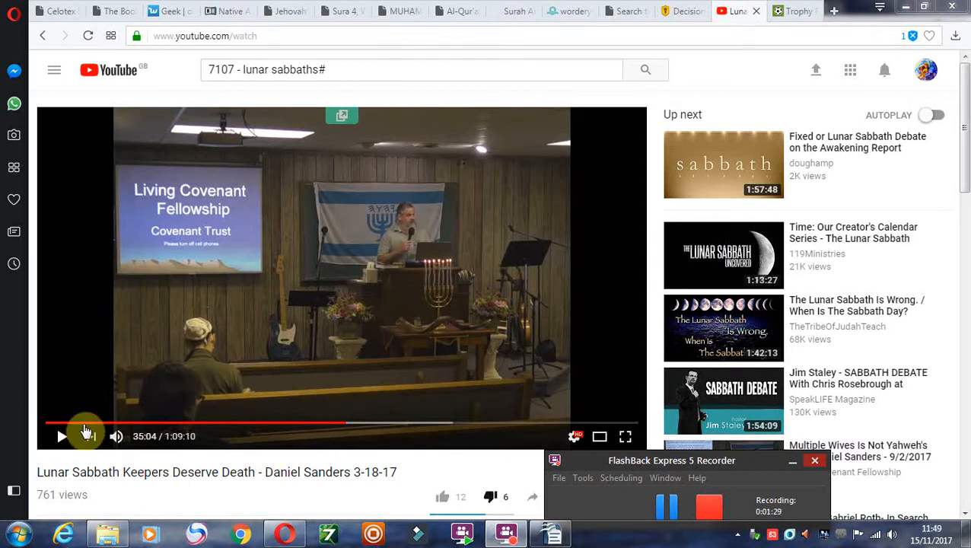
Play the sermon for a few seconds and pause it again at 35:11.
left_click(62, 436)
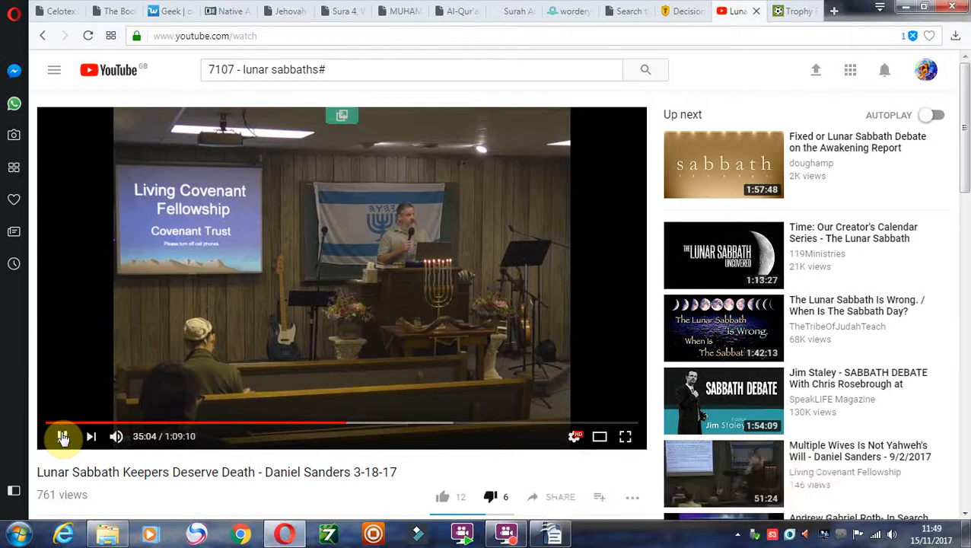
left_click(63, 436)
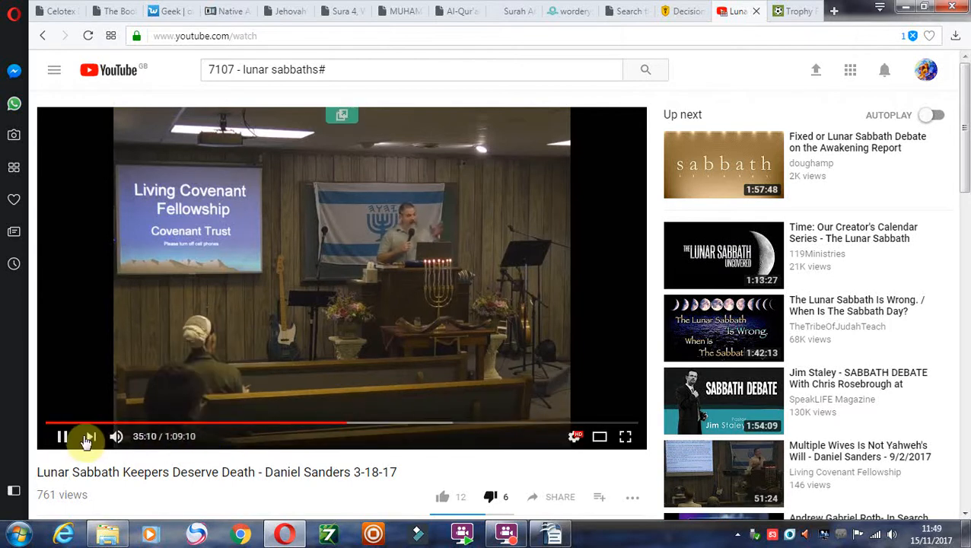
left_click(61, 436)
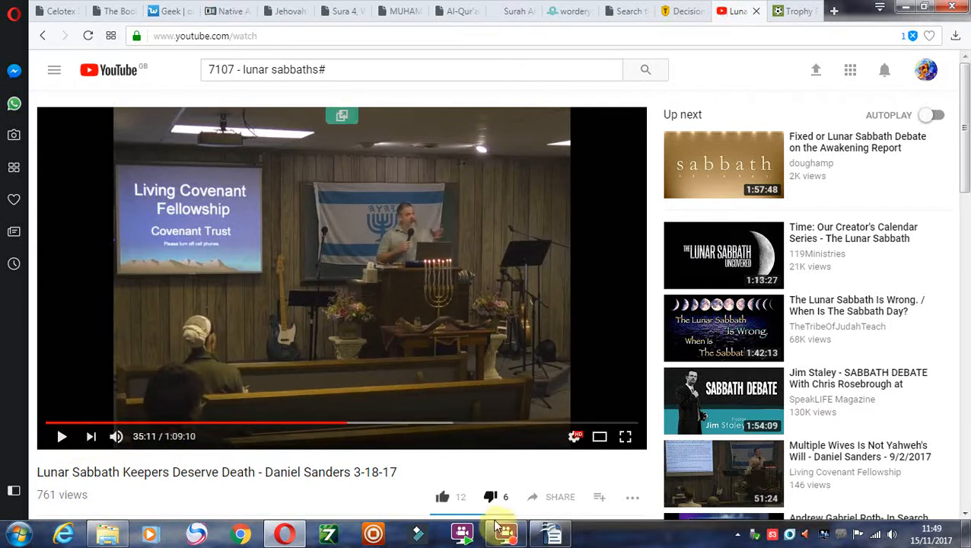
left_click(504, 533)
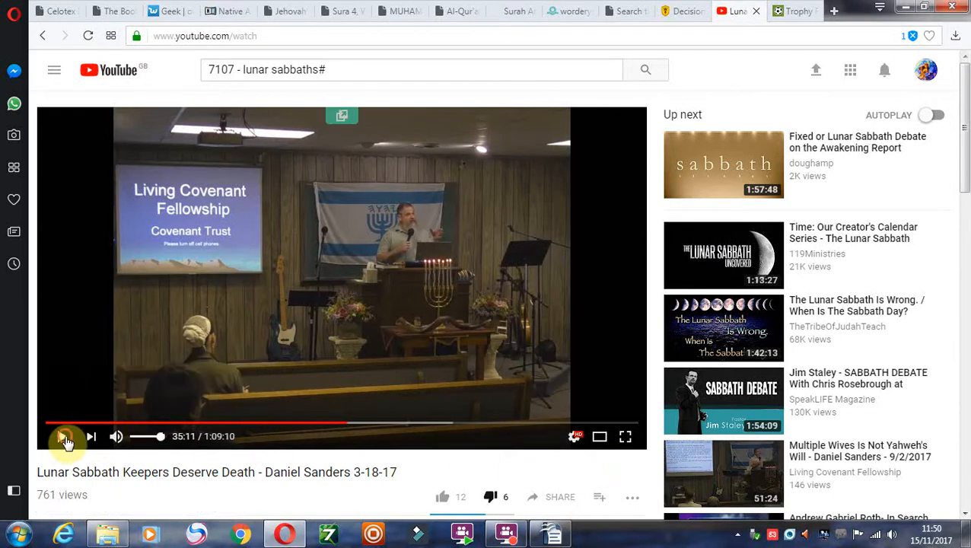
Let the sermon run about fifteen seconds and pause it at 35:27.
left_click(63, 436)
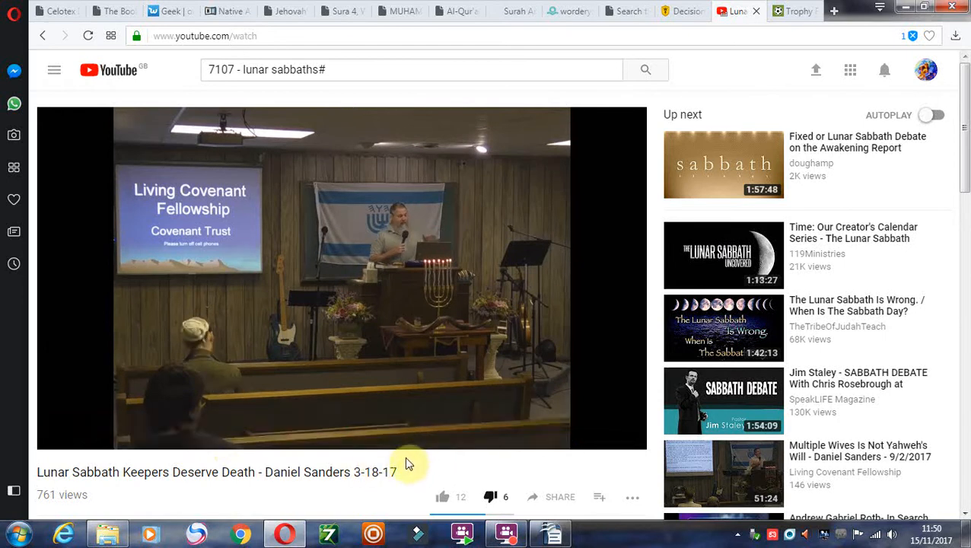
mouse_move(407, 468)
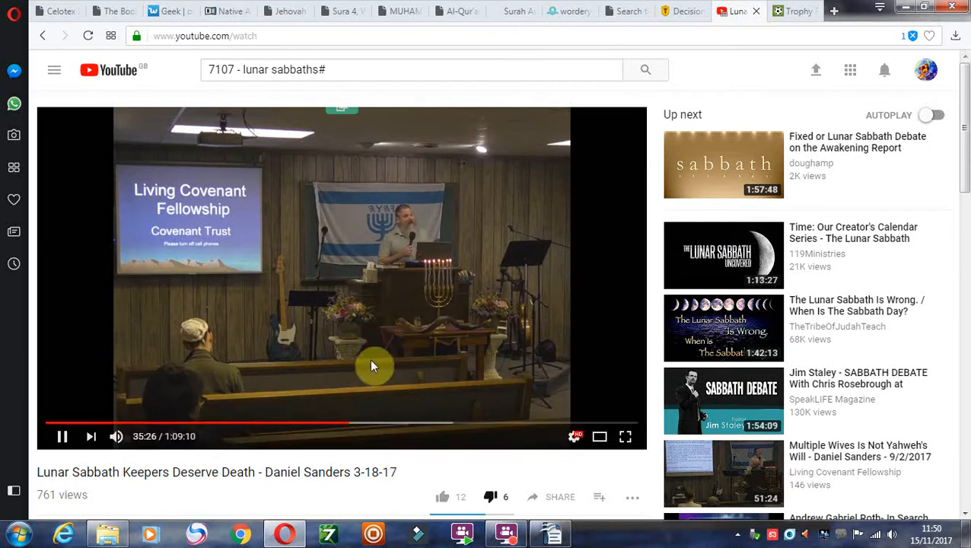
left_click(63, 436)
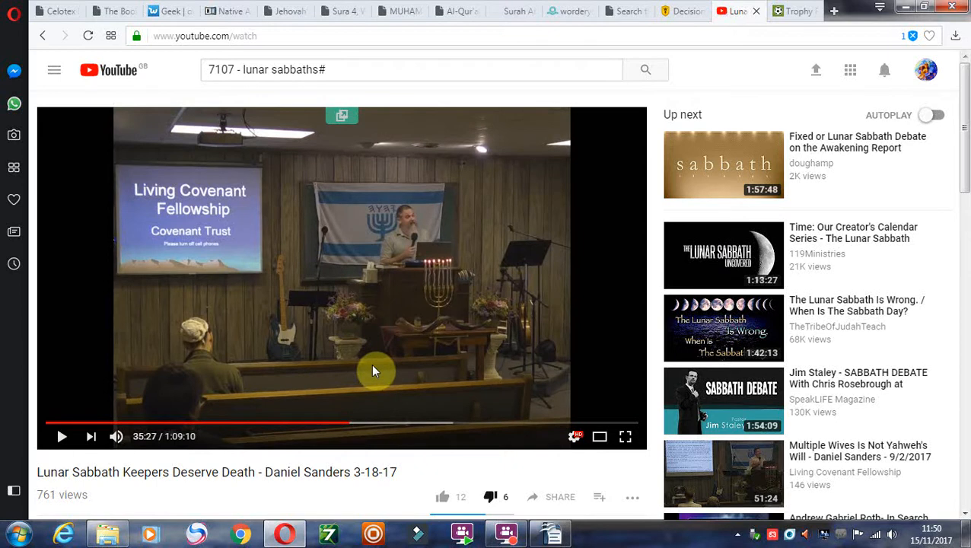
mouse_move(438, 241)
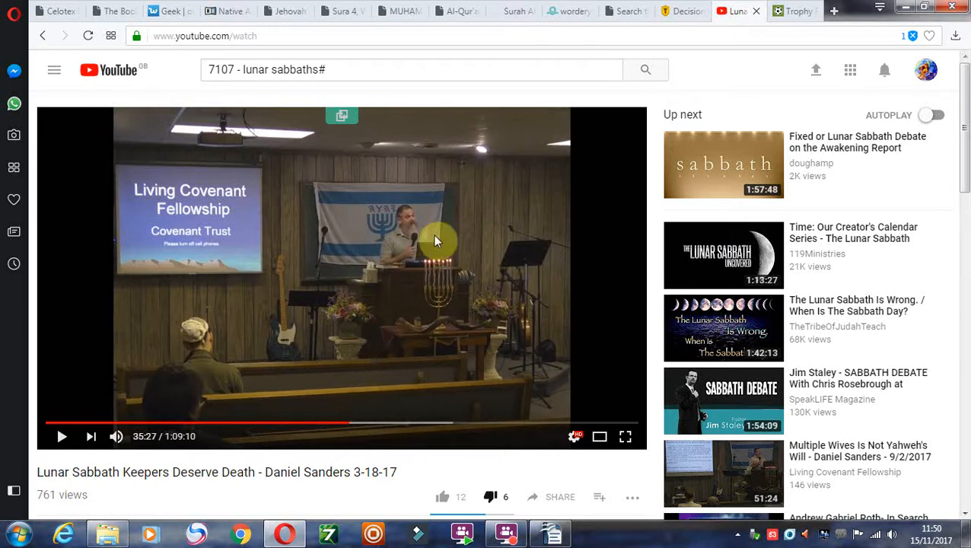
mouse_move(145, 398)
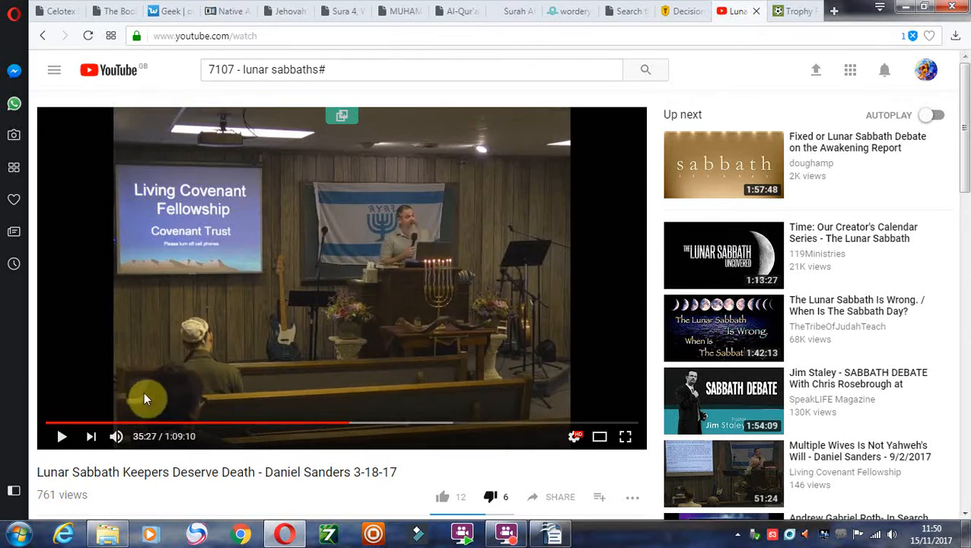
mouse_move(90, 428)
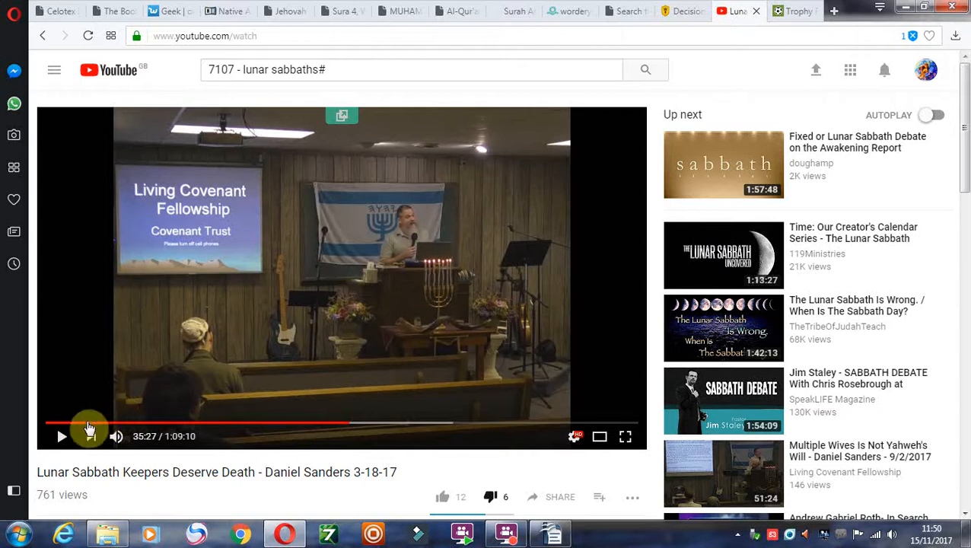
left_click(61, 436)
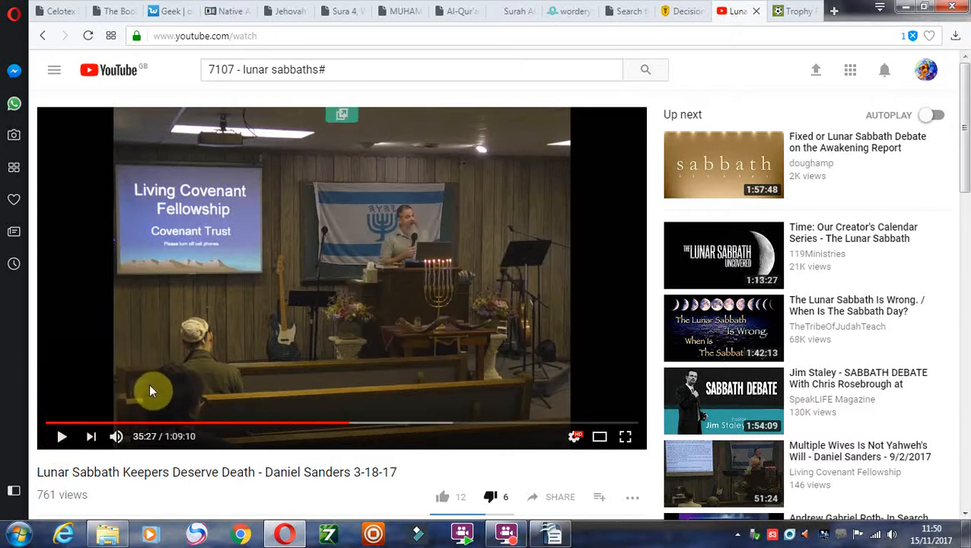
mouse_move(341, 296)
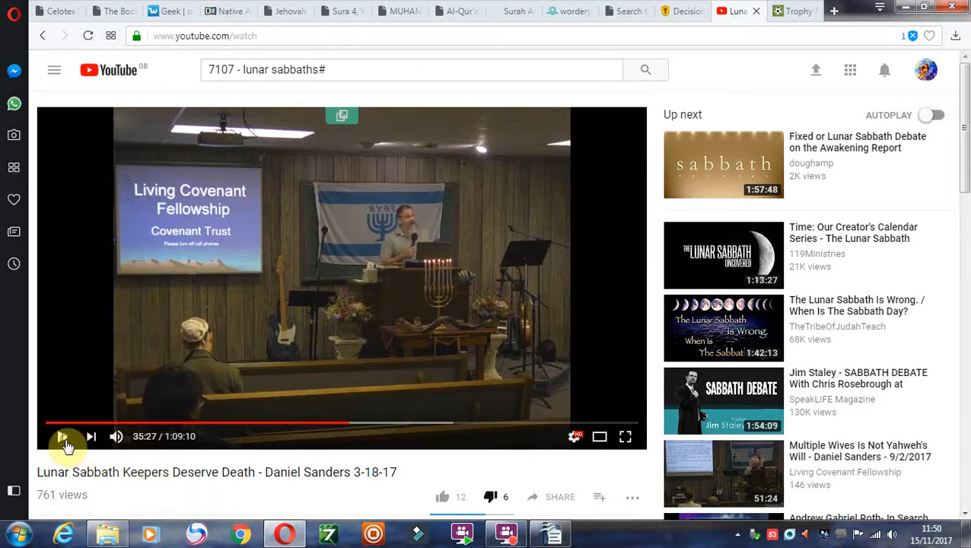
left_click(62, 437)
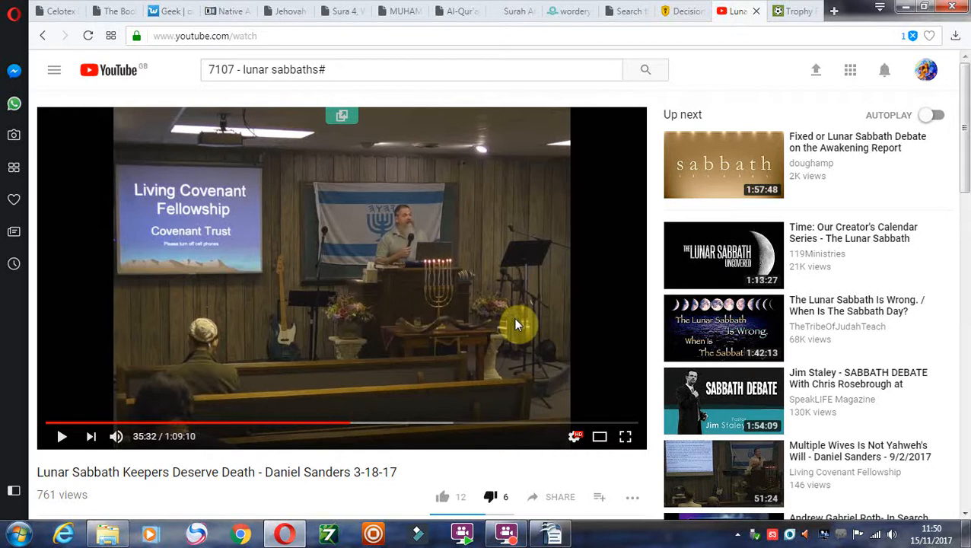
mouse_move(426, 266)
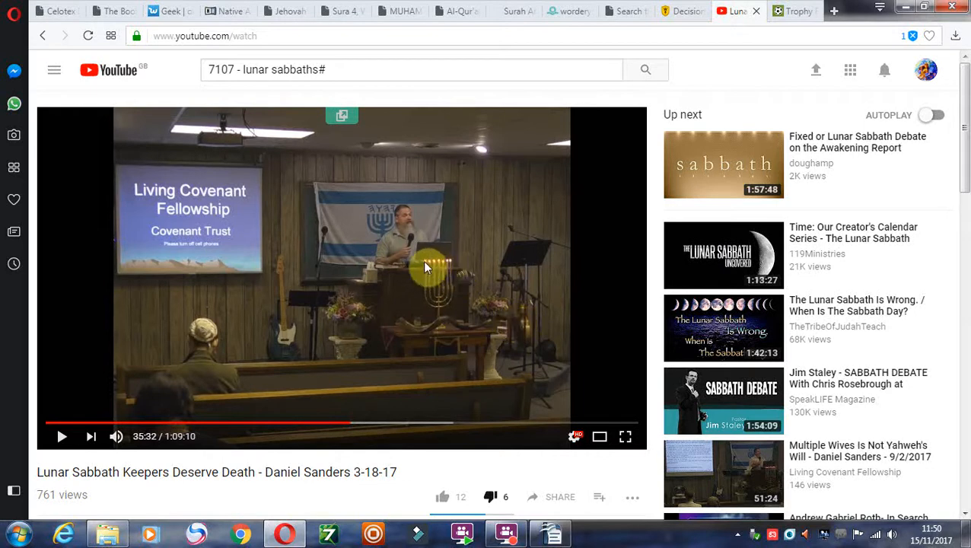
mouse_move(430, 268)
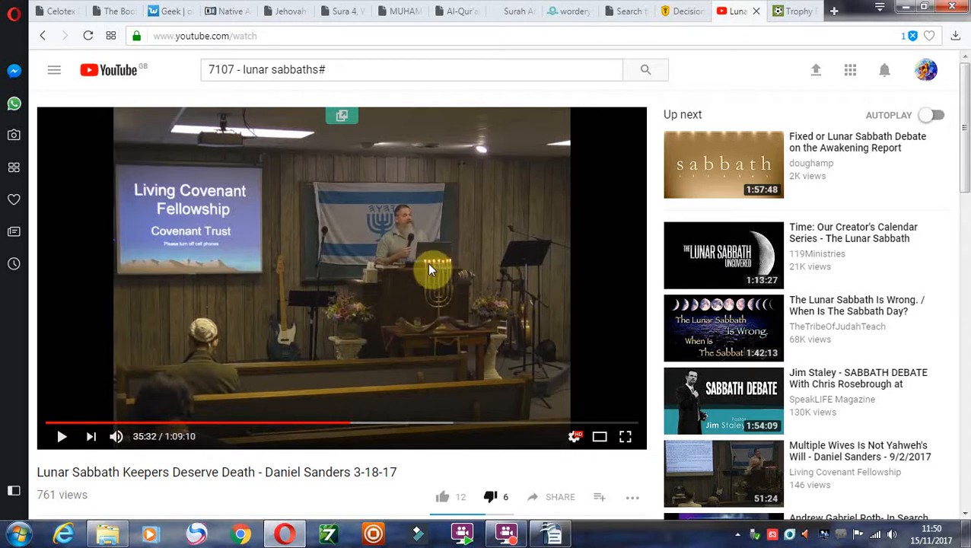
mouse_move(381, 272)
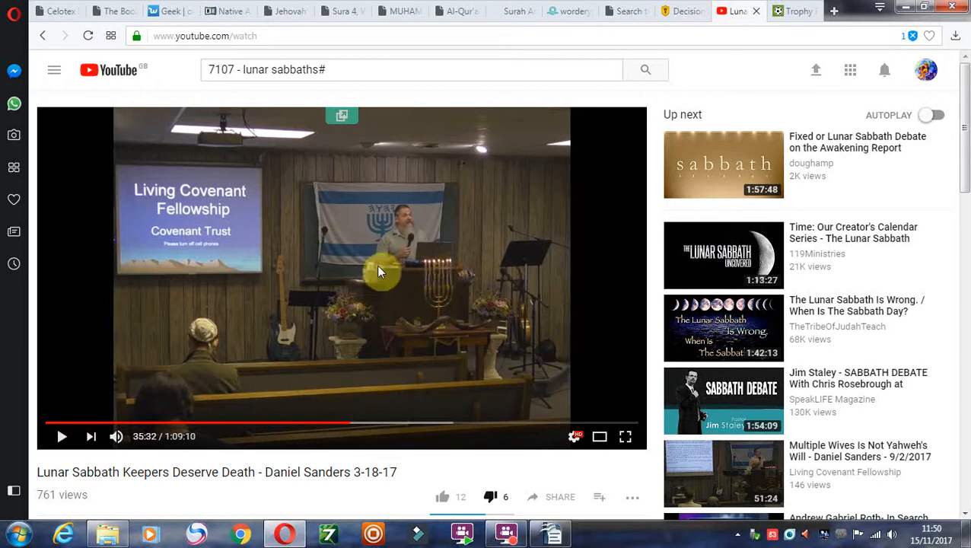
mouse_move(365, 374)
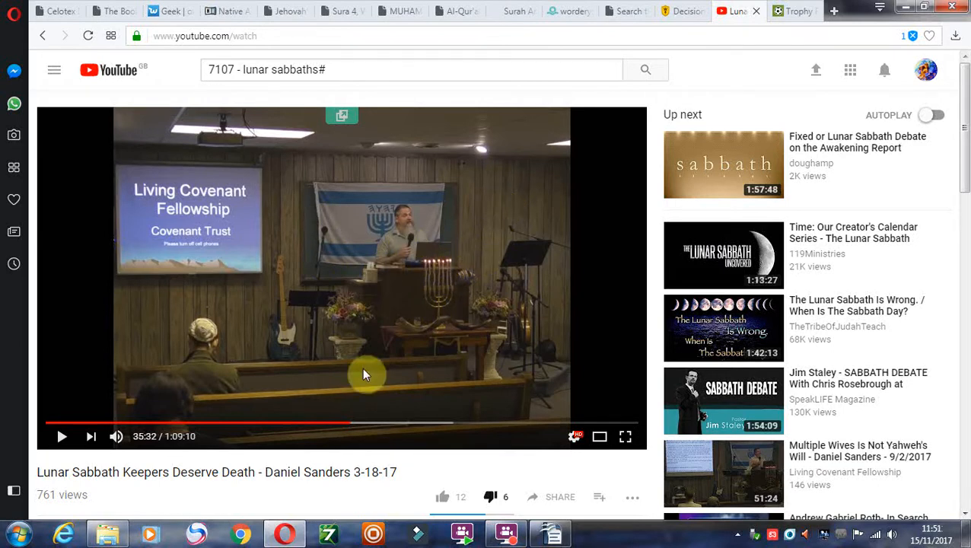
mouse_move(414, 240)
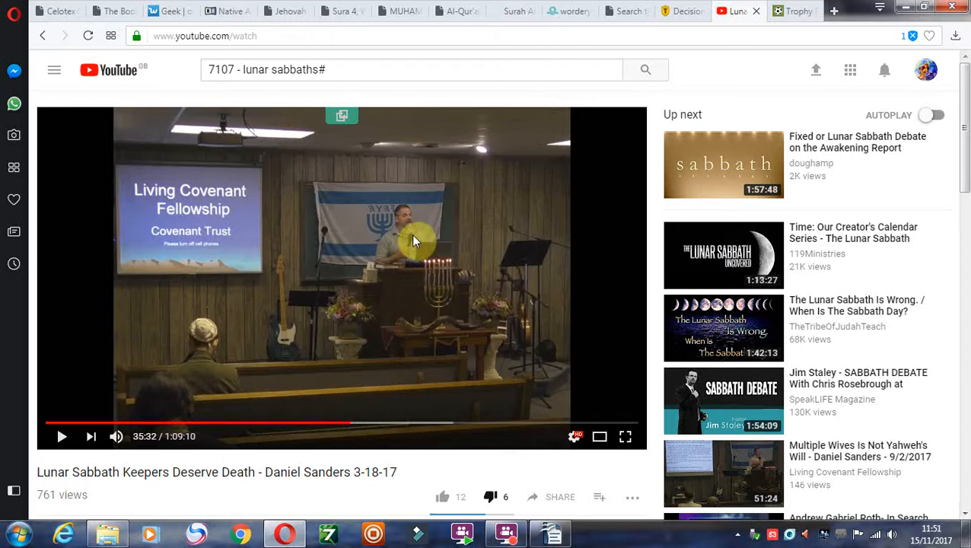
mouse_move(460, 311)
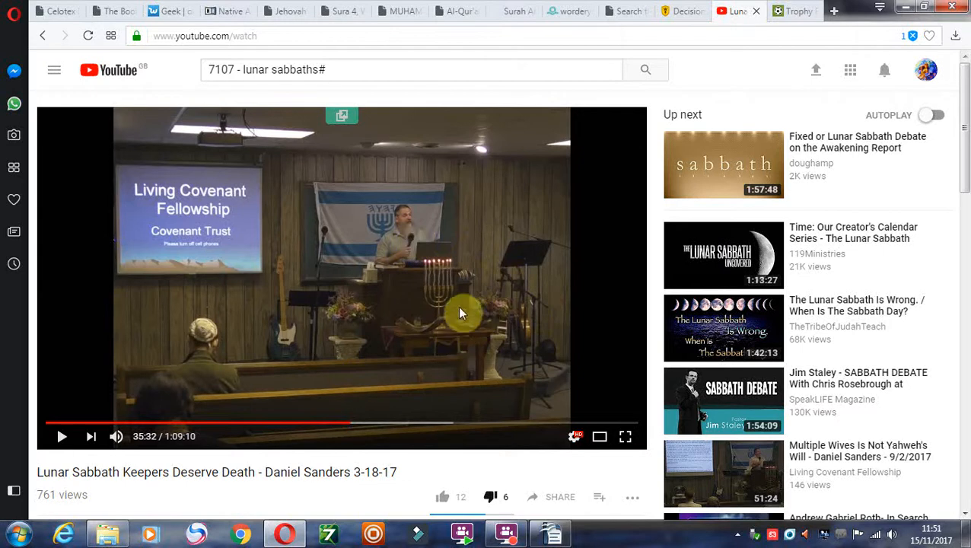
mouse_move(331, 368)
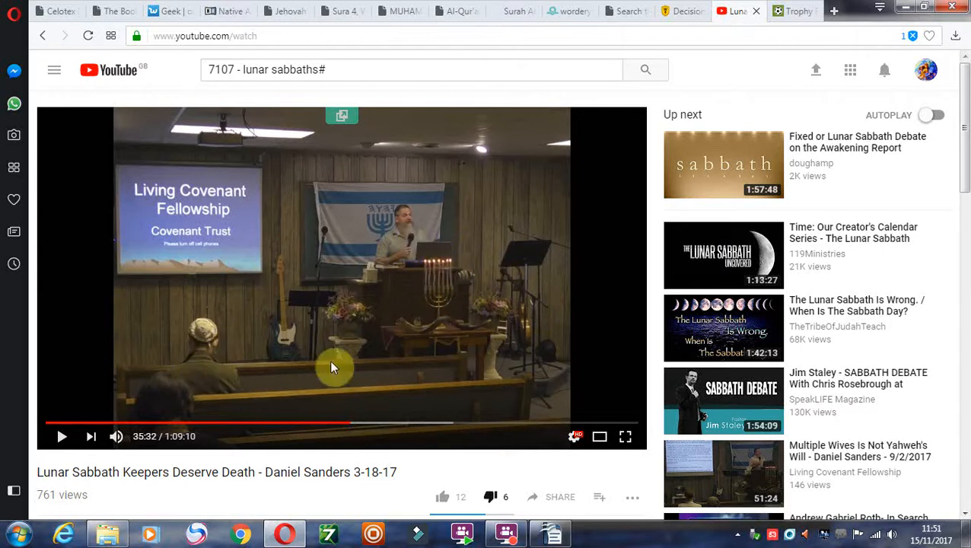
mouse_move(597, 278)
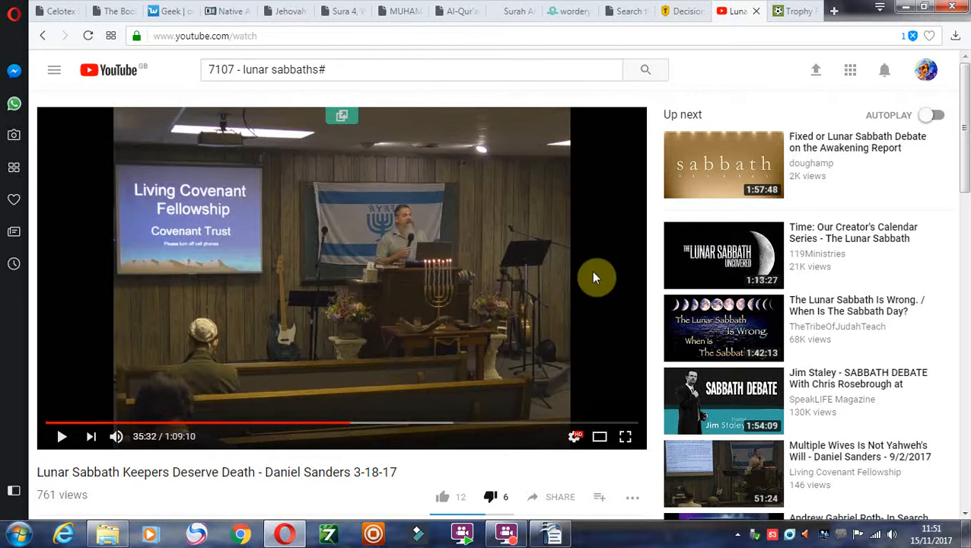
mouse_move(468, 253)
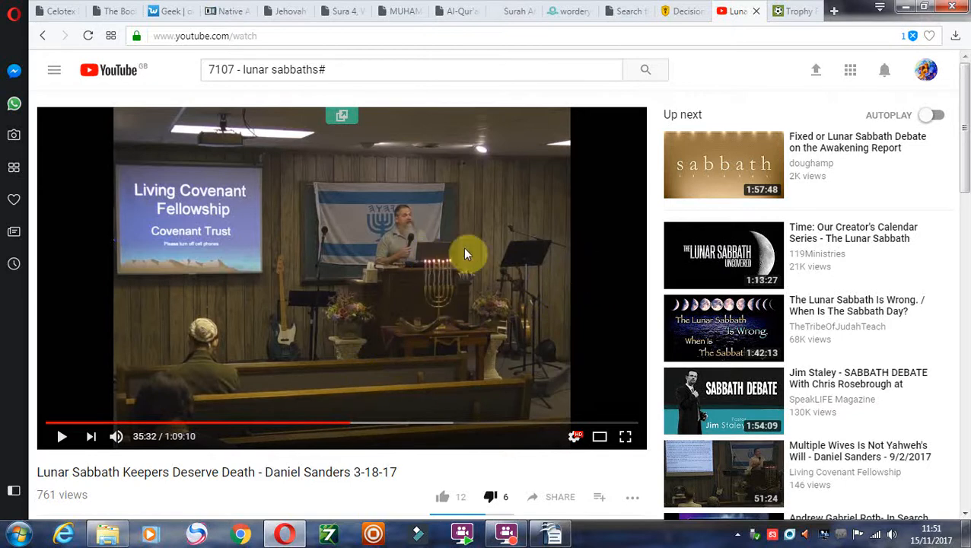
mouse_move(427, 266)
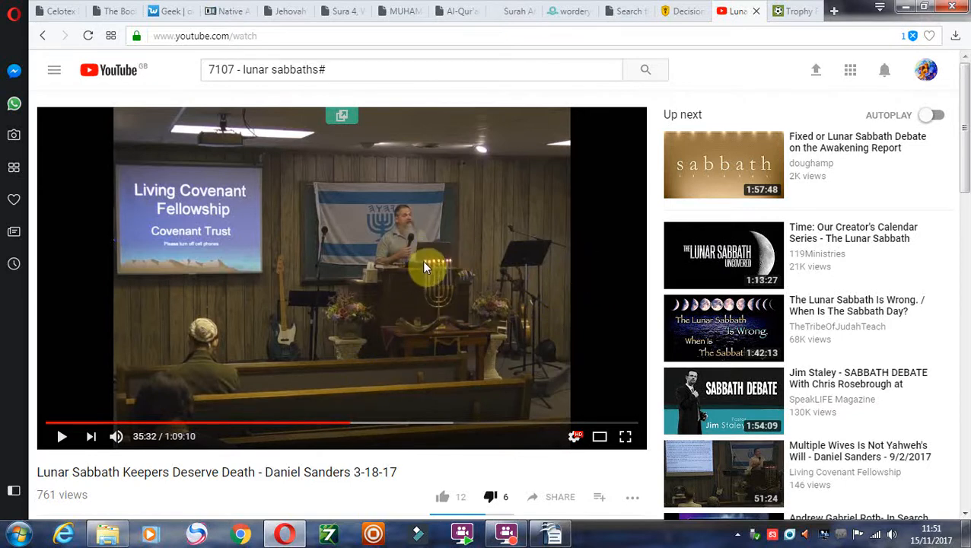
mouse_move(434, 238)
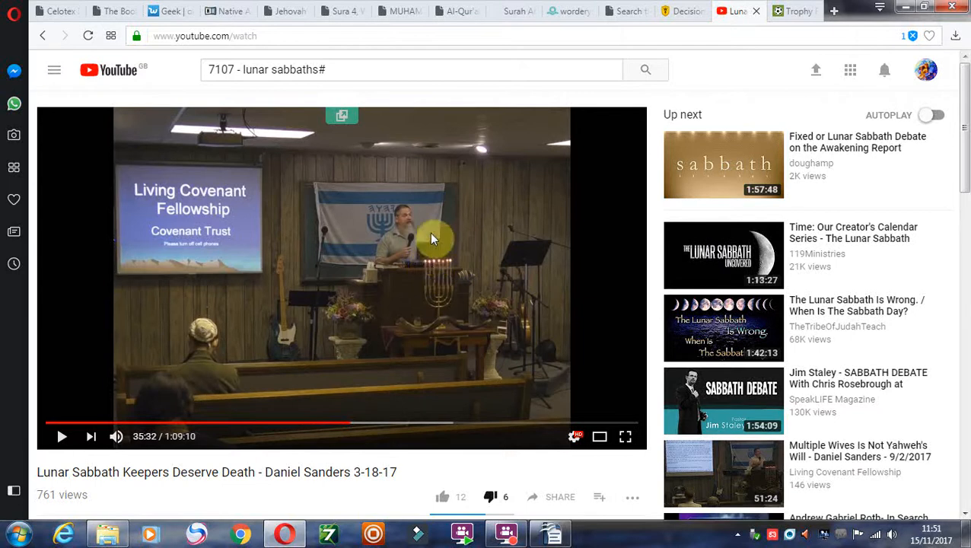
mouse_move(372, 234)
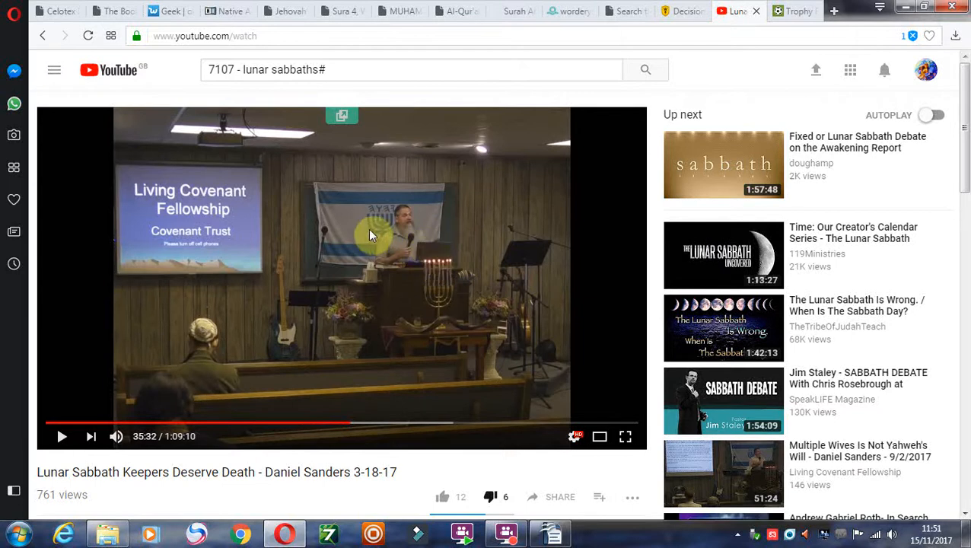
mouse_move(466, 306)
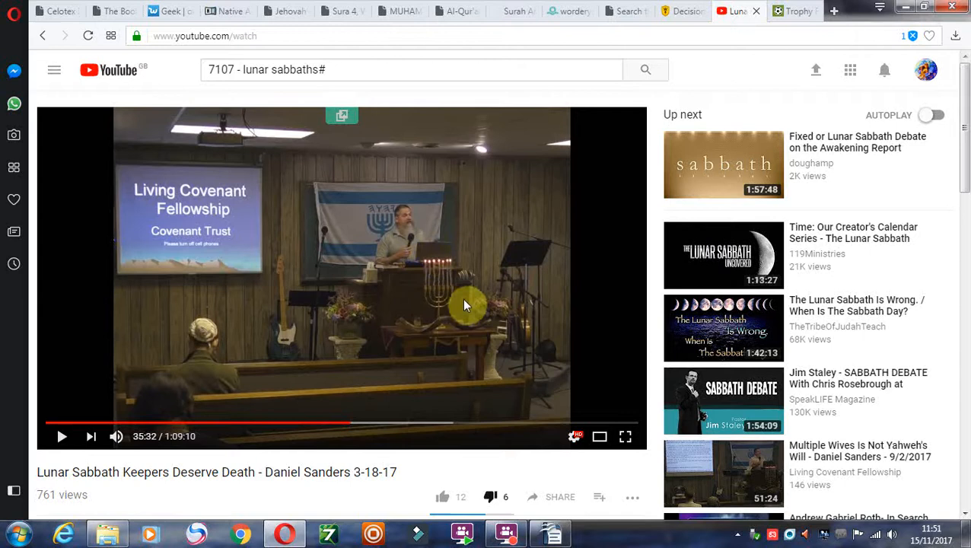
mouse_move(384, 247)
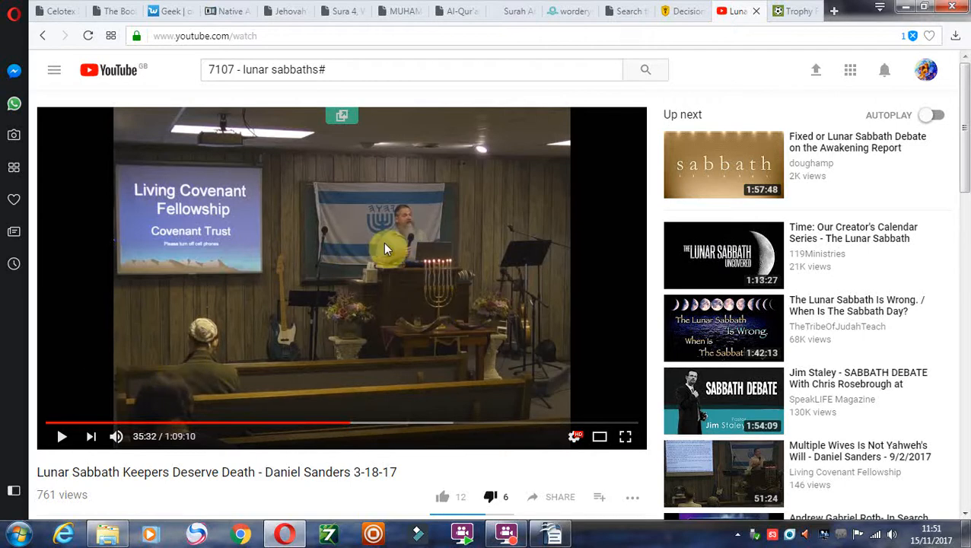
mouse_move(220, 145)
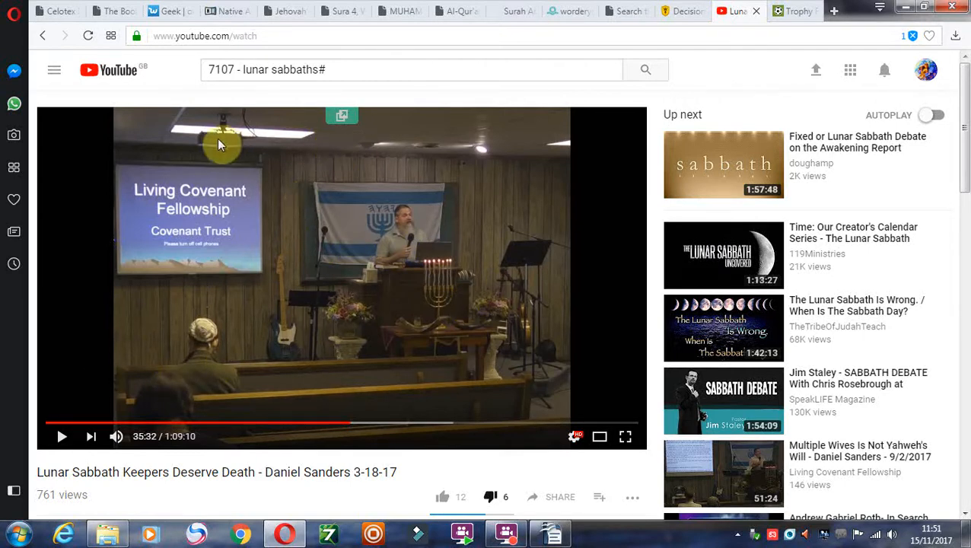
mouse_move(404, 297)
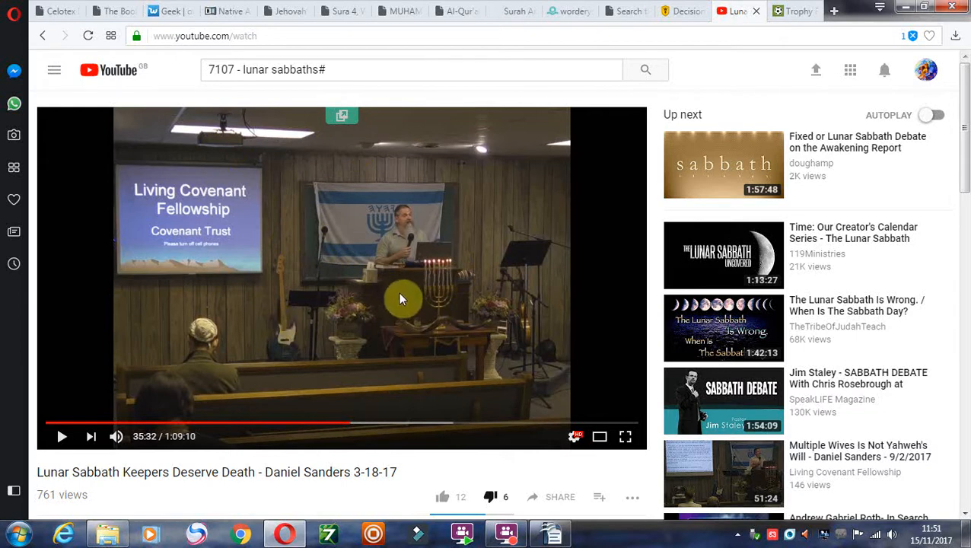
mouse_move(414, 302)
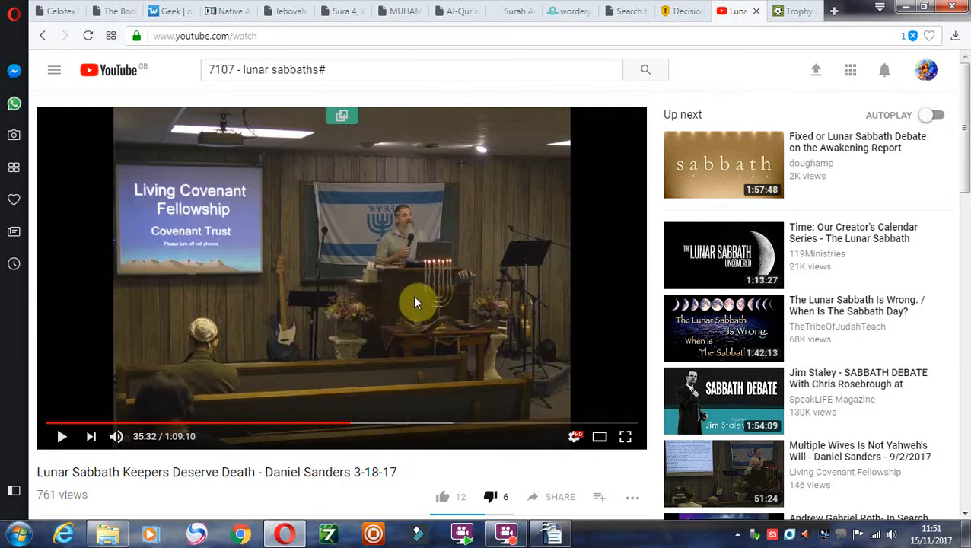
mouse_move(426, 274)
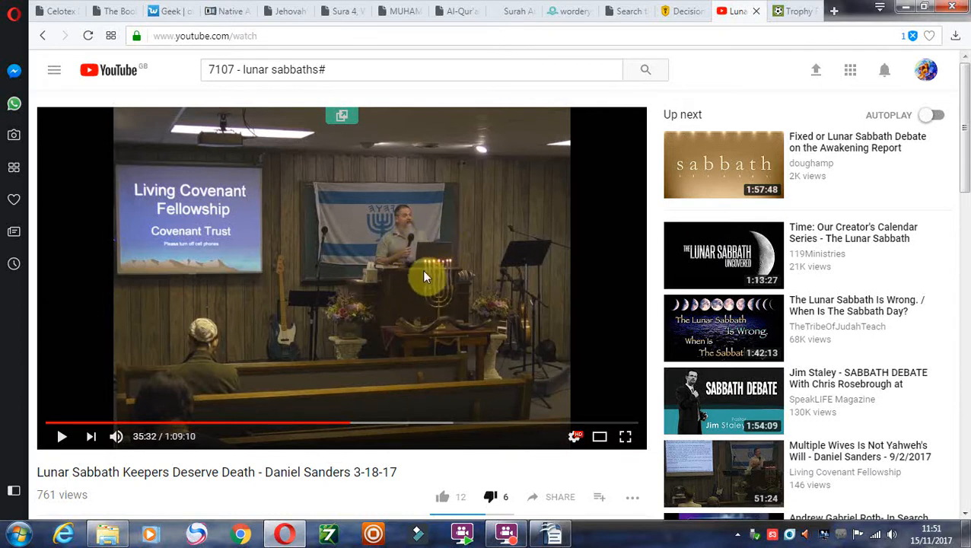
mouse_move(400, 251)
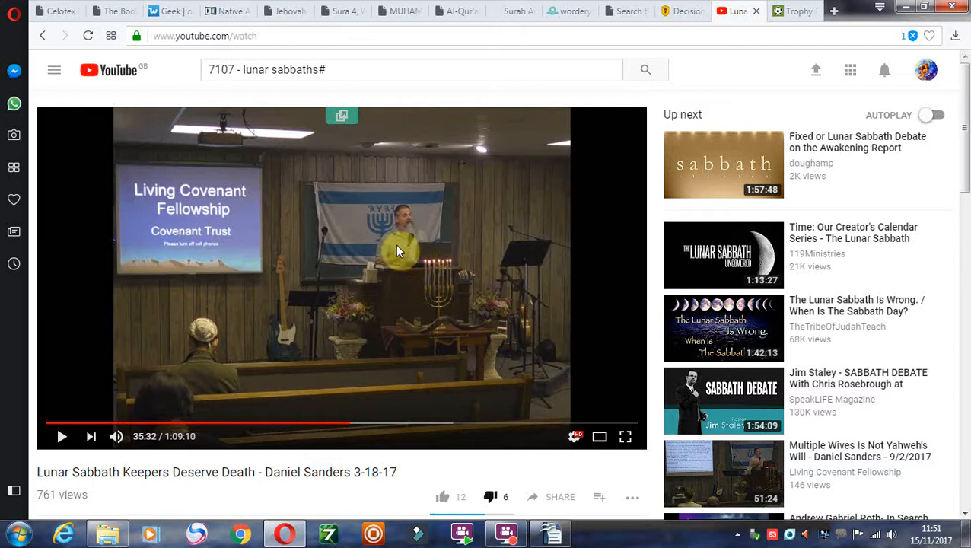
mouse_move(402, 261)
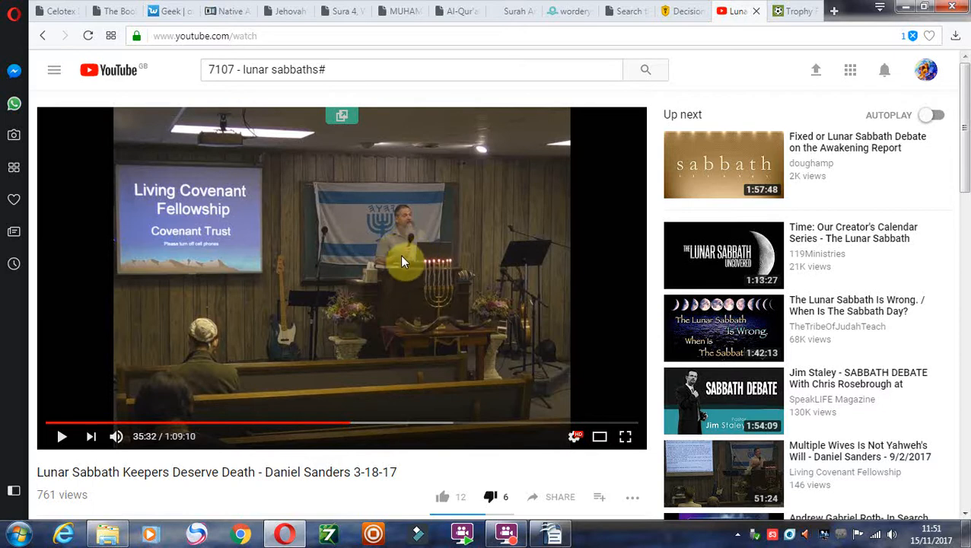
left_click(550, 533)
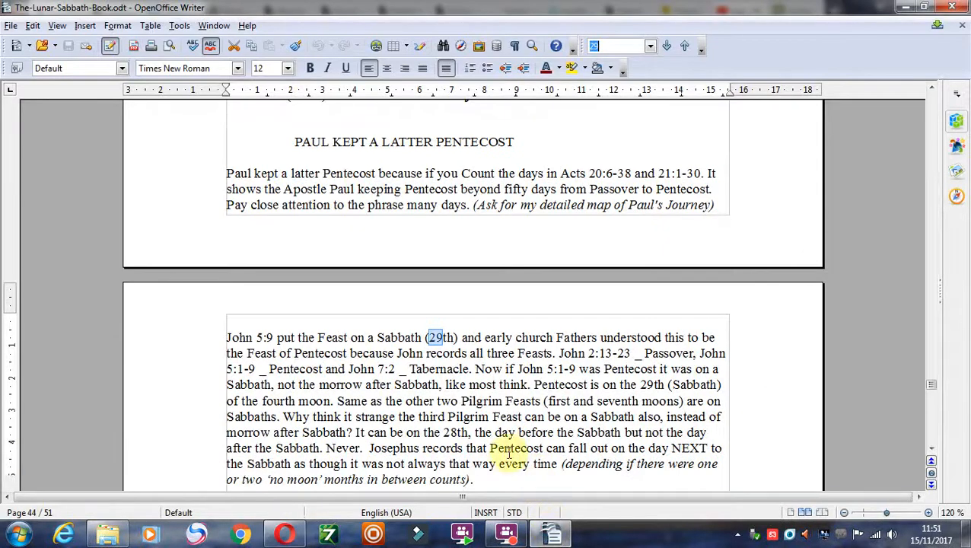
mouse_move(932, 452)
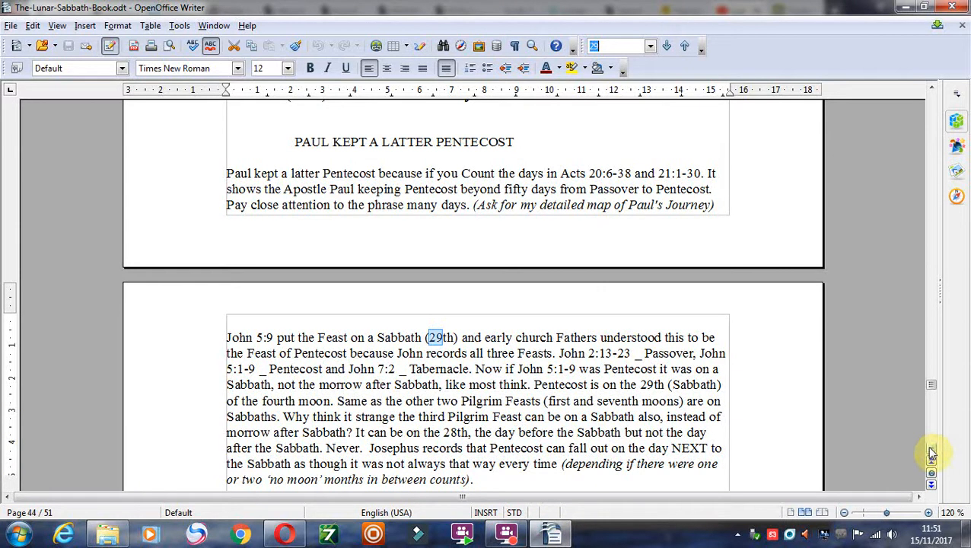
scroll("up", 3)
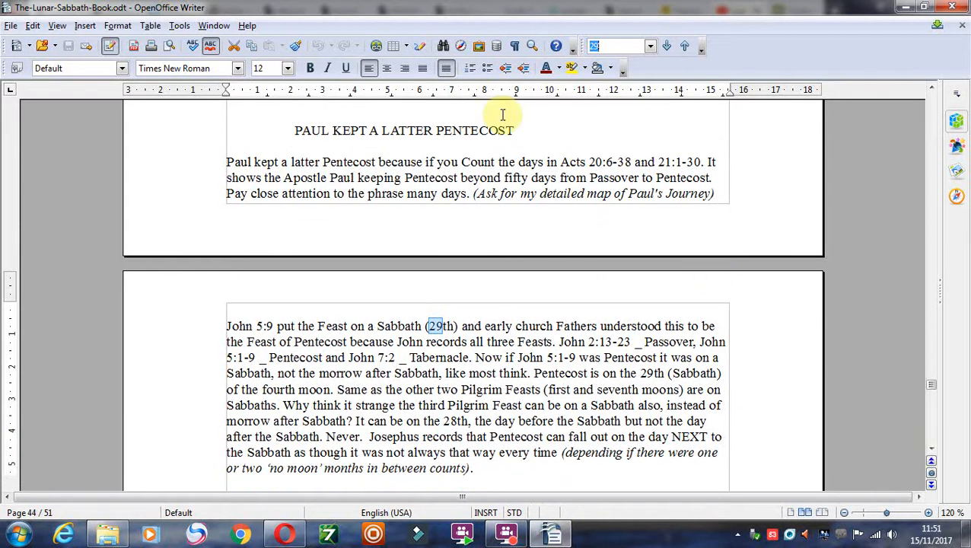
mouse_move(563, 143)
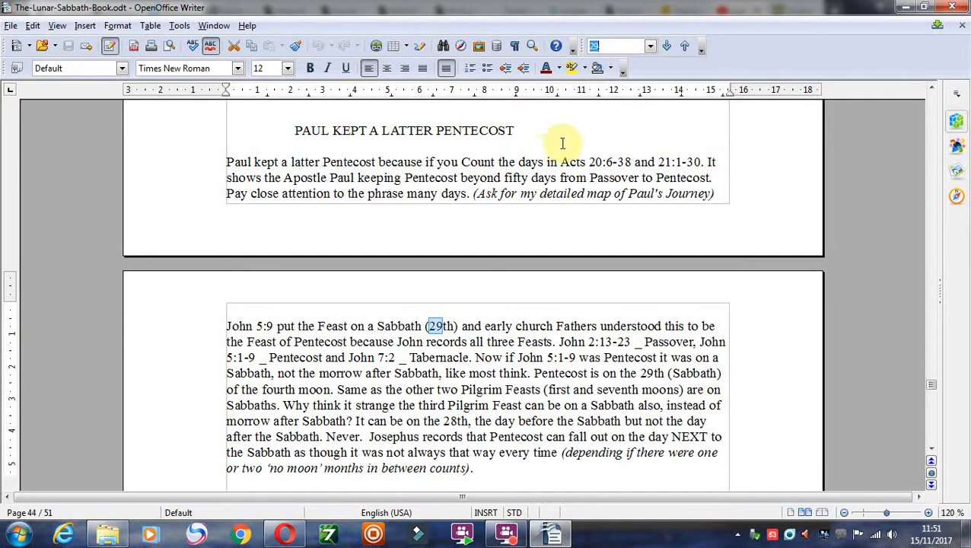
mouse_move(340, 146)
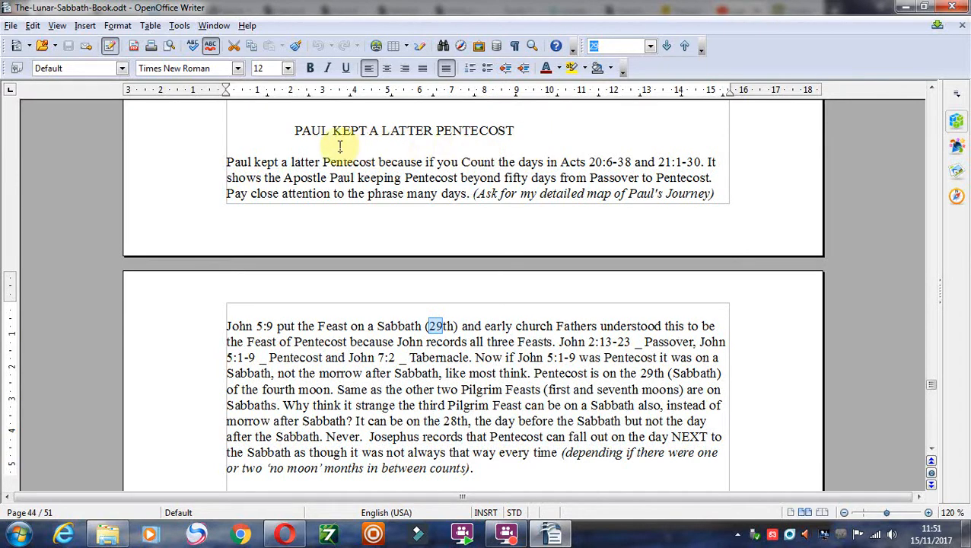
mouse_move(555, 214)
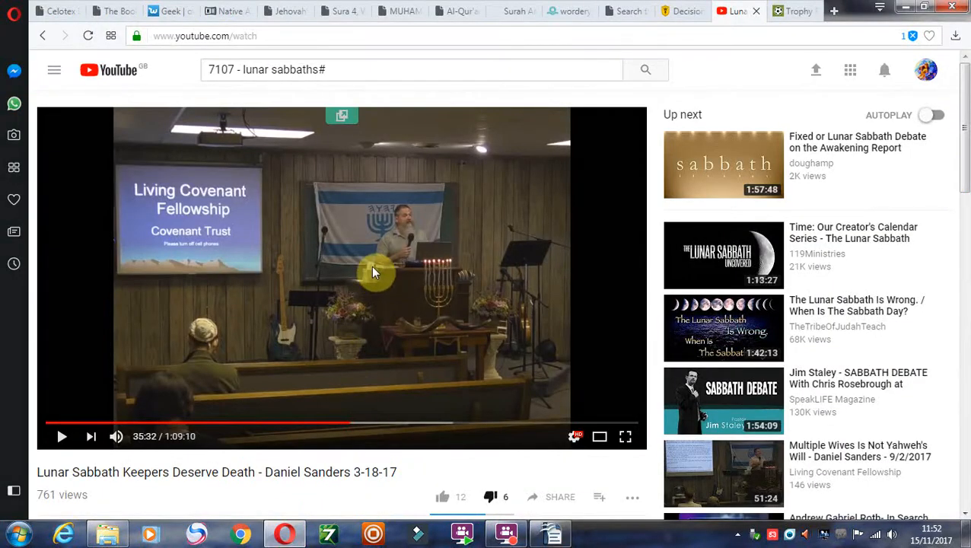
mouse_move(387, 272)
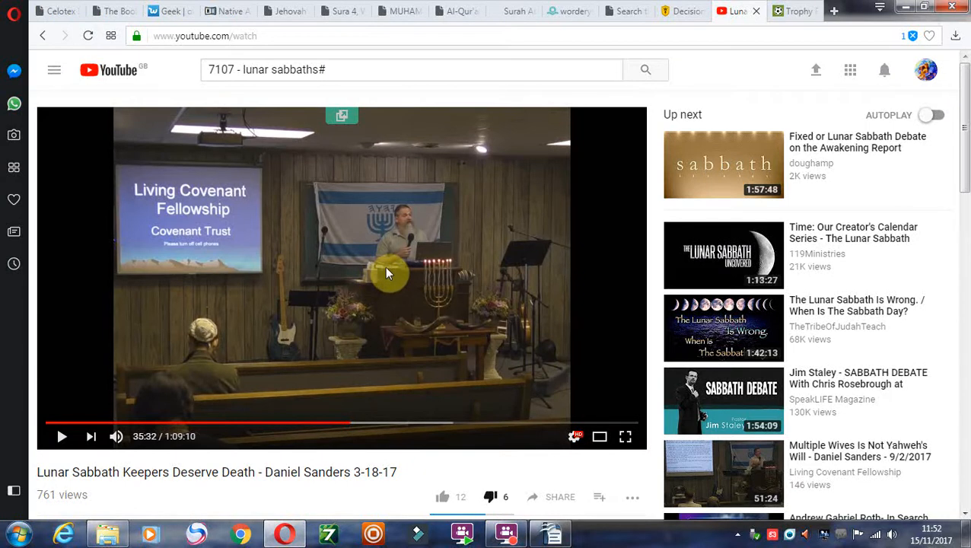
mouse_move(395, 283)
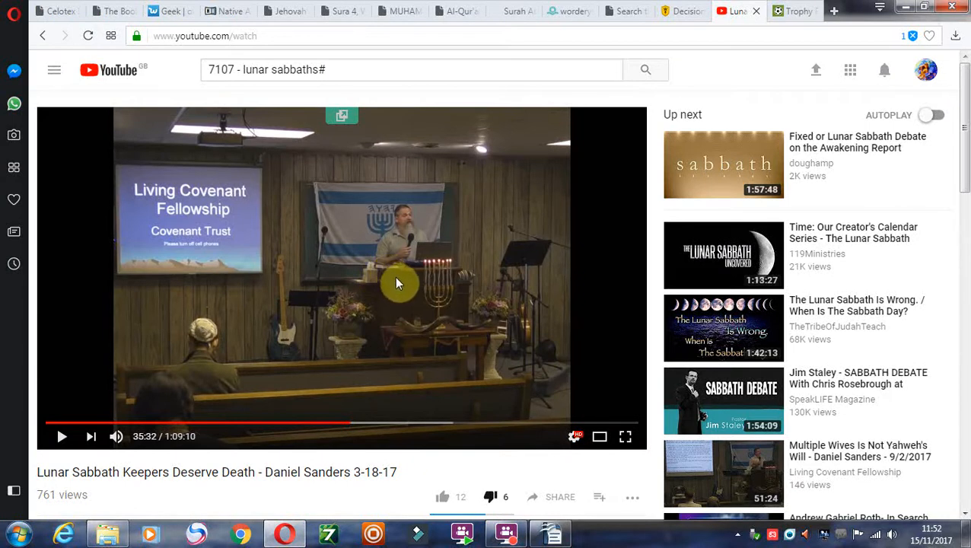
mouse_move(521, 517)
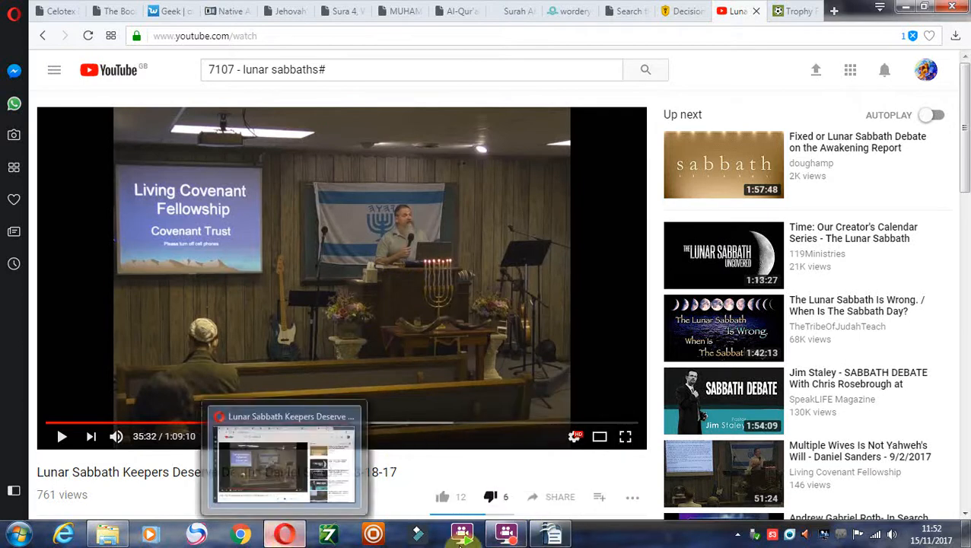
Switch to the Lunar Sabbath book and locate the John 5:9 Pentecost passage on page 44.
left_click(550, 533)
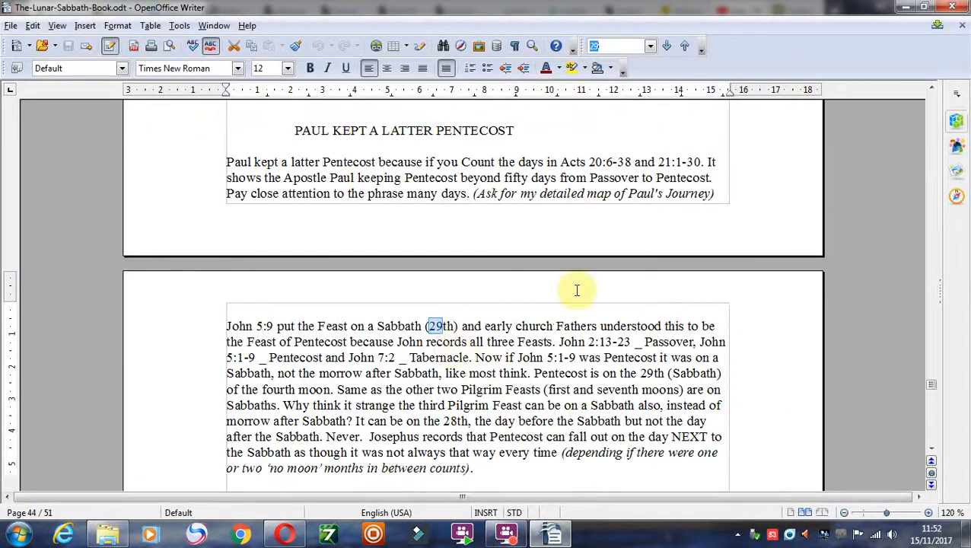
mouse_move(876, 246)
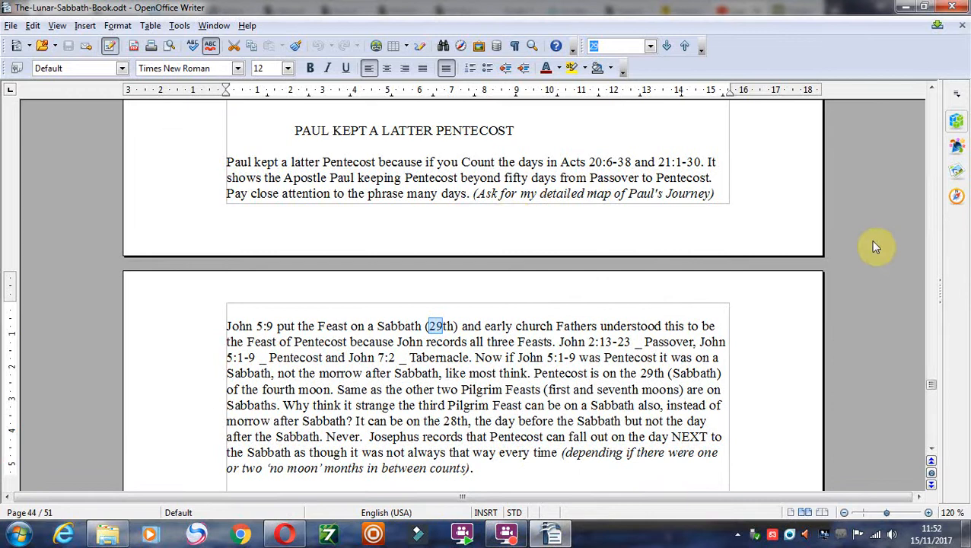
mouse_move(545, 219)
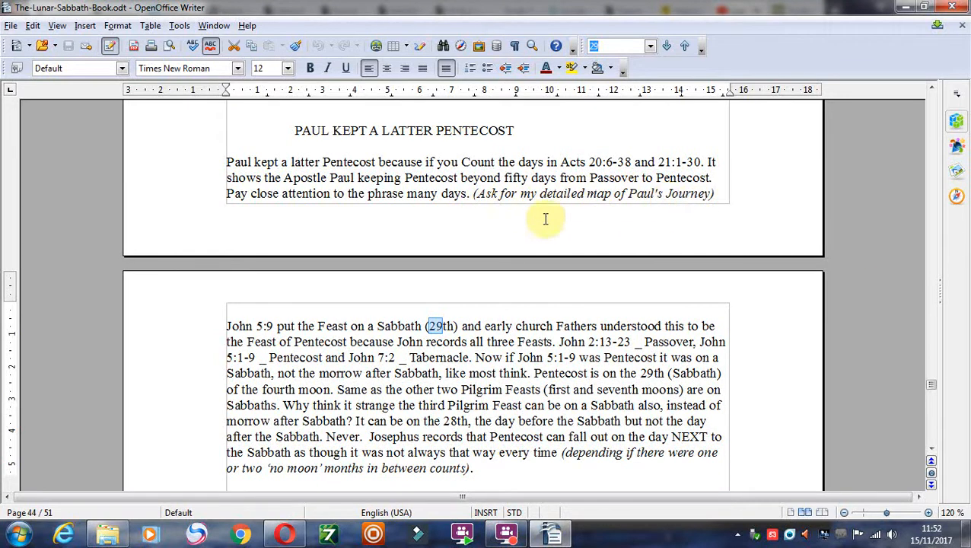
mouse_move(500, 182)
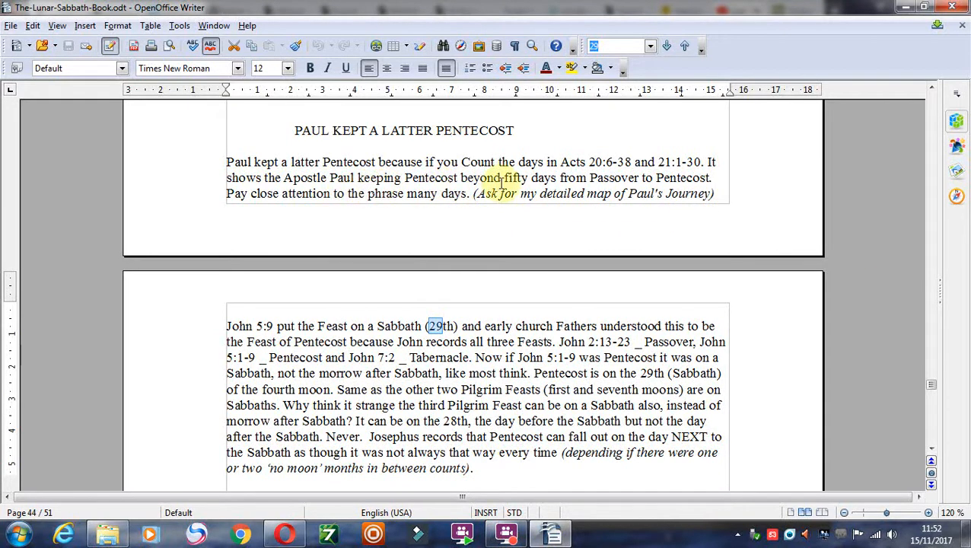
mouse_move(894, 425)
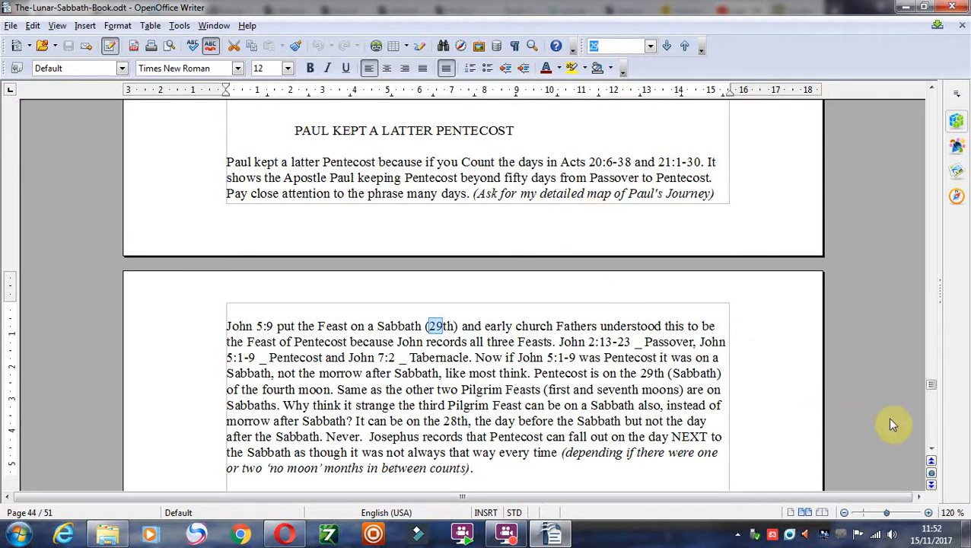
mouse_move(685, 222)
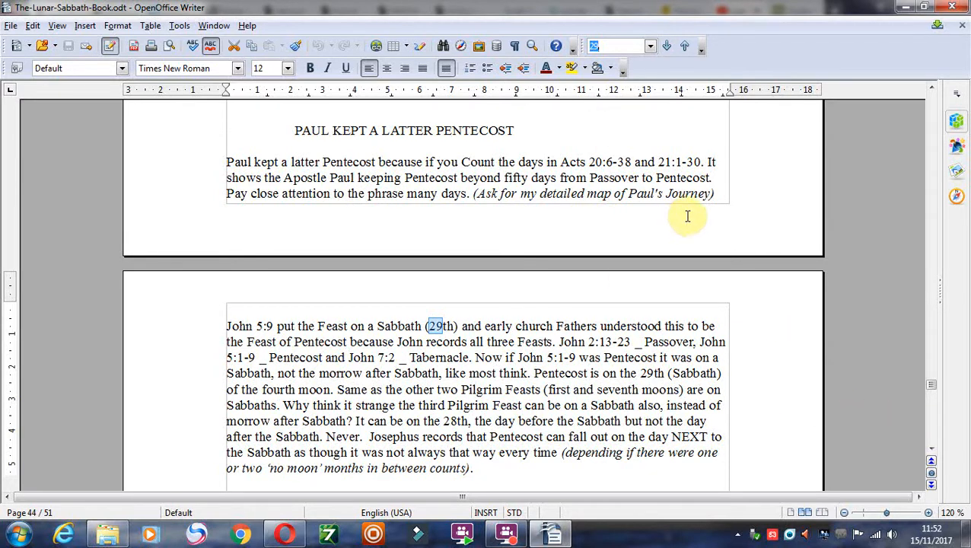
mouse_move(850, 417)
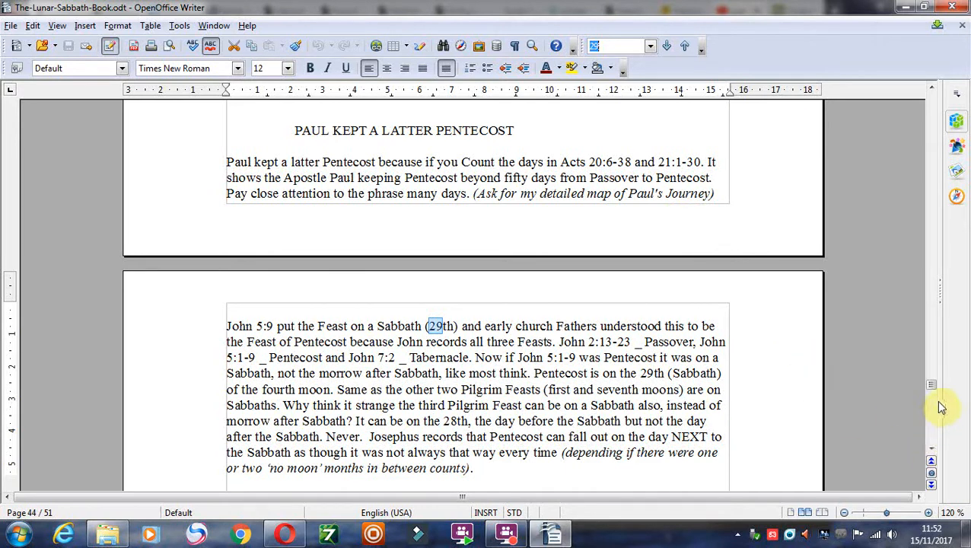
mouse_move(934, 454)
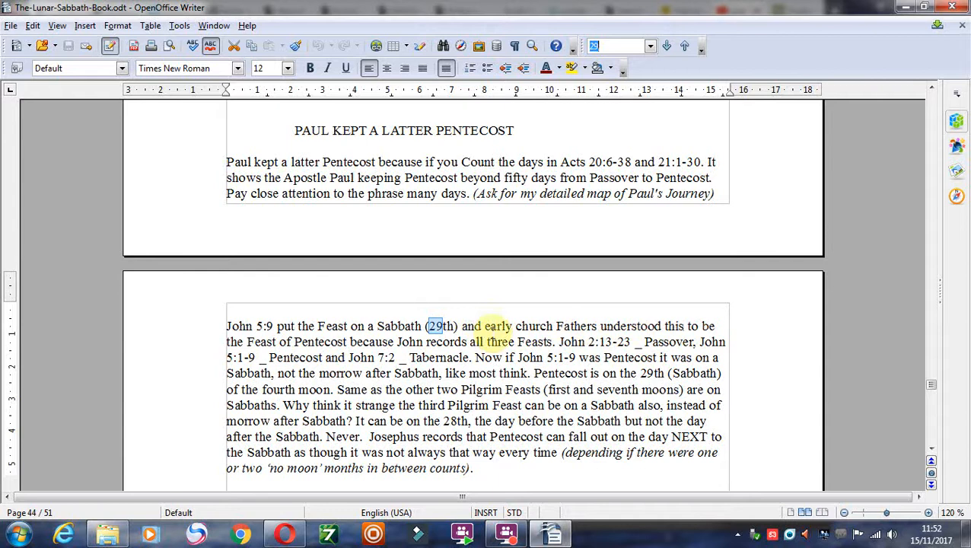
left_click(409, 342)
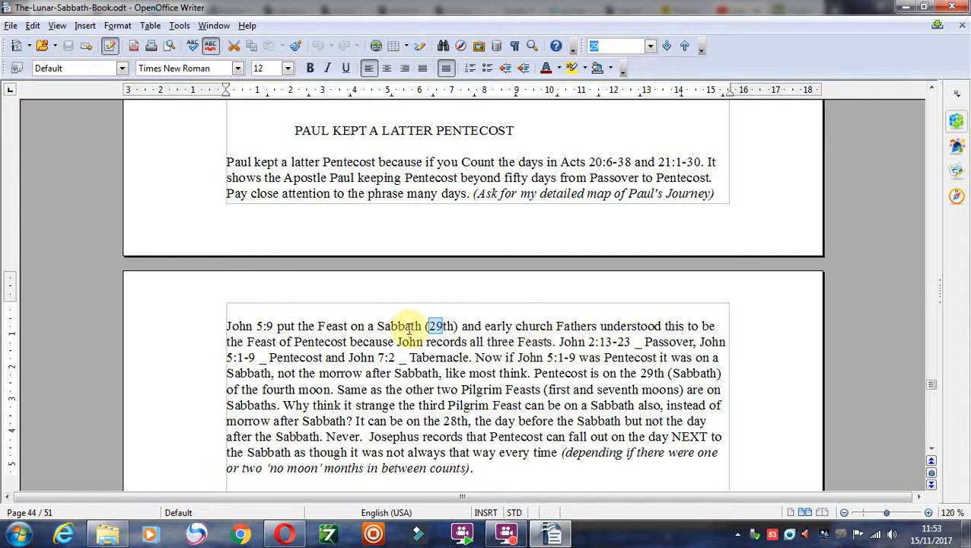
double_click(436, 326)
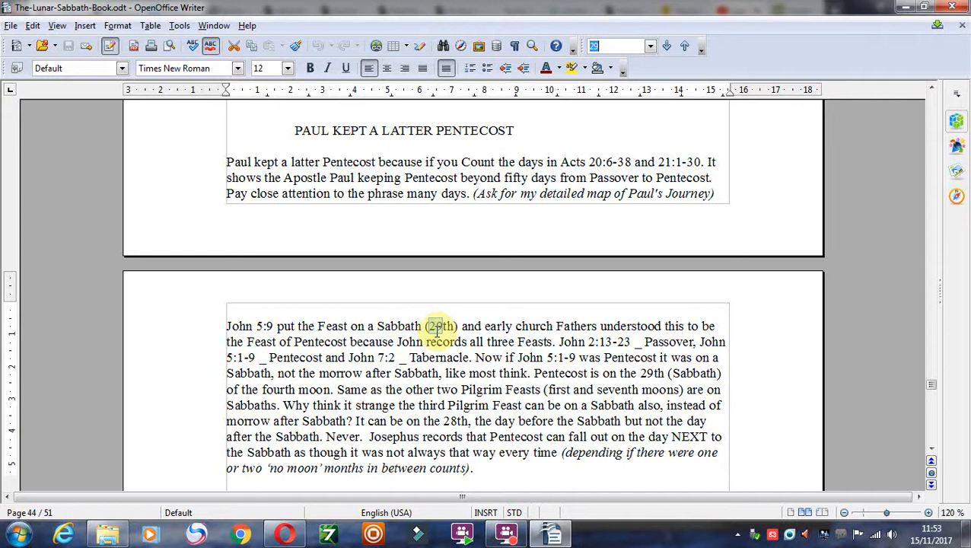
type("9")
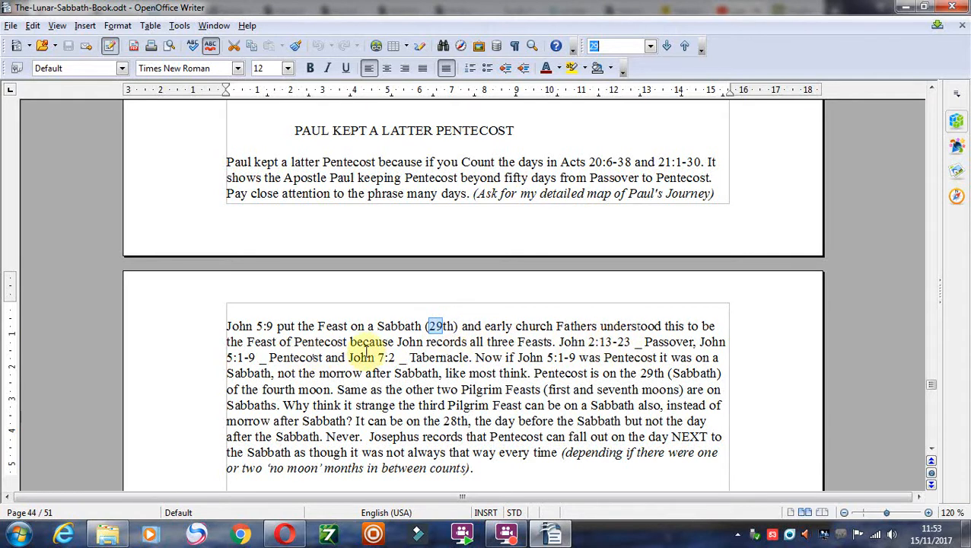
mouse_move(723, 342)
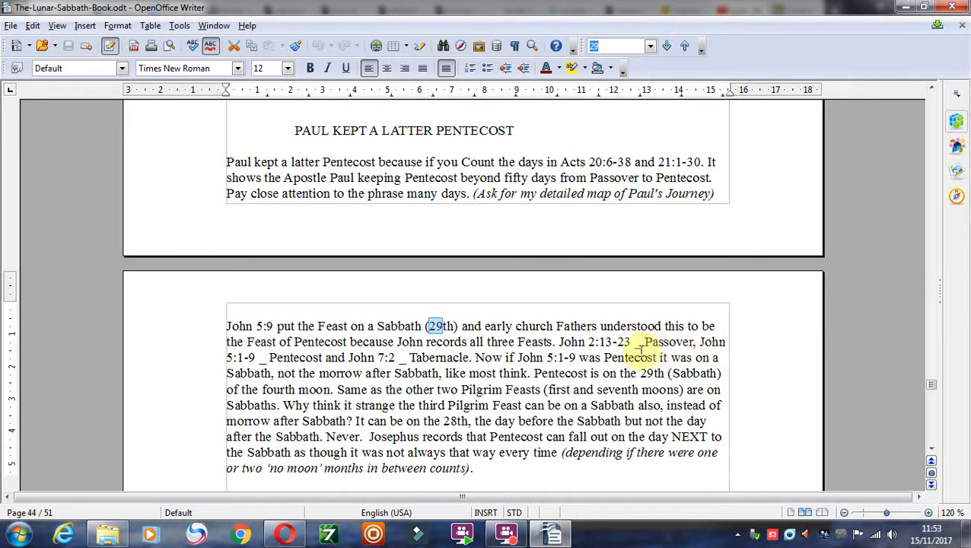
mouse_move(220, 364)
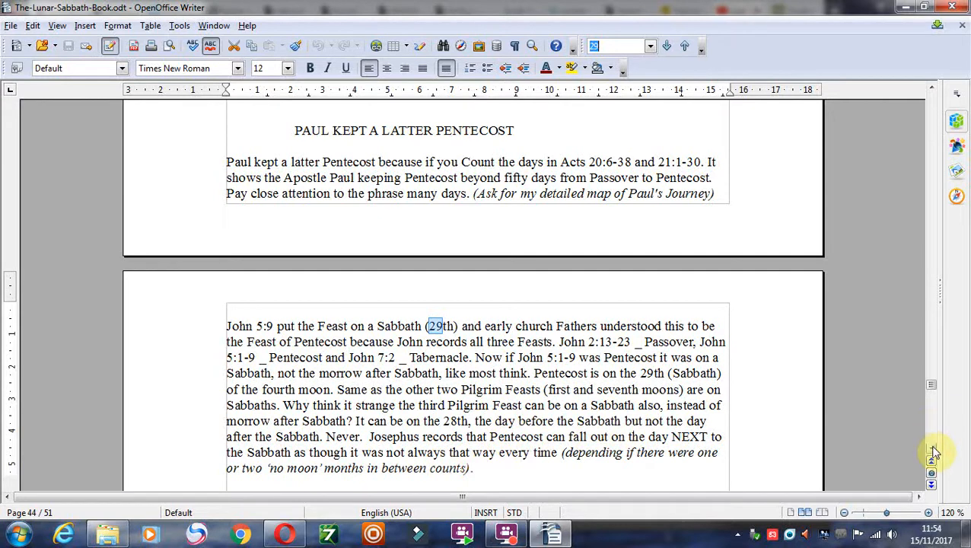
Scroll through pages 44–45 to the John 4:35 harvest paragraph, then switch to the Luni-solar Calendar page.
scroll("down", 3)
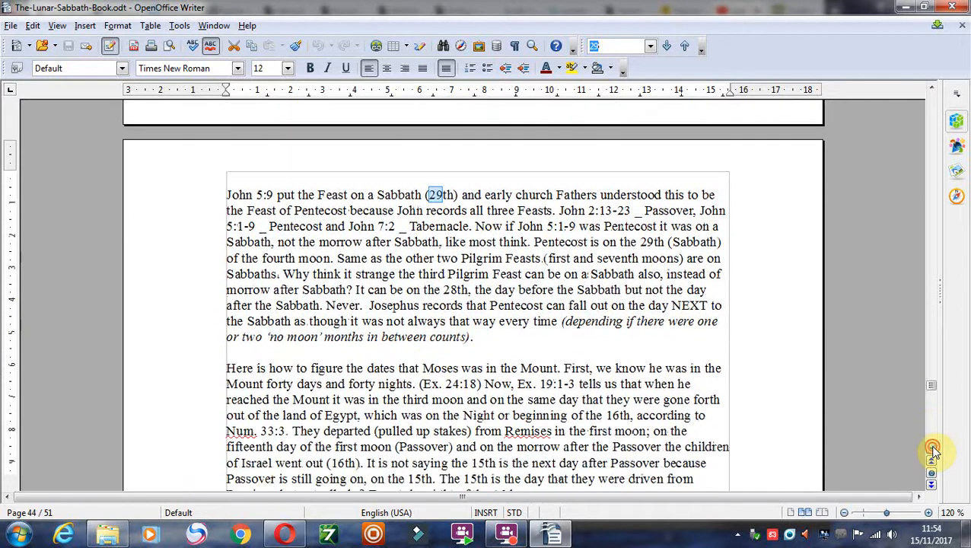
scroll("down", 3)
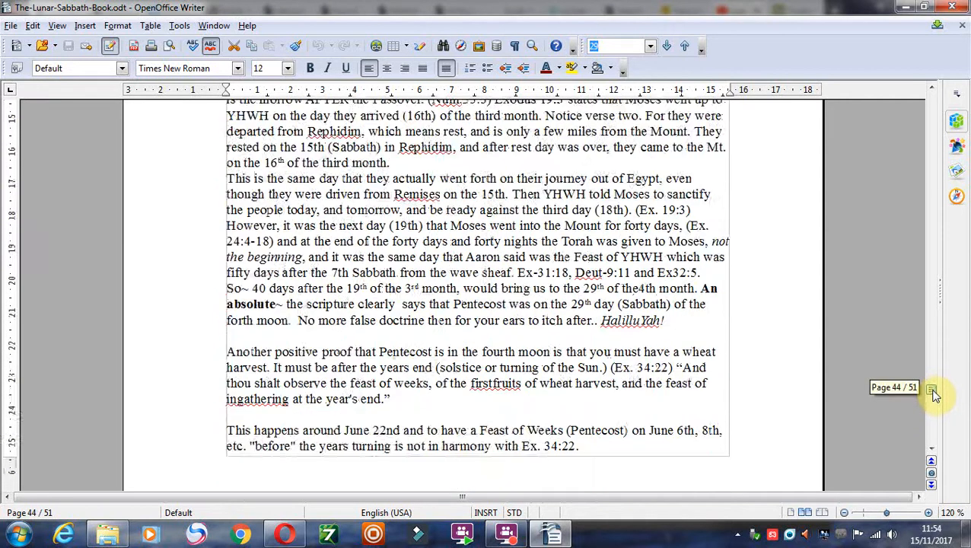
scroll("down", 3)
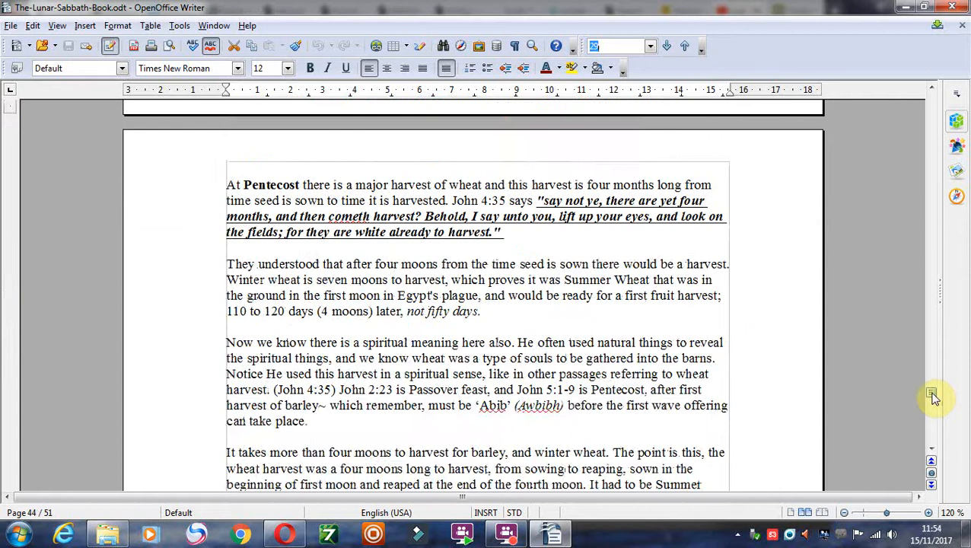
double_click(467, 200)
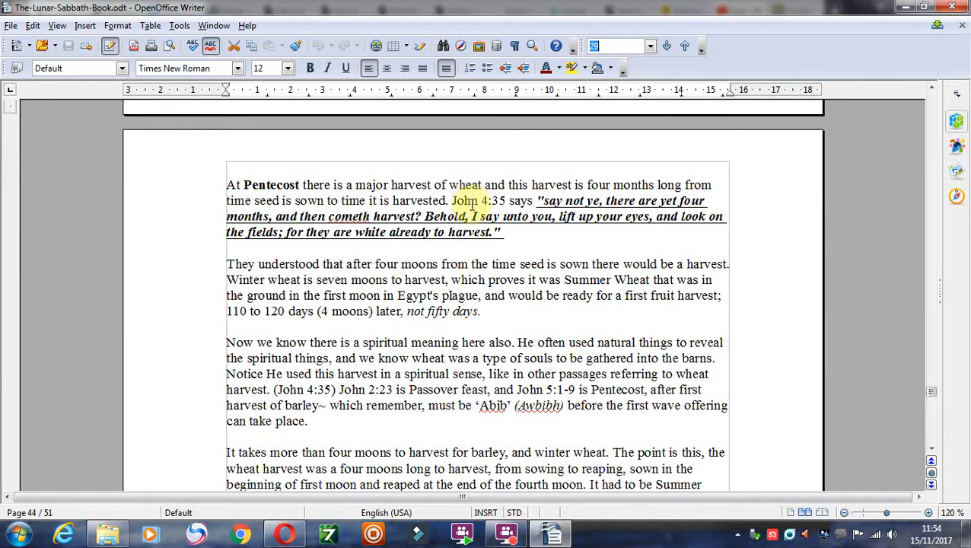
double_click(470, 200)
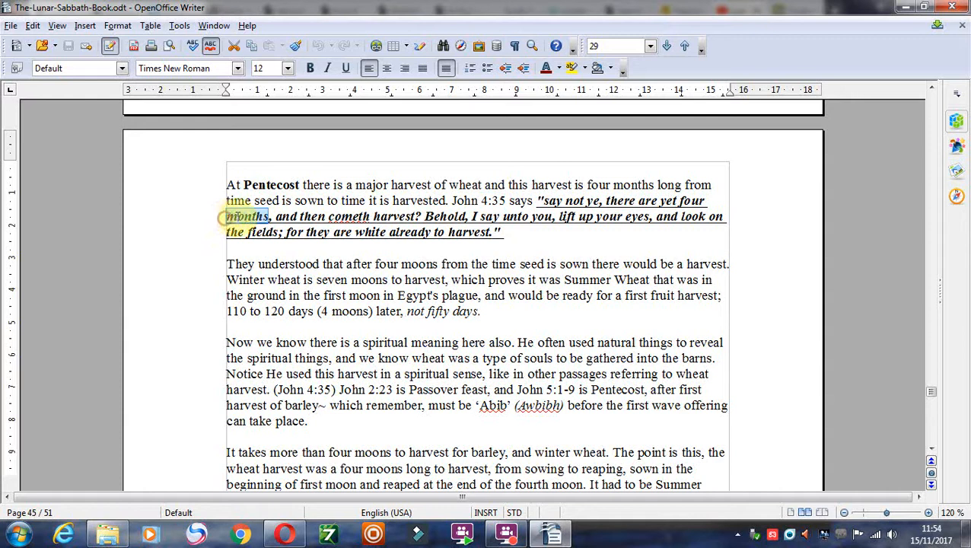
left_click(259, 216)
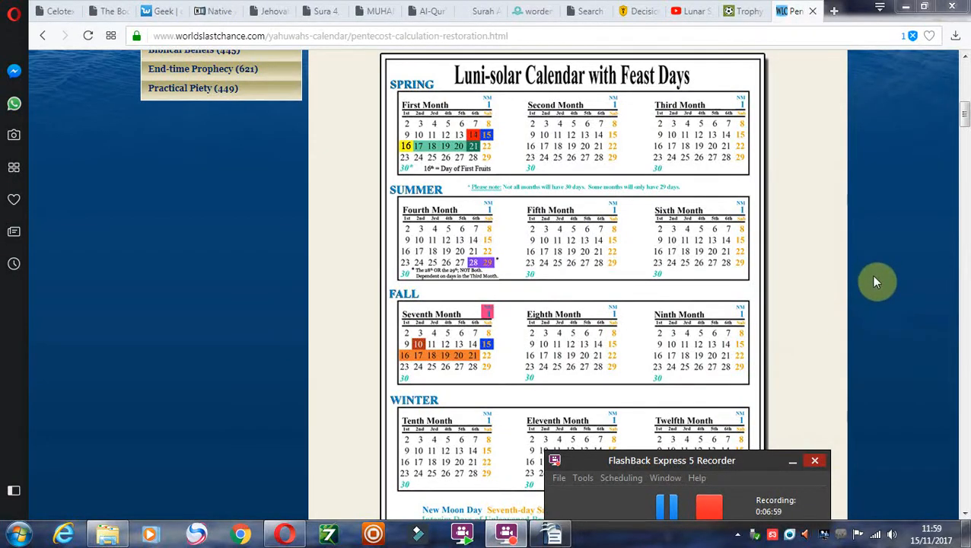
left_click(792, 461)
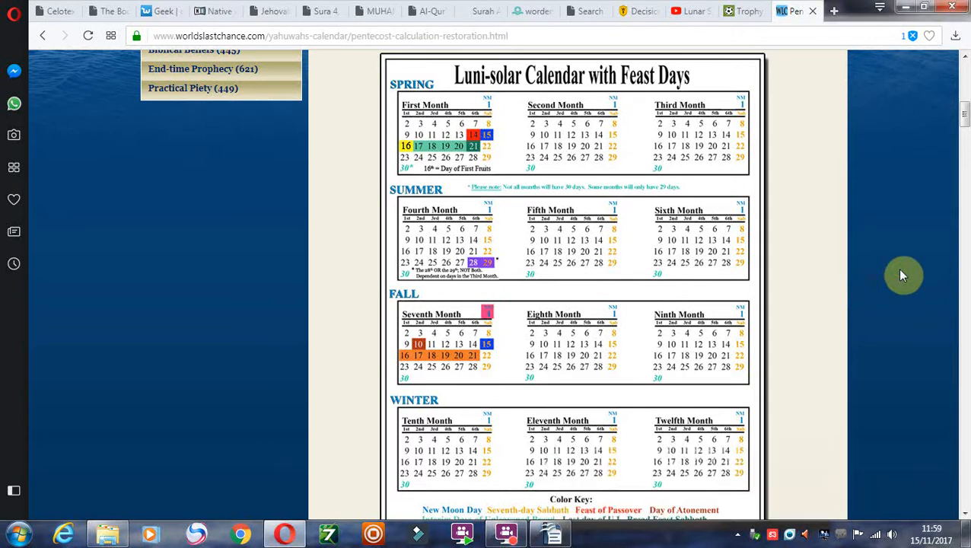
mouse_move(615, 186)
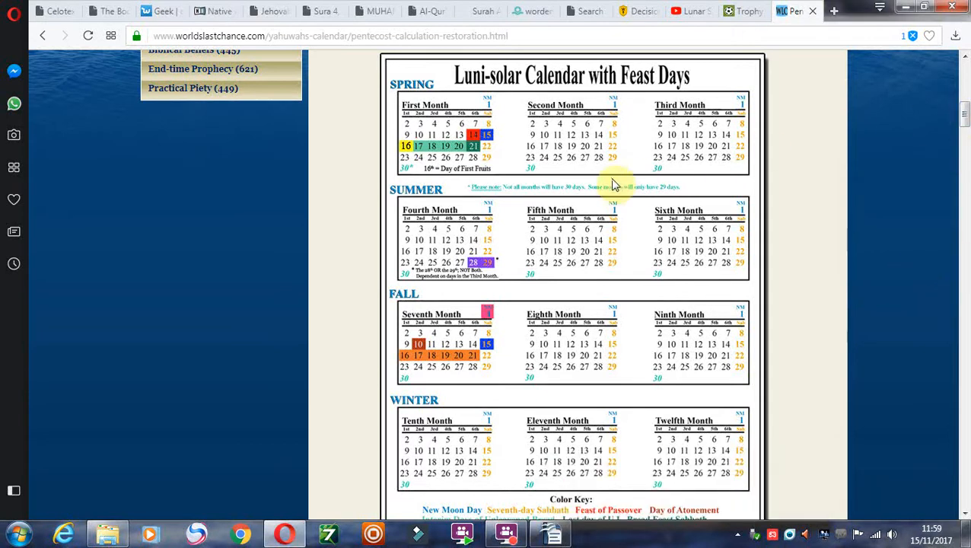
mouse_move(413, 152)
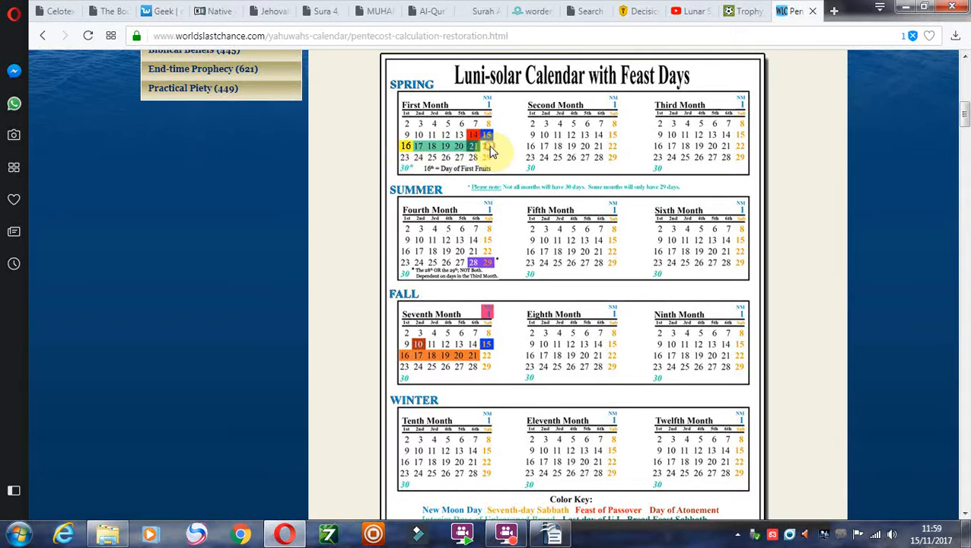
mouse_move(491, 160)
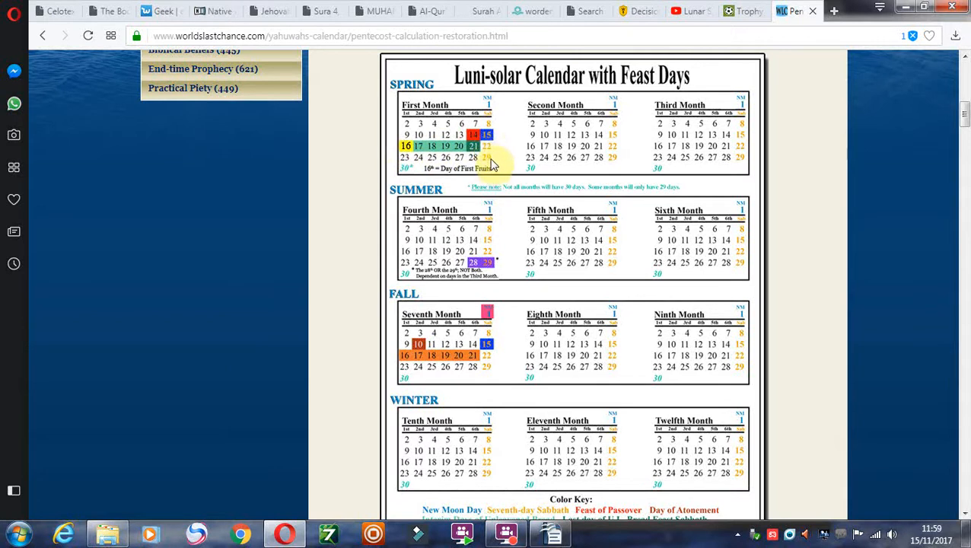
mouse_move(613, 122)
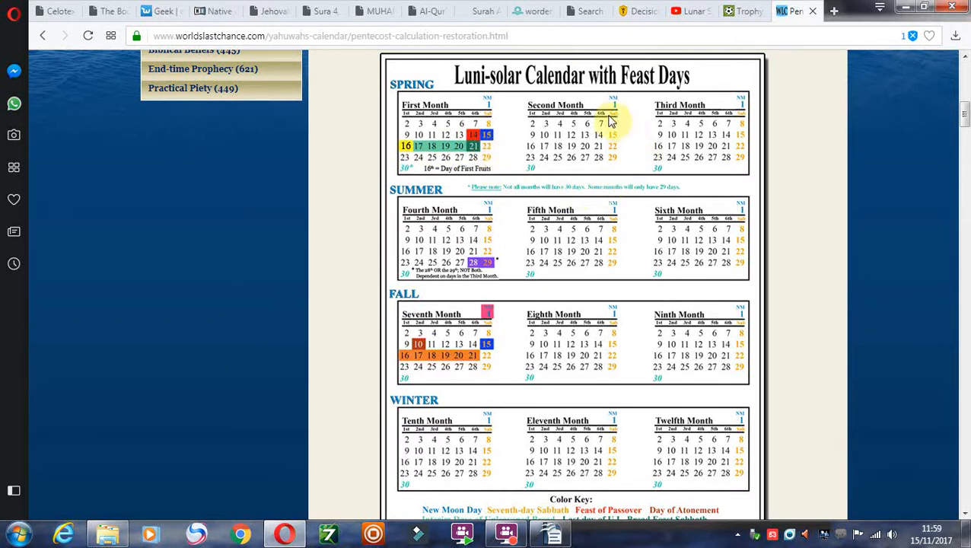
mouse_move(539, 136)
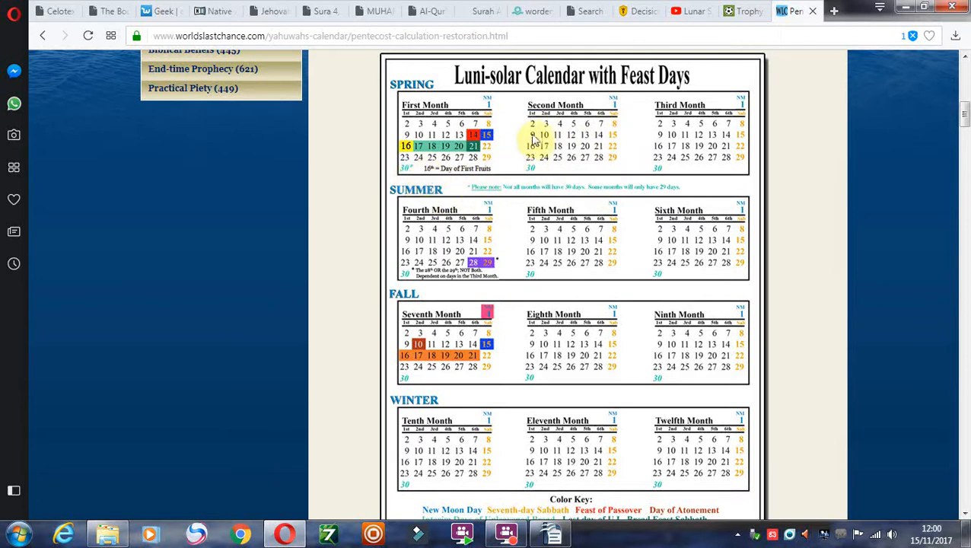
mouse_move(582, 104)
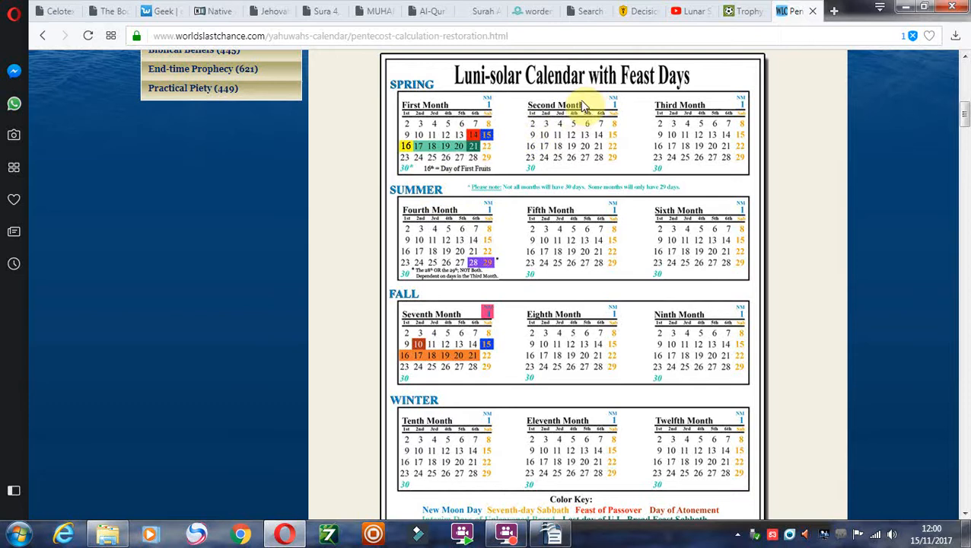
mouse_move(620, 126)
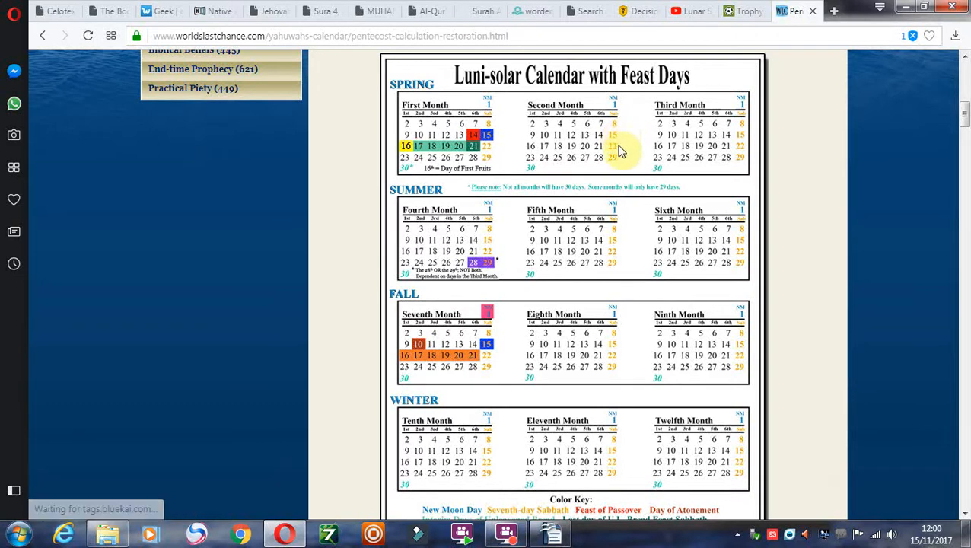
mouse_move(619, 169)
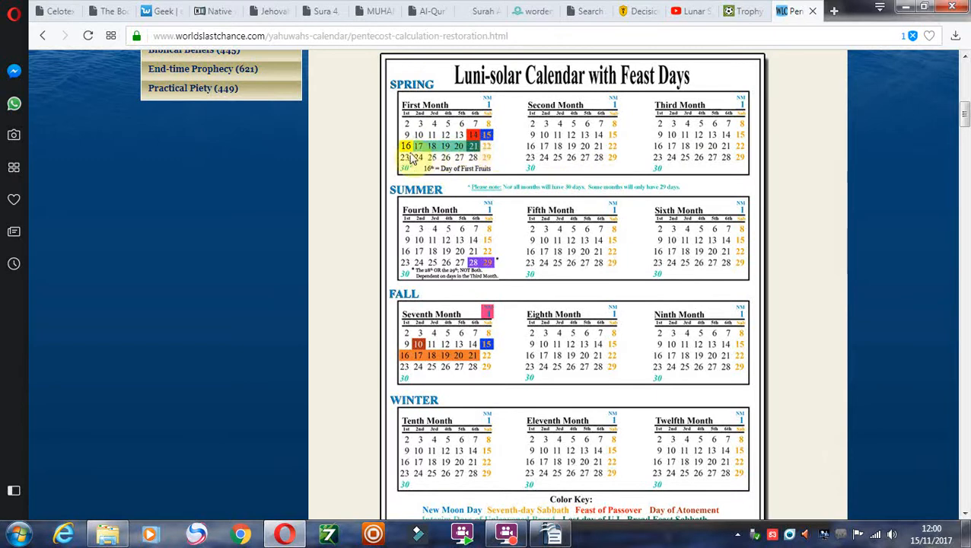
mouse_move(493, 155)
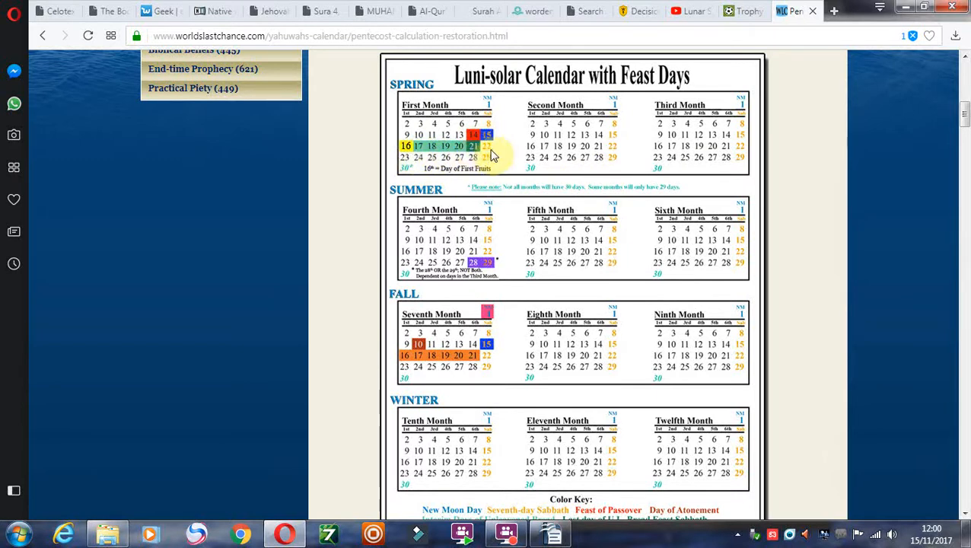
mouse_move(497, 154)
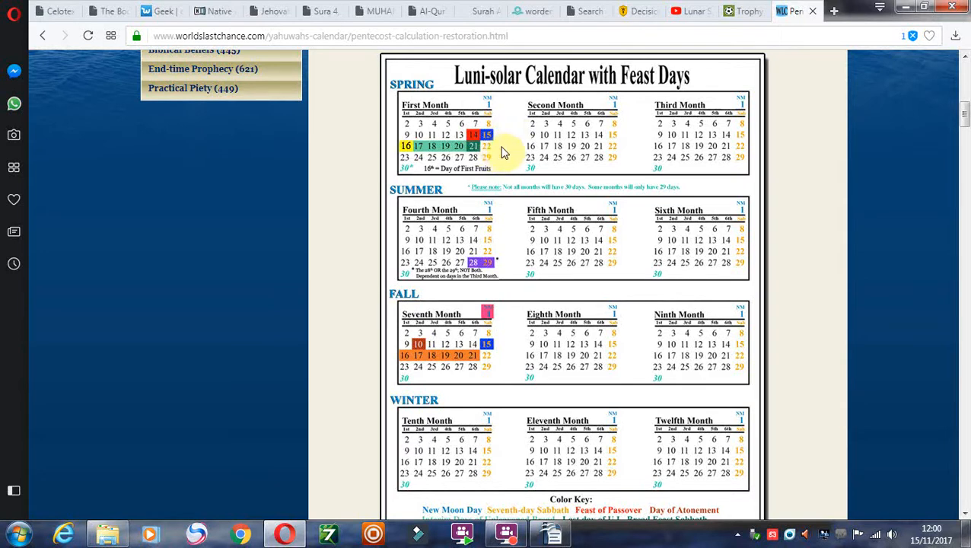
mouse_move(548, 112)
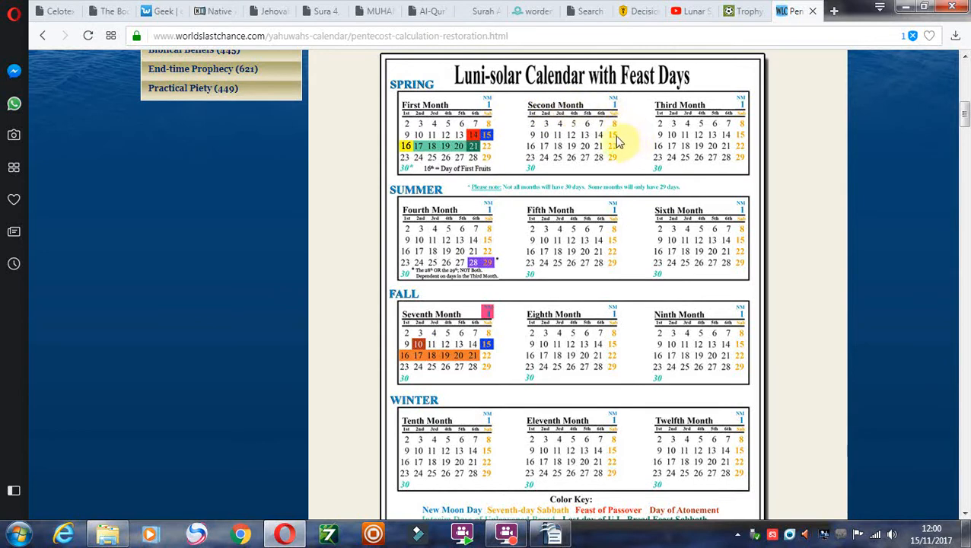
mouse_move(616, 166)
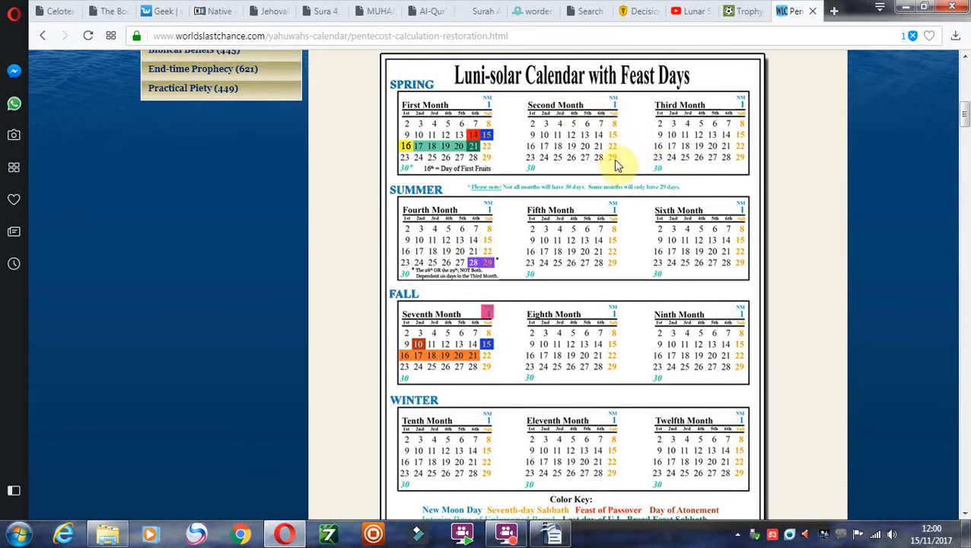
mouse_move(746, 129)
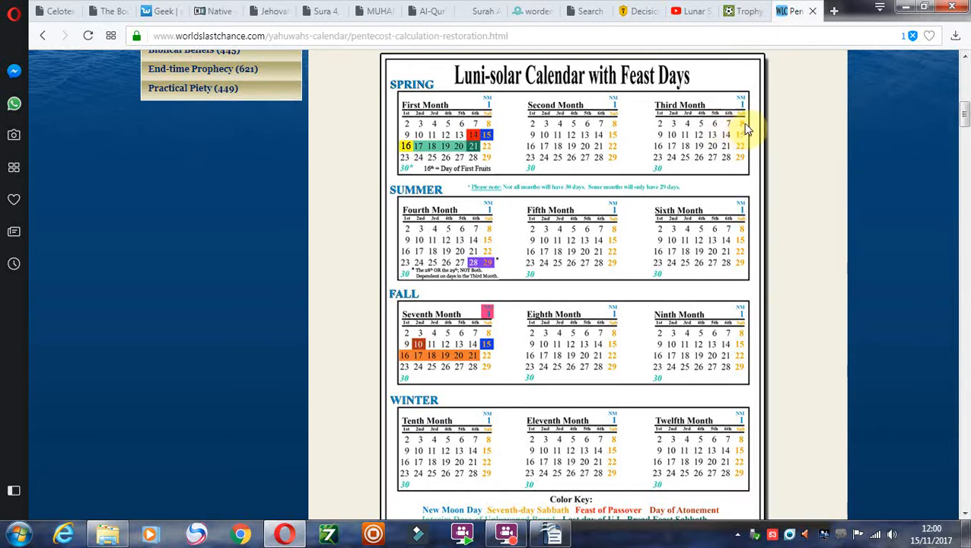
mouse_move(490, 149)
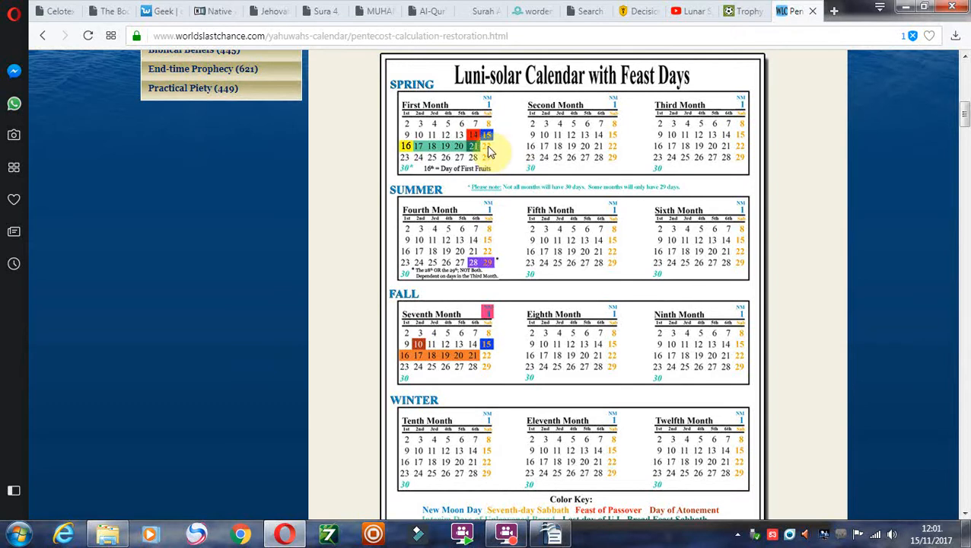
mouse_move(740, 137)
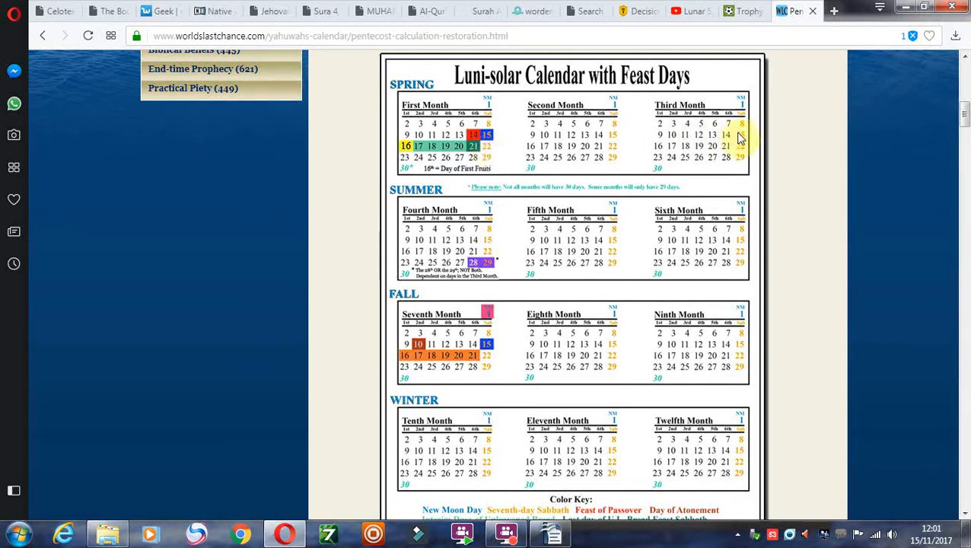
mouse_move(746, 126)
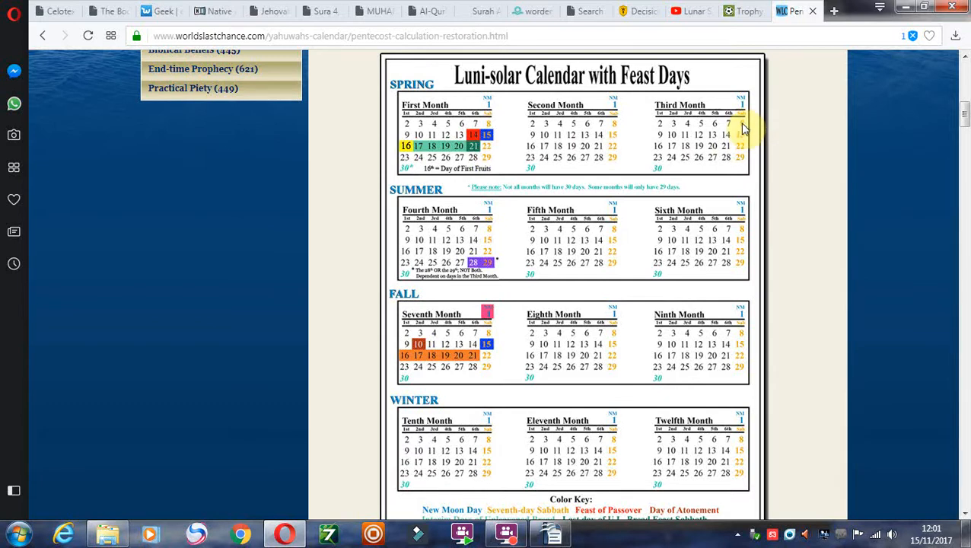
mouse_move(744, 128)
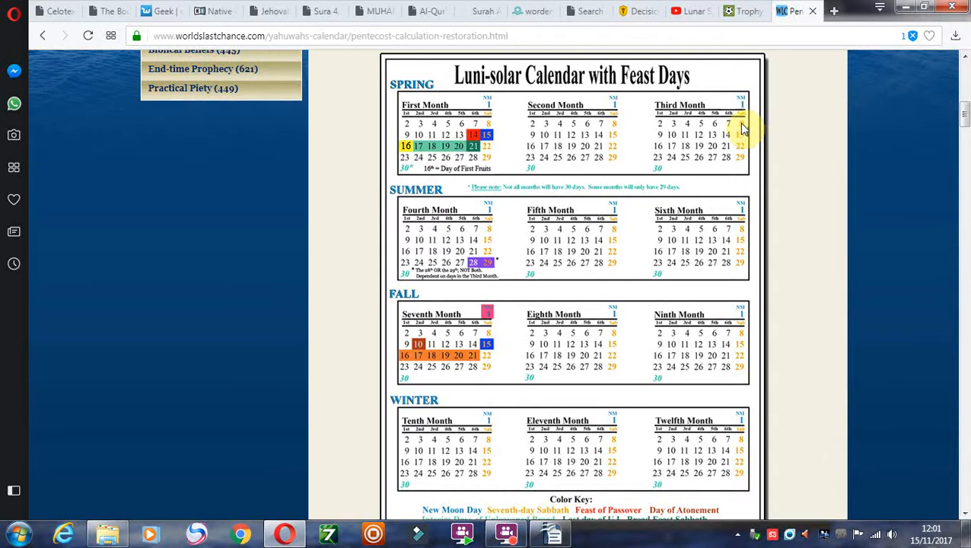
mouse_move(491, 266)
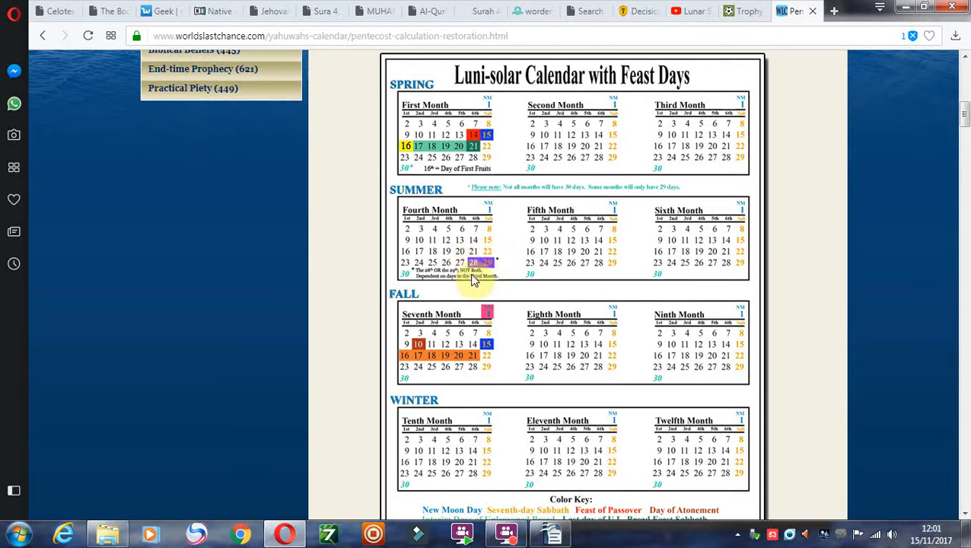
mouse_move(464, 252)
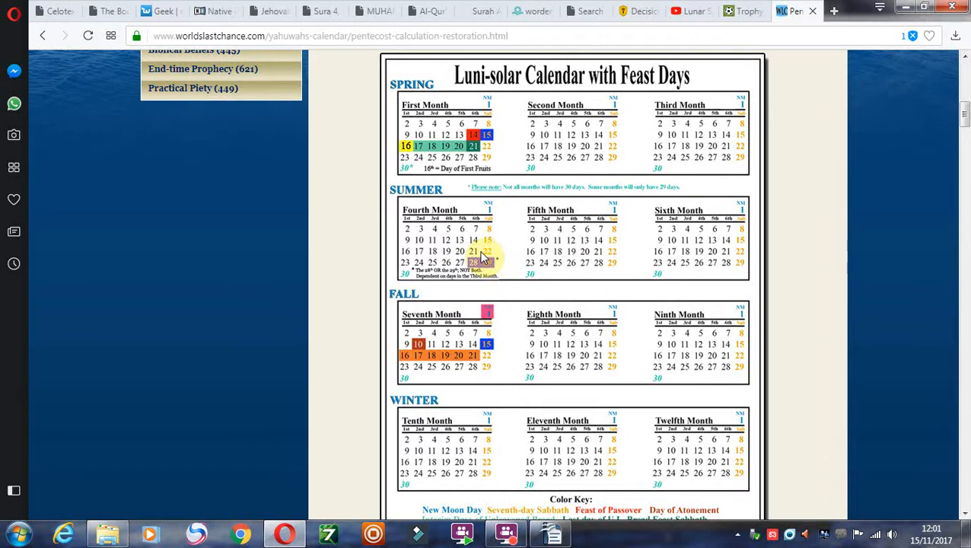
mouse_move(516, 145)
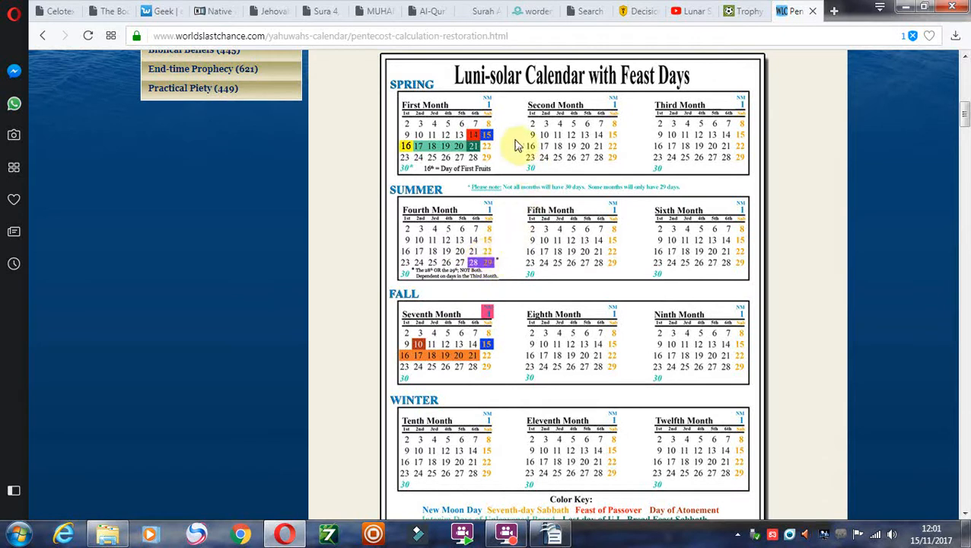
mouse_move(499, 150)
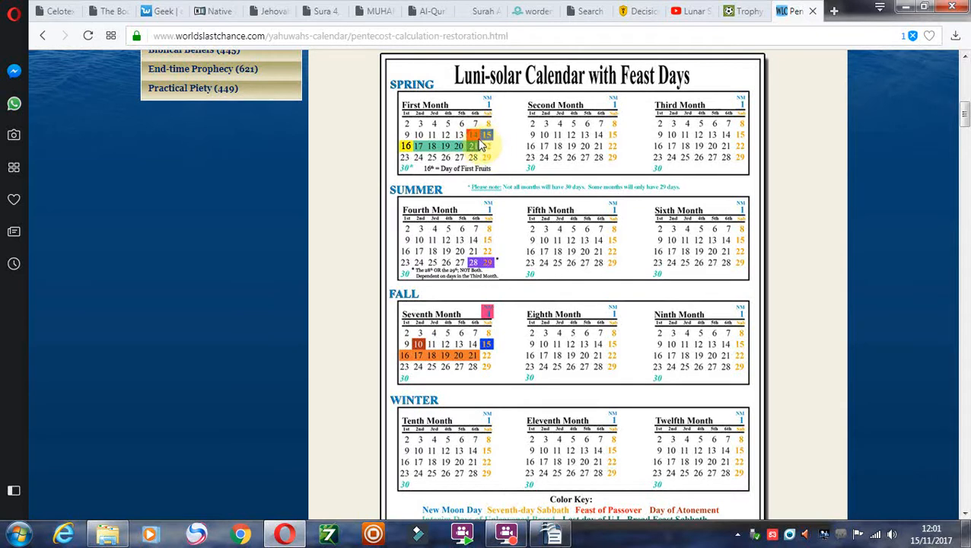
mouse_move(491, 126)
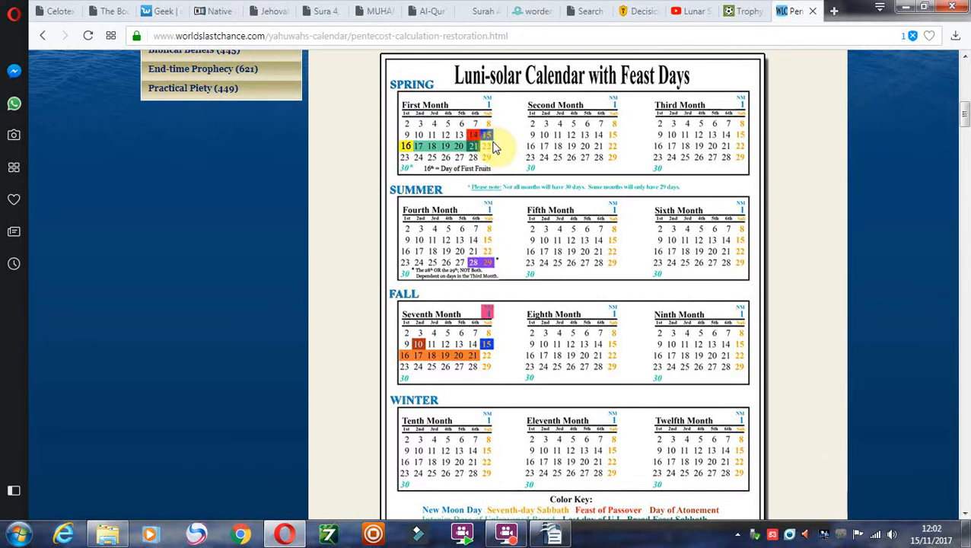
mouse_move(491, 157)
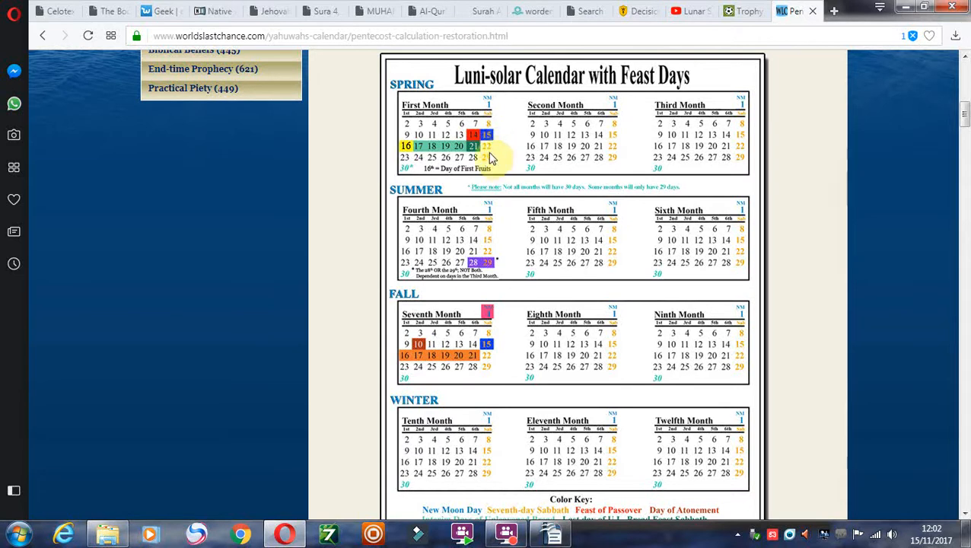
mouse_move(497, 147)
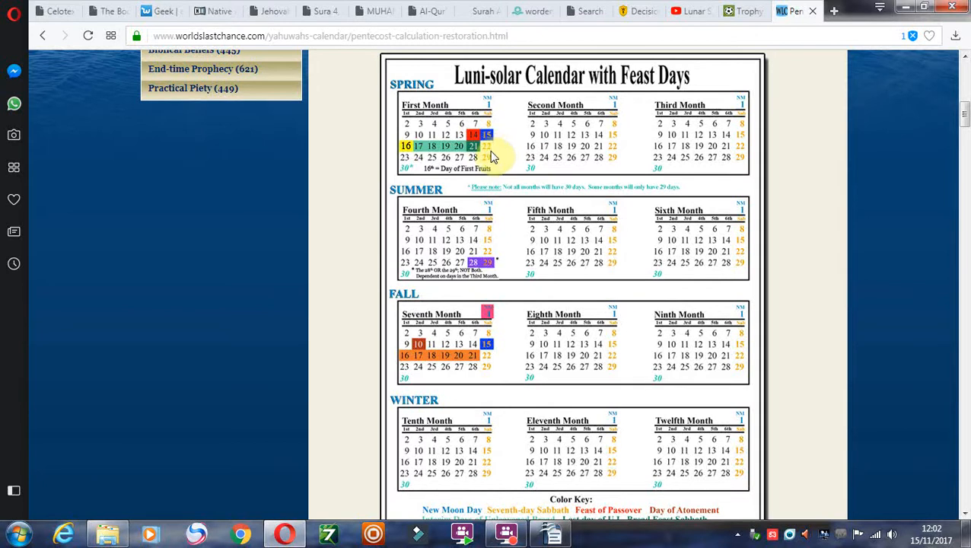
mouse_move(615, 160)
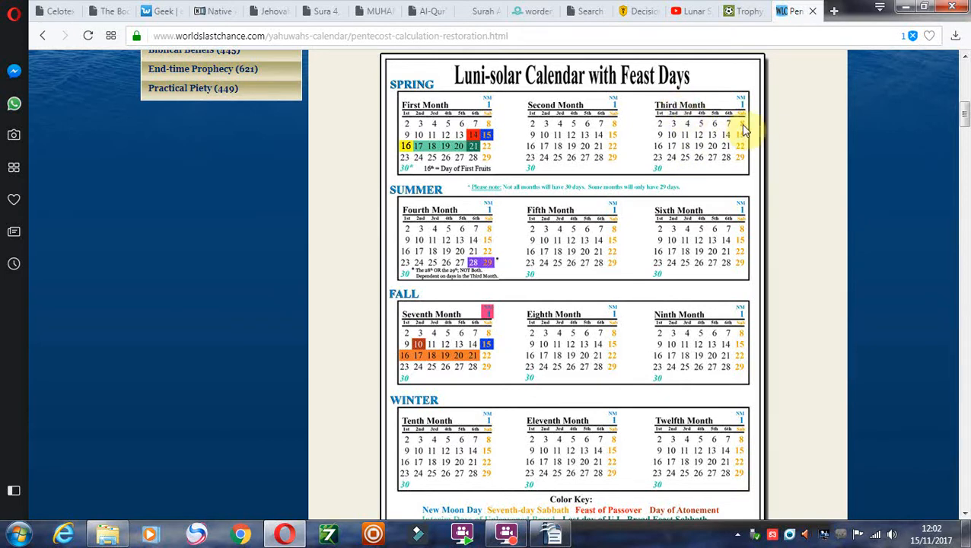
mouse_move(761, 127)
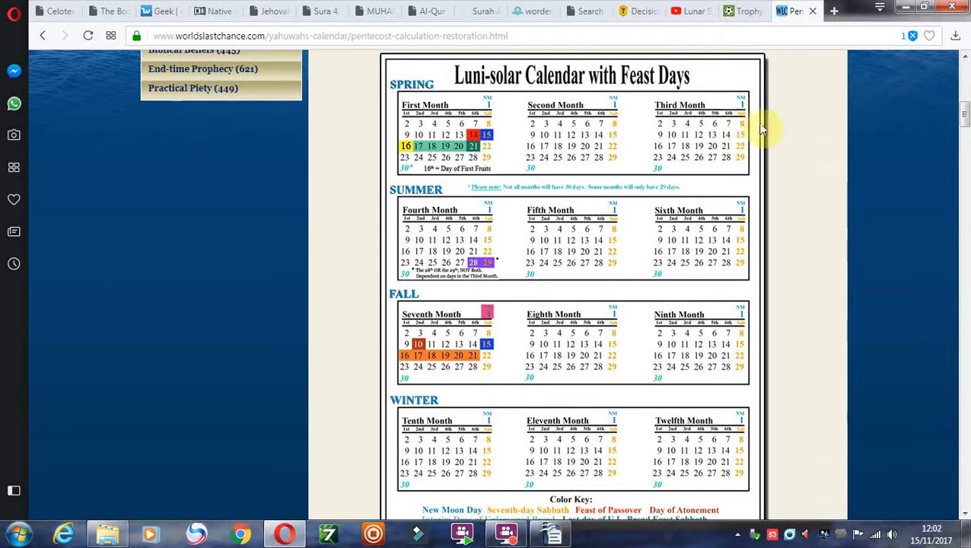
mouse_move(744, 128)
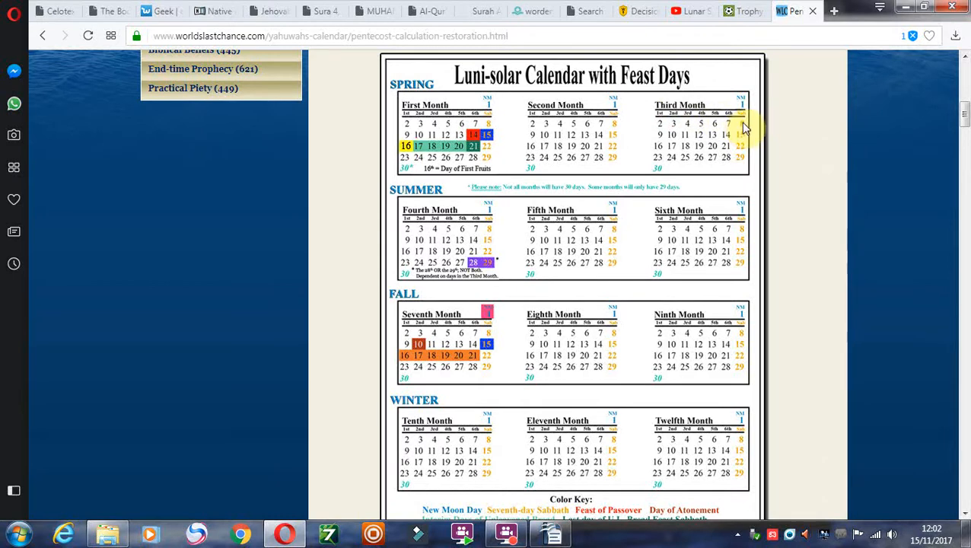
mouse_move(746, 130)
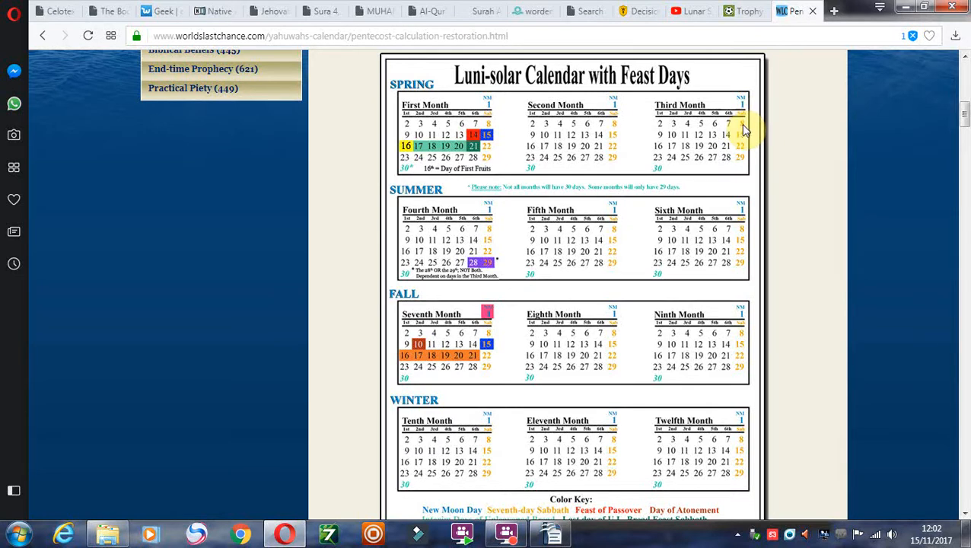
mouse_move(522, 260)
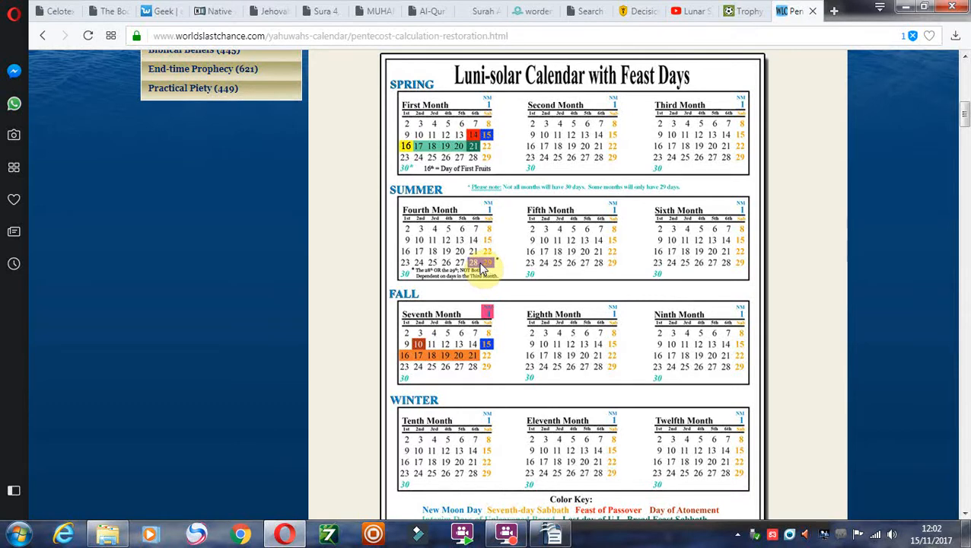
mouse_move(490, 264)
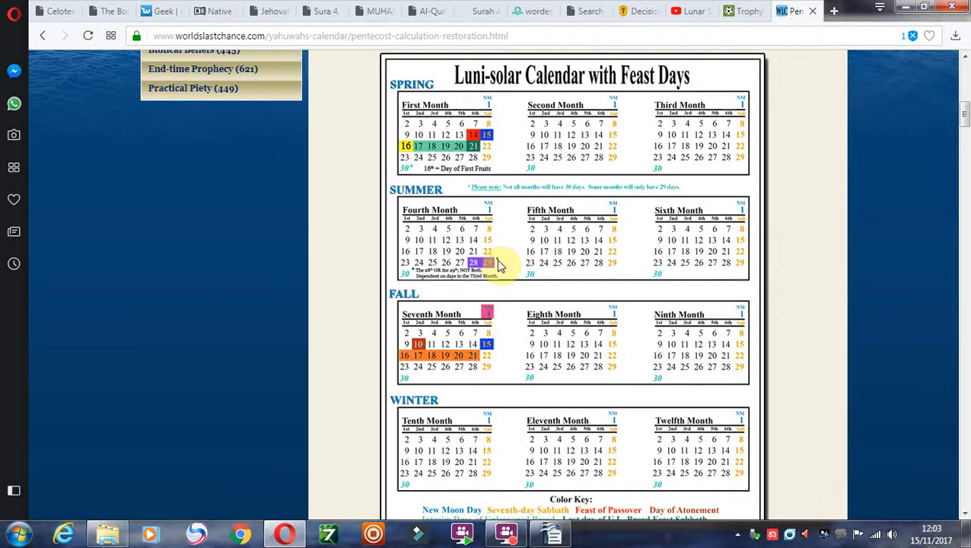
mouse_move(689, 270)
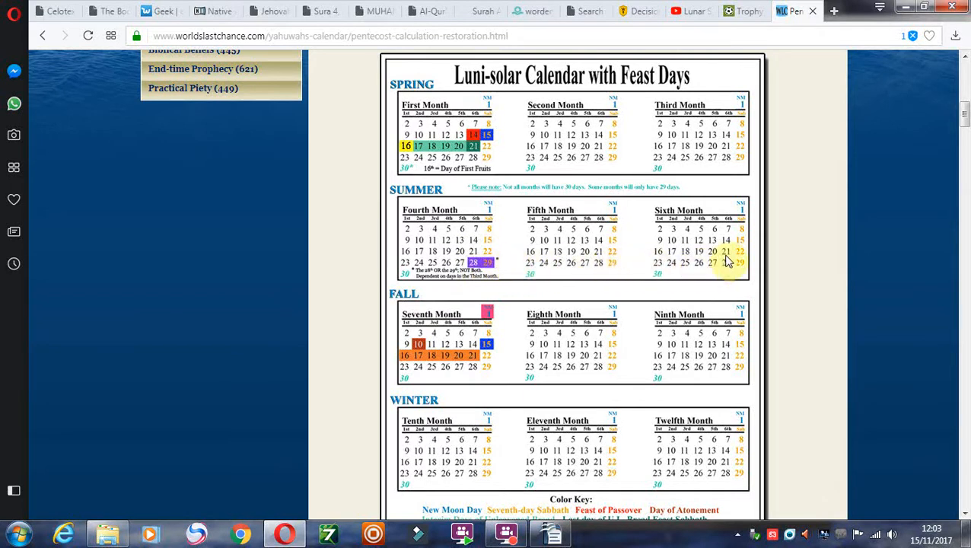
mouse_move(704, 242)
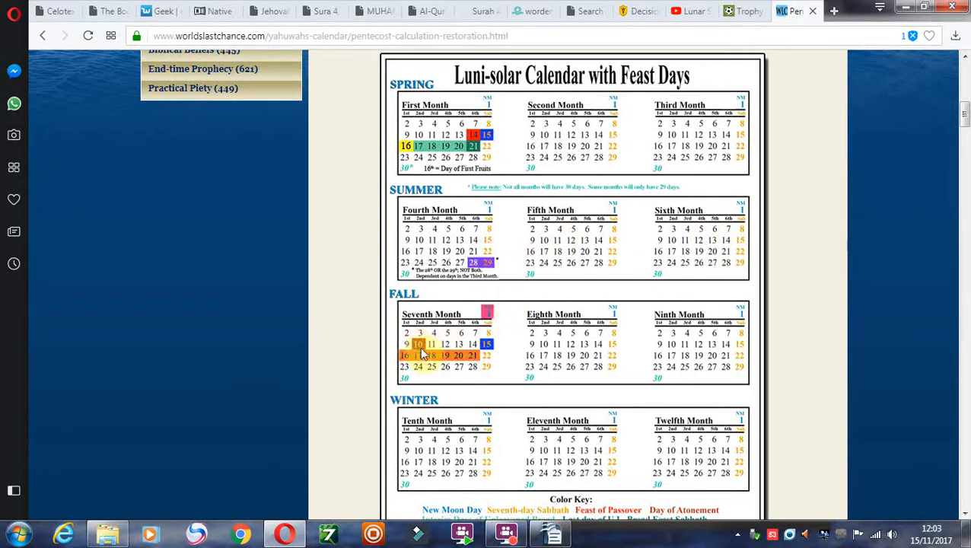
mouse_move(480, 265)
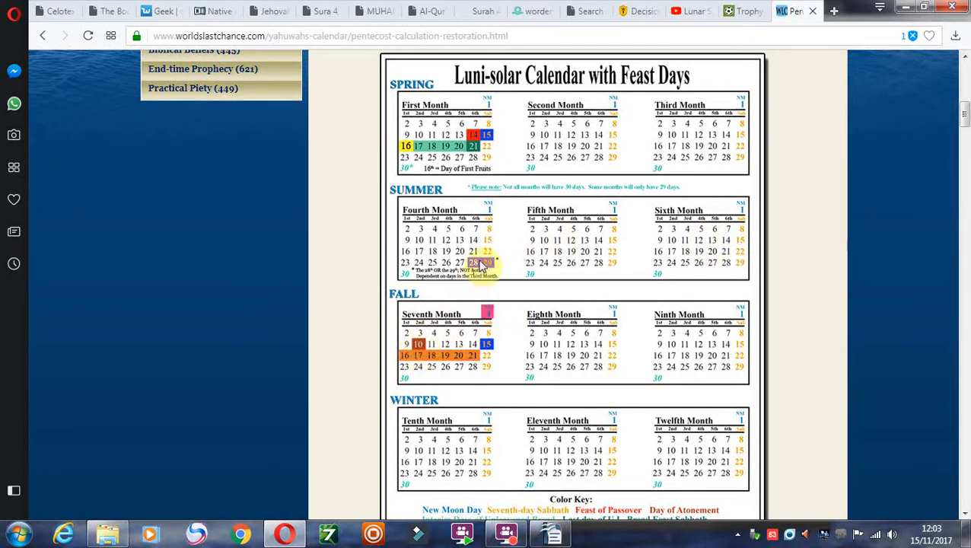
mouse_move(593, 245)
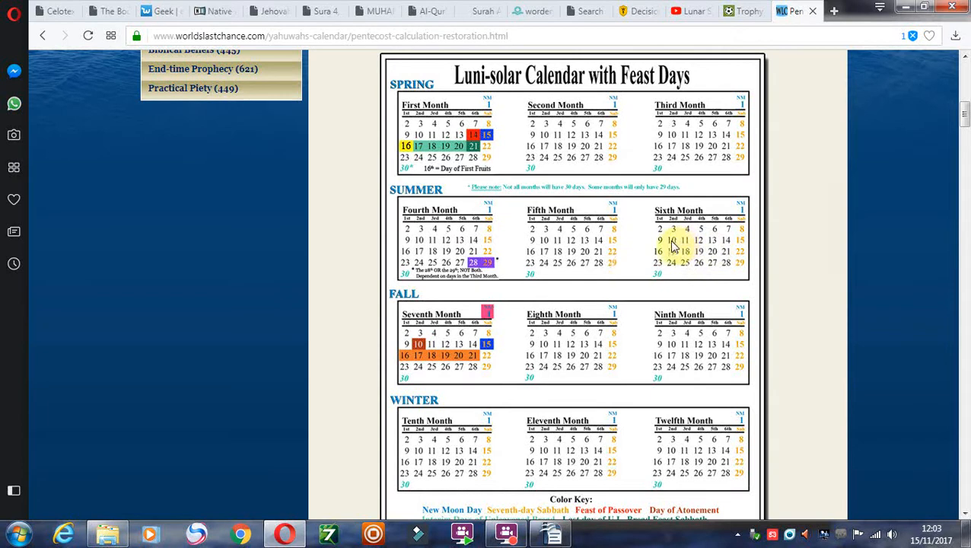
mouse_move(668, 246)
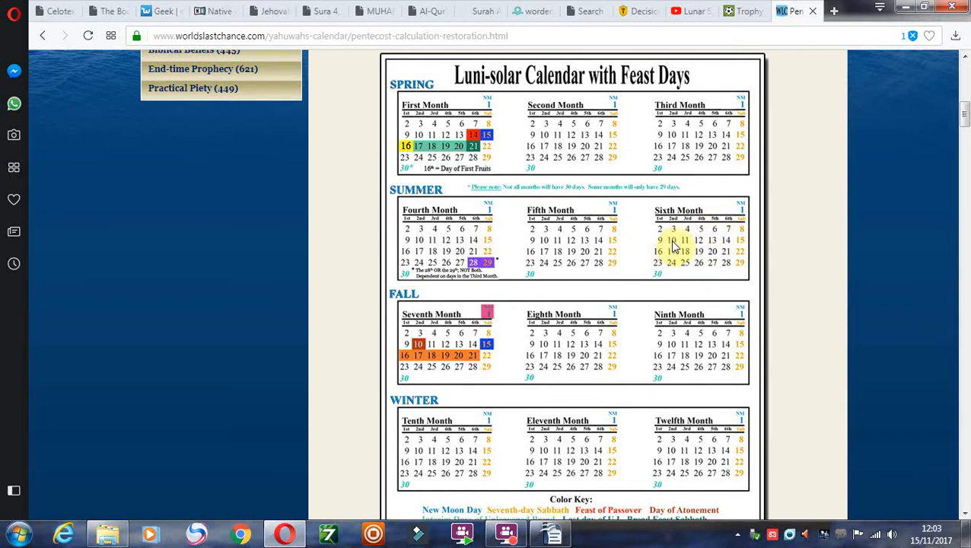
mouse_move(513, 395)
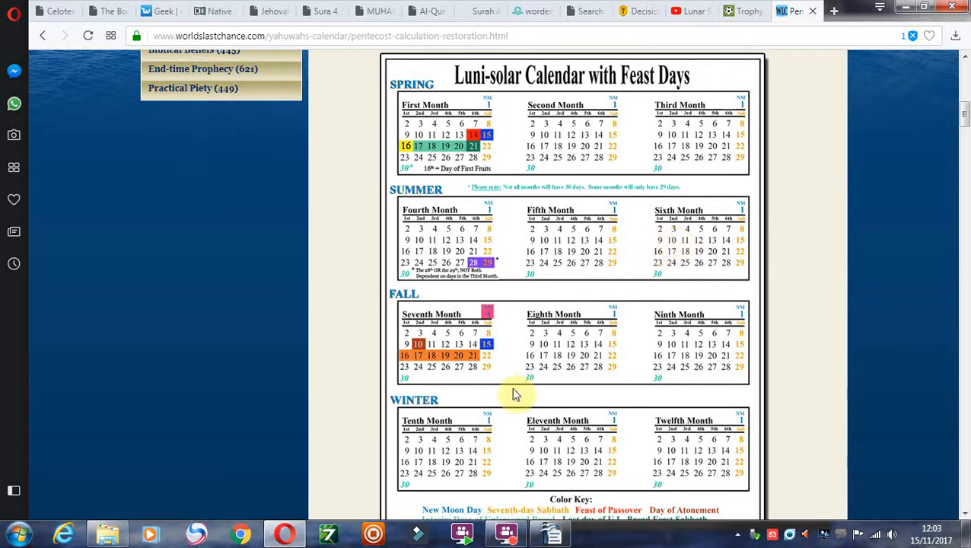
Bring up the enlarged 'Twelve-Month Year' Hebrew calendar month names image in Google Images.
left_click(506, 533)
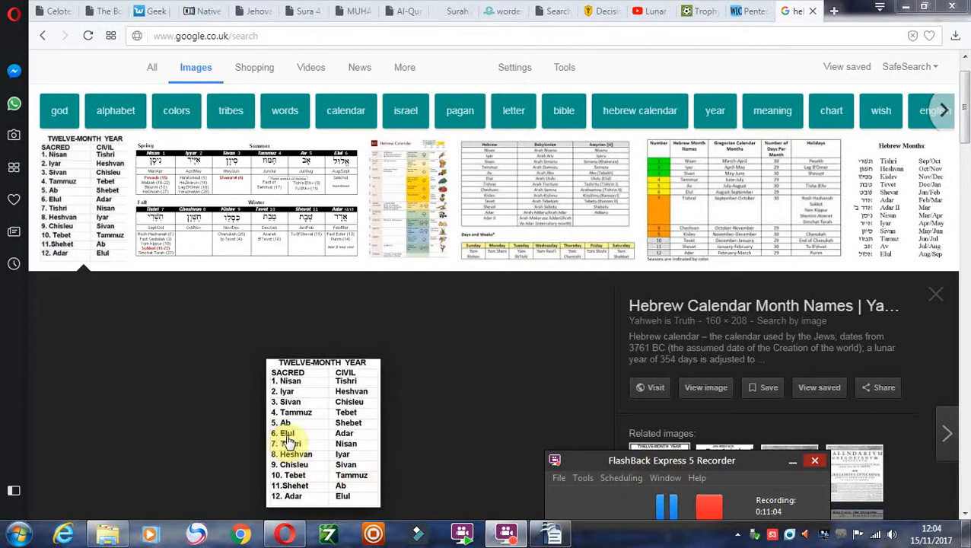
mouse_move(305, 415)
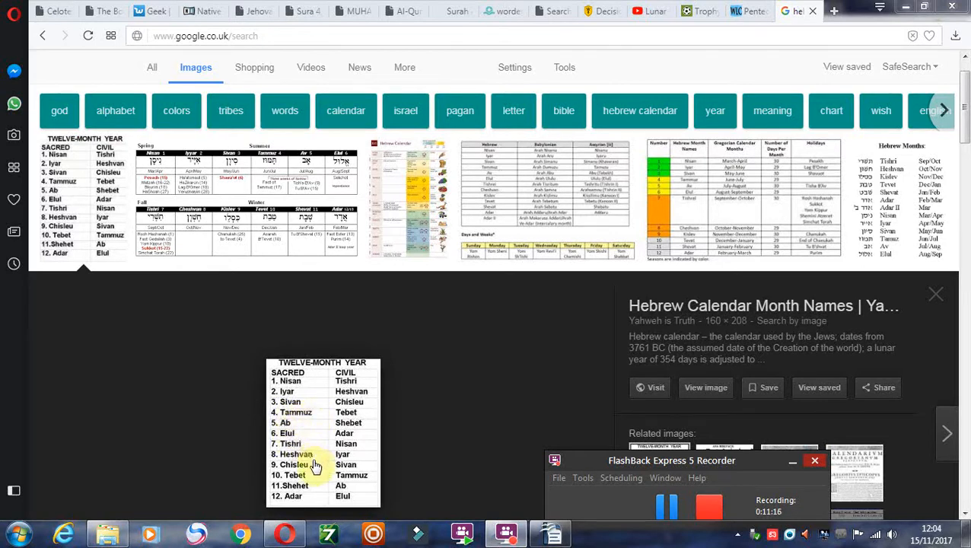
mouse_move(297, 502)
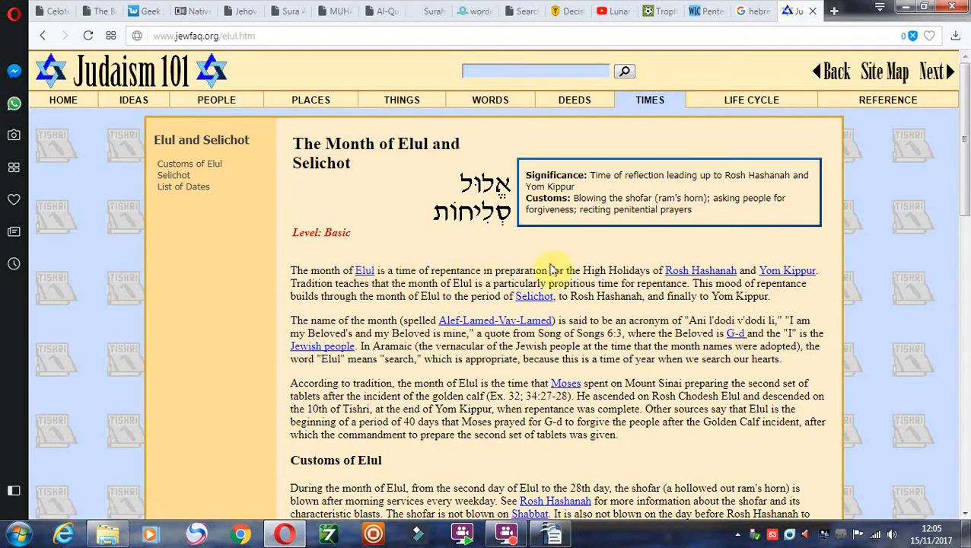
mouse_move(552, 318)
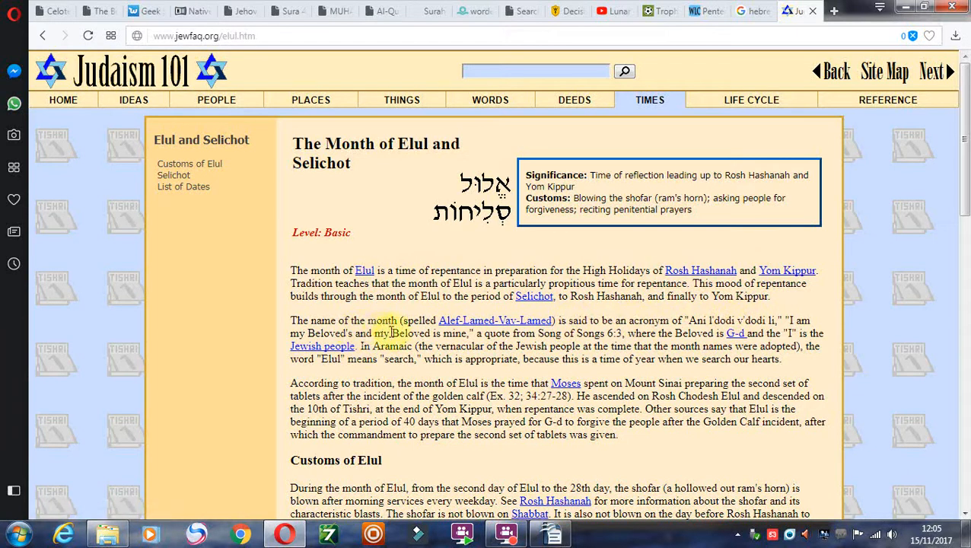
Read down through the Customs of Elul and Selichot, then return to the Lunar Sabbath book.
scroll("down", 3)
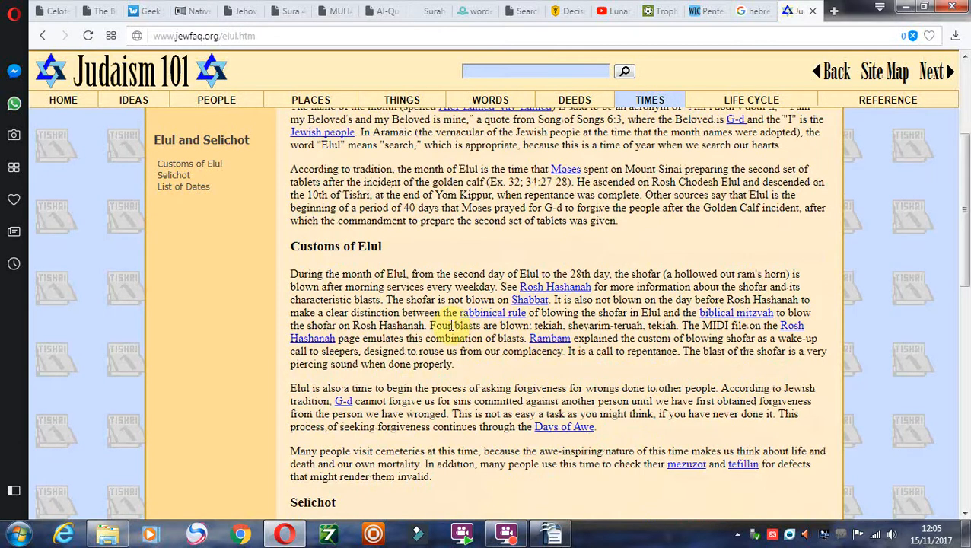
scroll("down", 3)
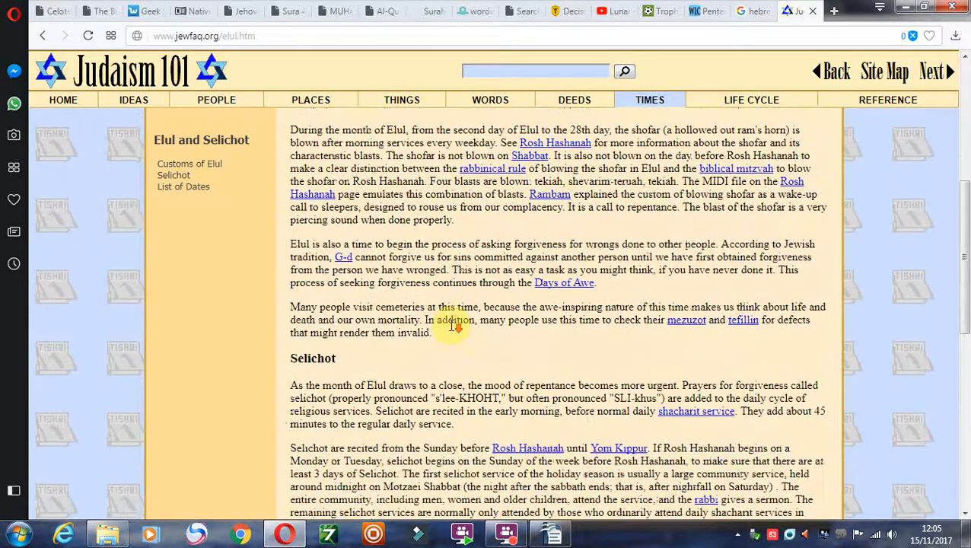
scroll("down", 3)
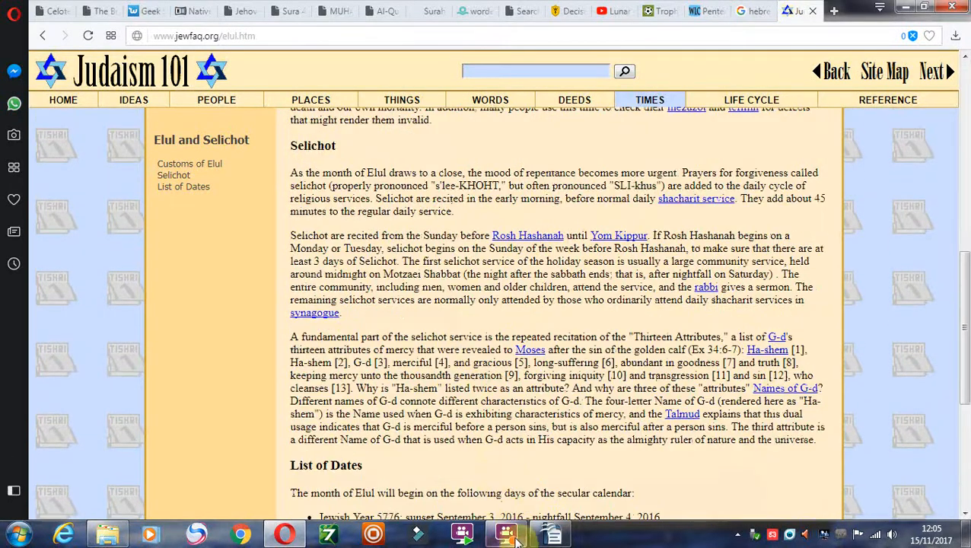
left_click(505, 532)
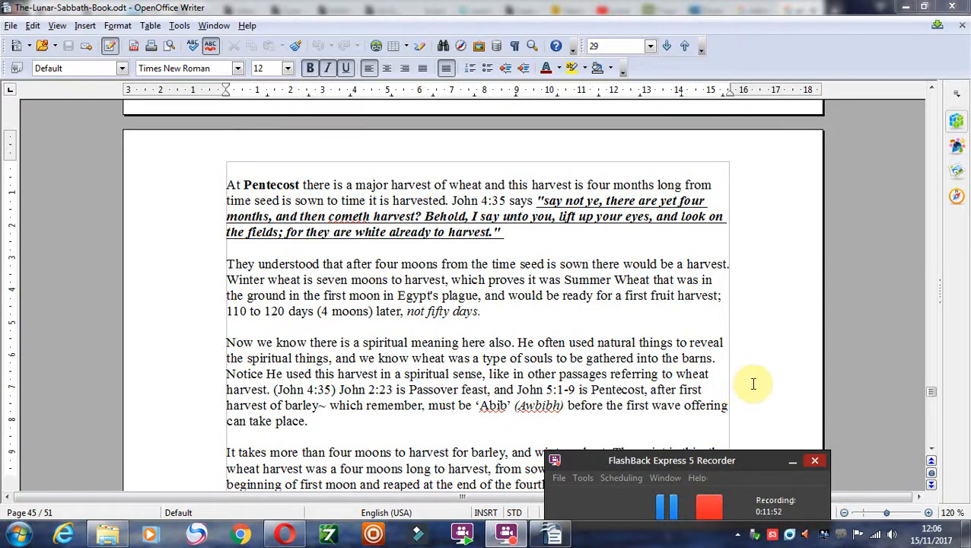
mouse_move(781, 347)
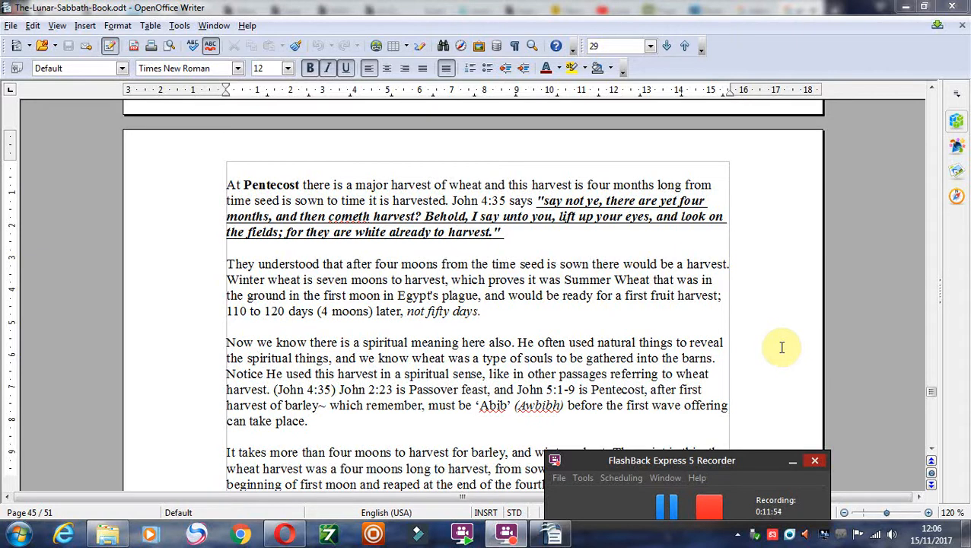
mouse_move(752, 465)
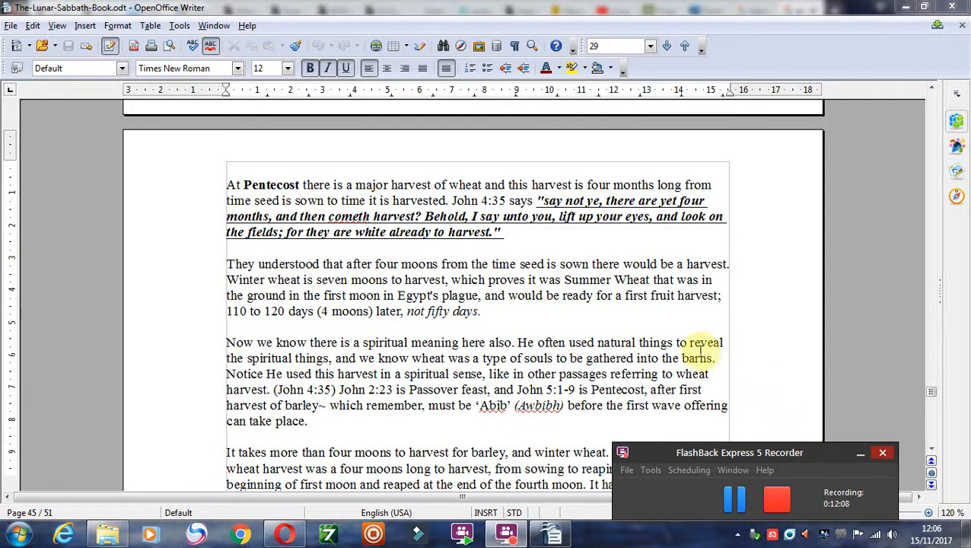
mouse_move(723, 385)
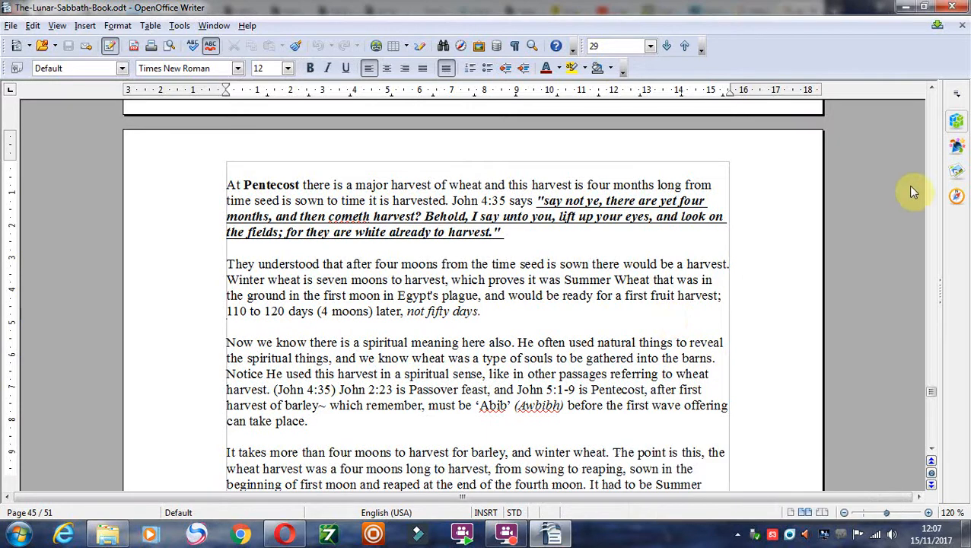
mouse_move(932, 453)
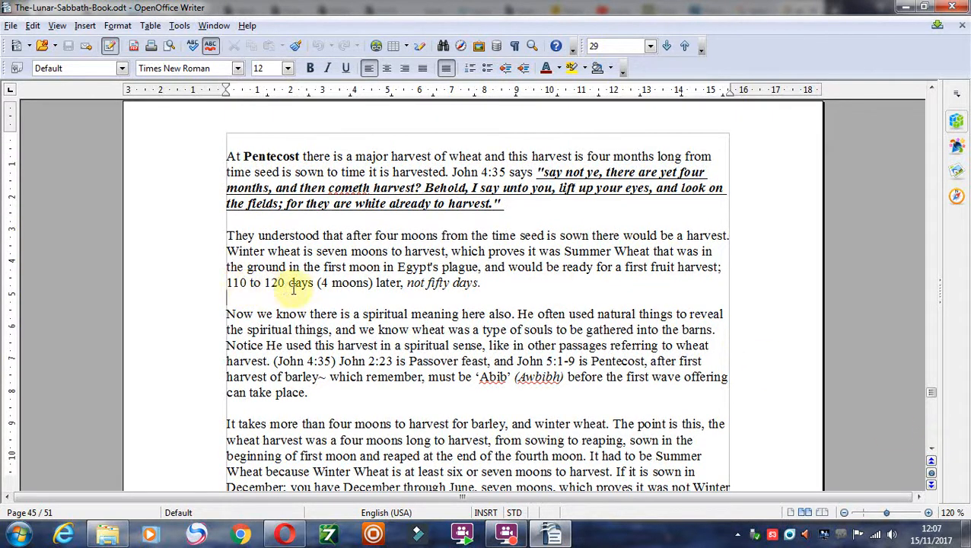
mouse_move(476, 293)
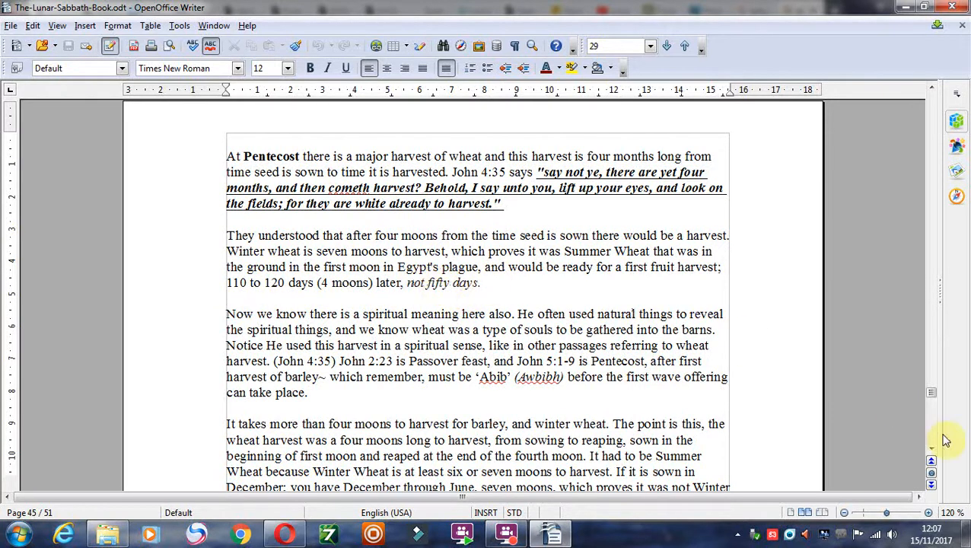
Scroll down through the book's next paragraphs past page 45.
left_click(932, 460)
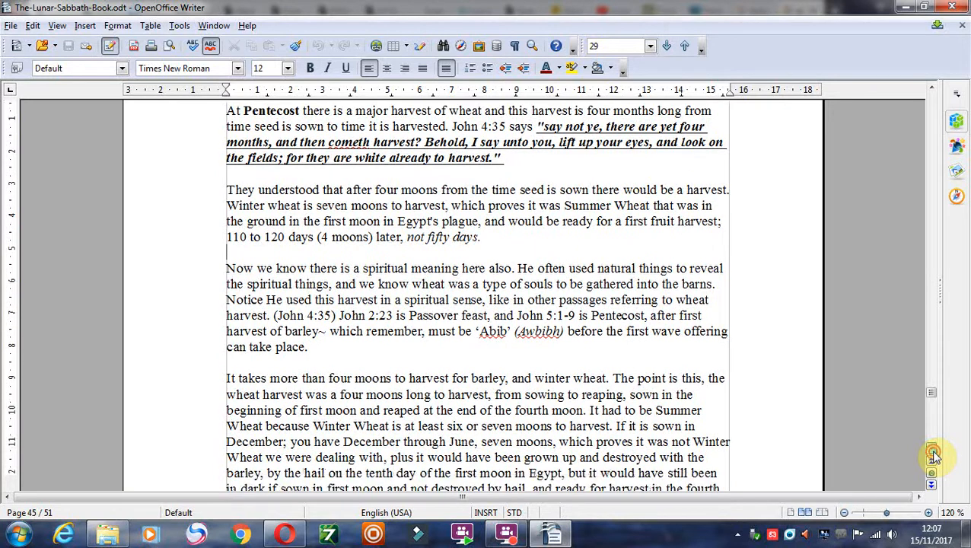
scroll("down", 3)
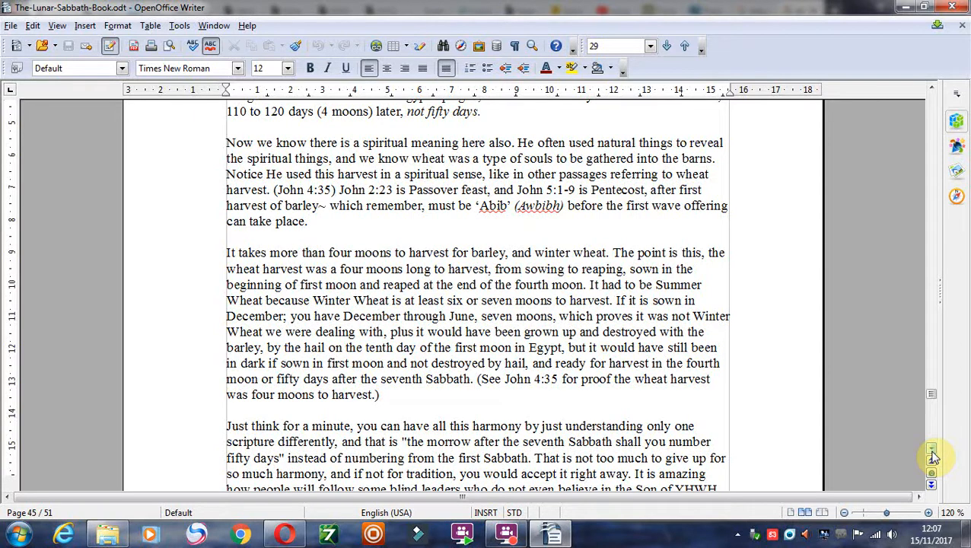
scroll("down", 3)
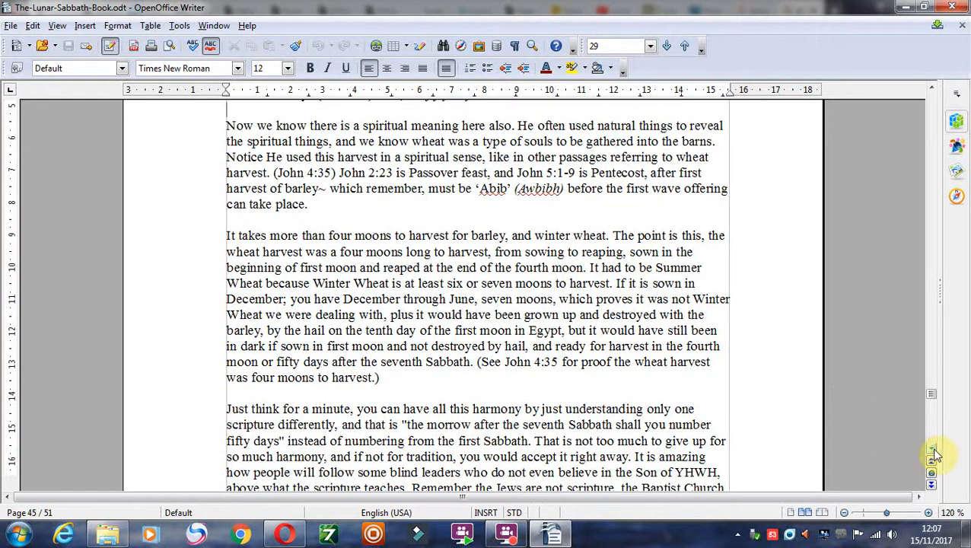
scroll("down", 3)
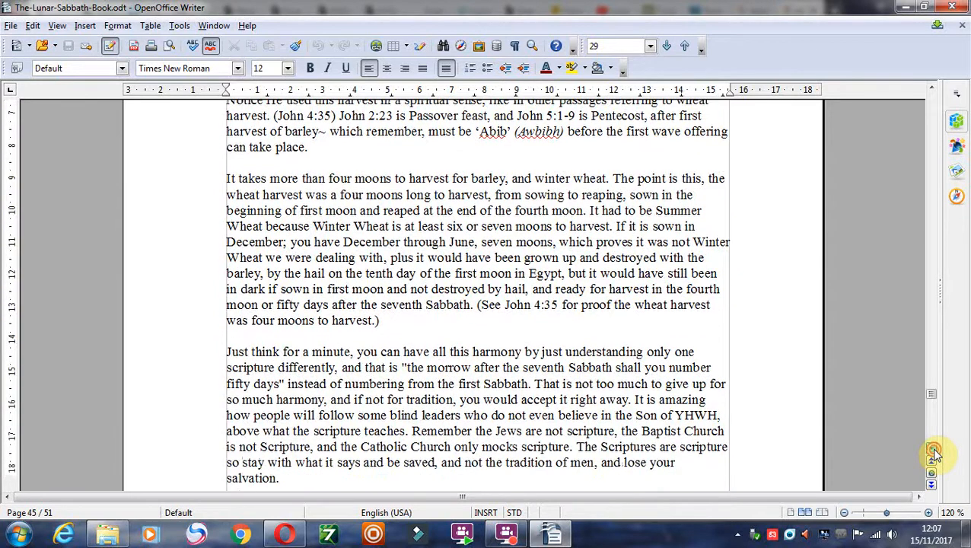
scroll("down", 3)
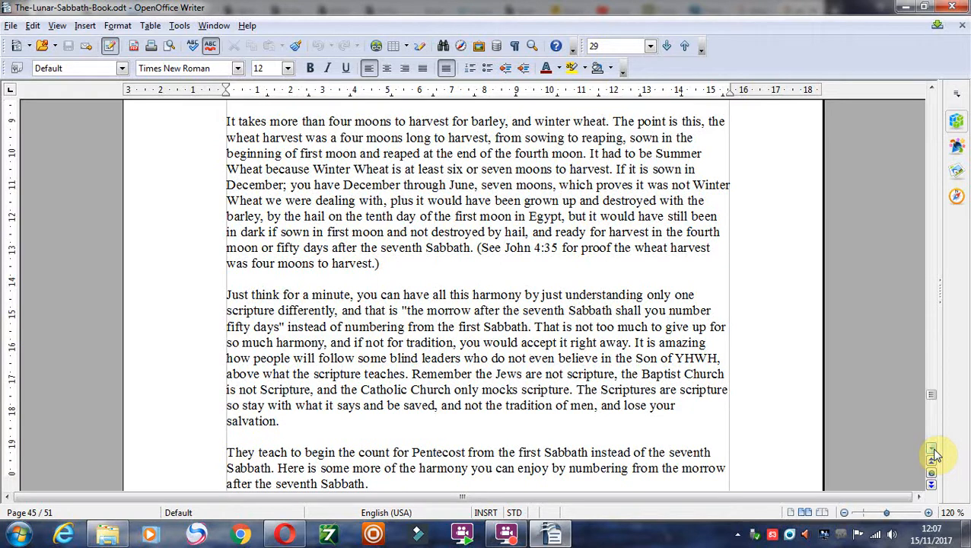
scroll("down", 3)
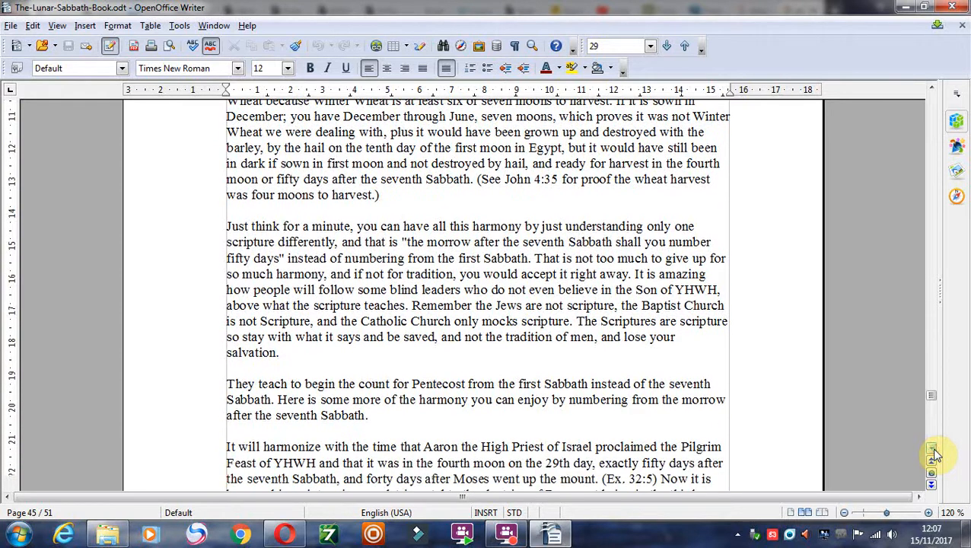
scroll("down", 3)
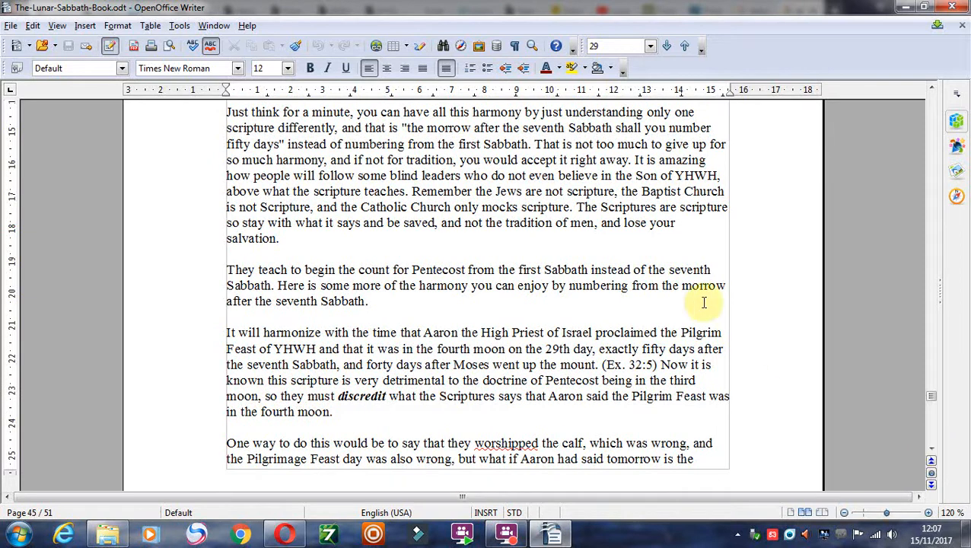
left_click(931, 90)
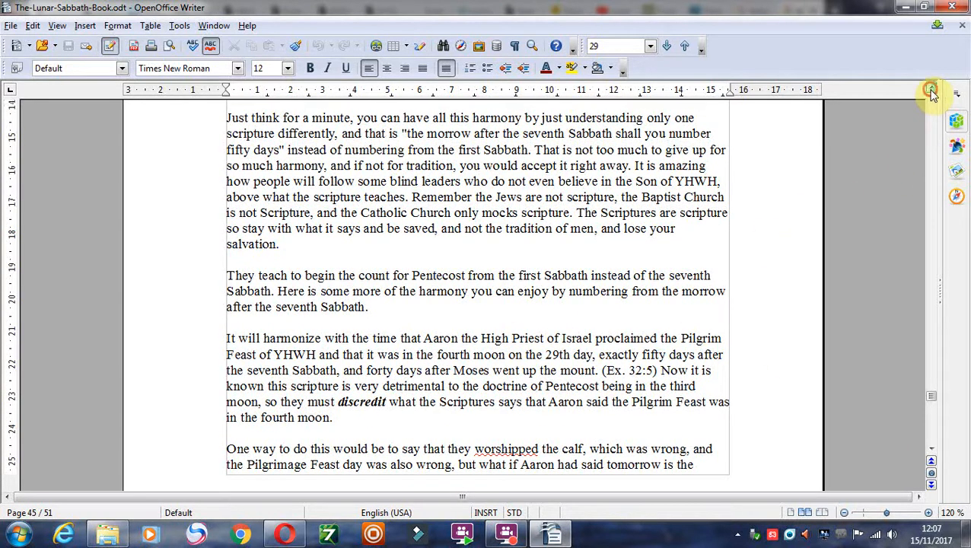
mouse_move(932, 453)
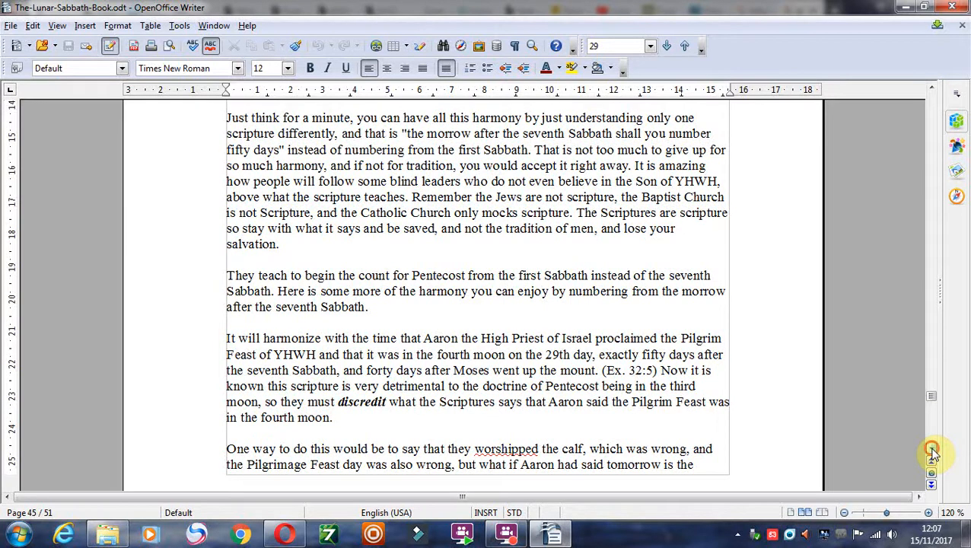
Continue scrolling until page 46 with the Aaron's calf and giving of the Law passages appears.
scroll("down", 3)
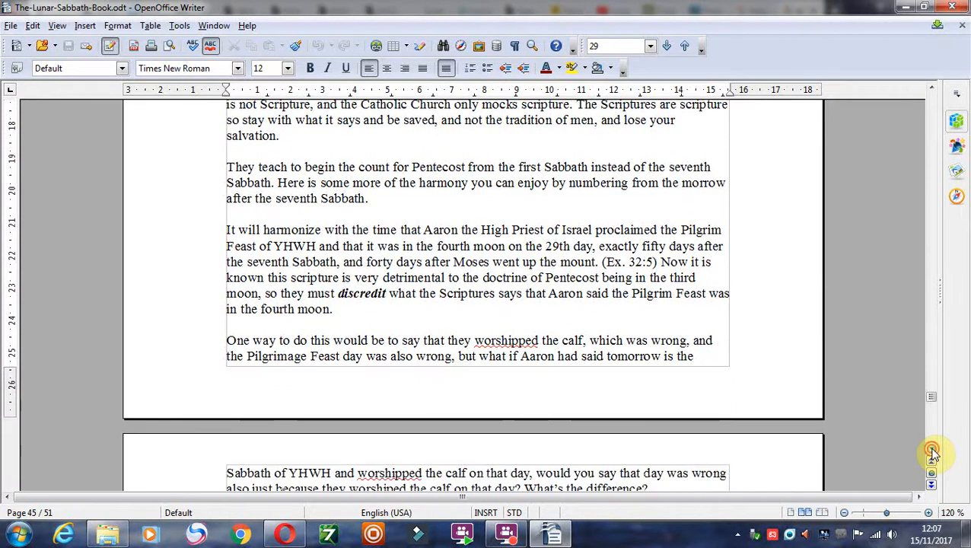
scroll("down", 3)
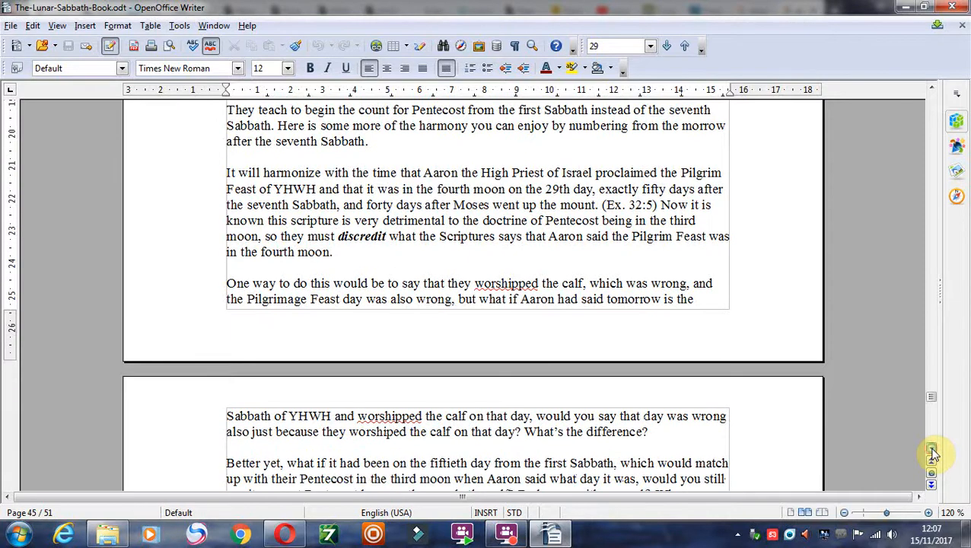
scroll("down", 3)
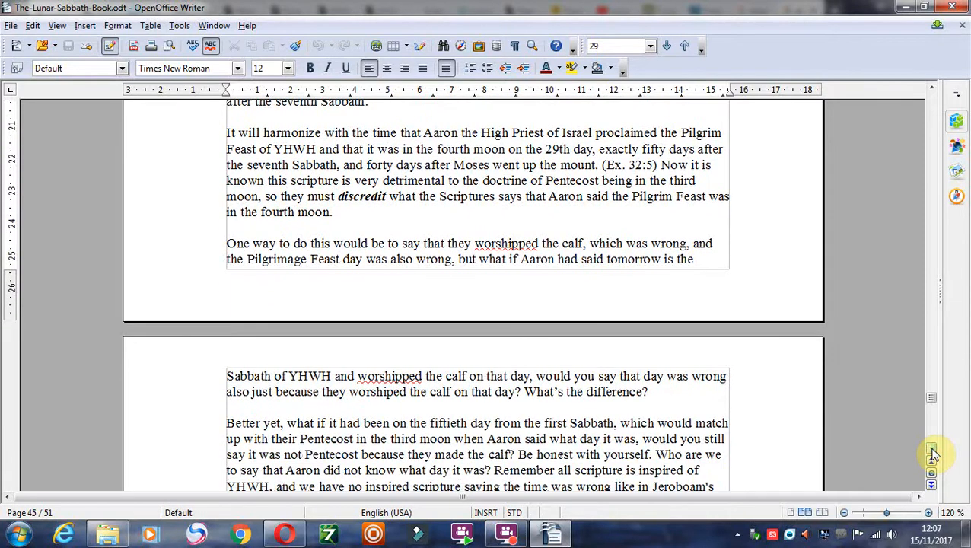
scroll("down", 3)
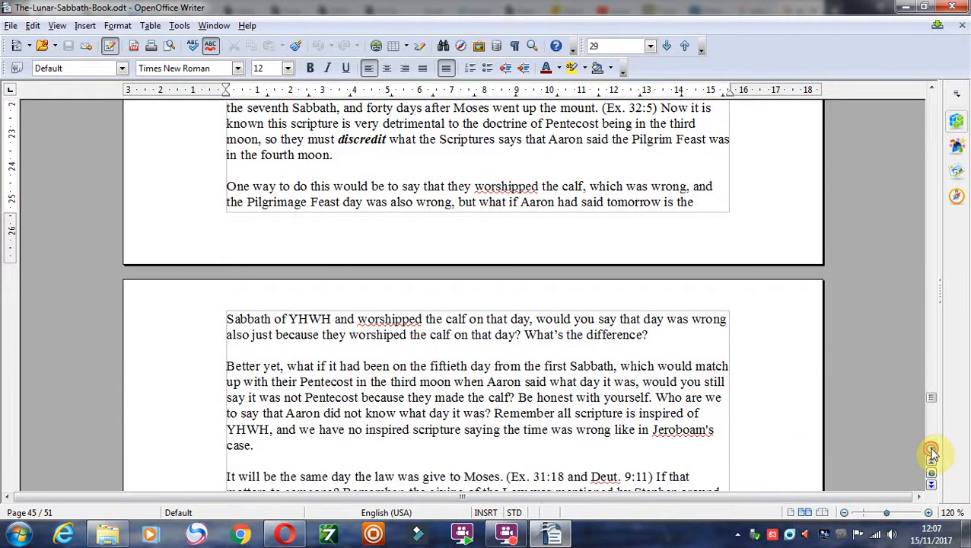
scroll("down", 3)
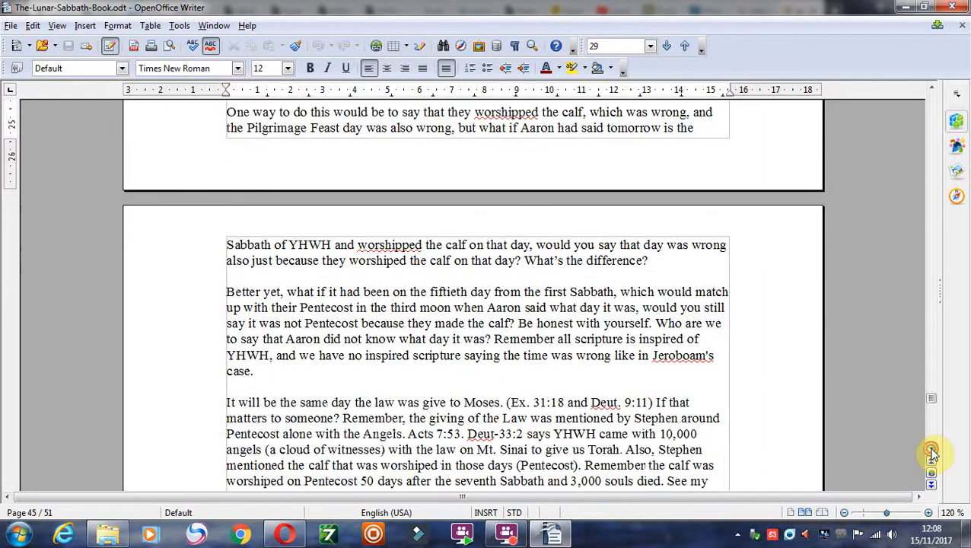
mouse_move(796, 433)
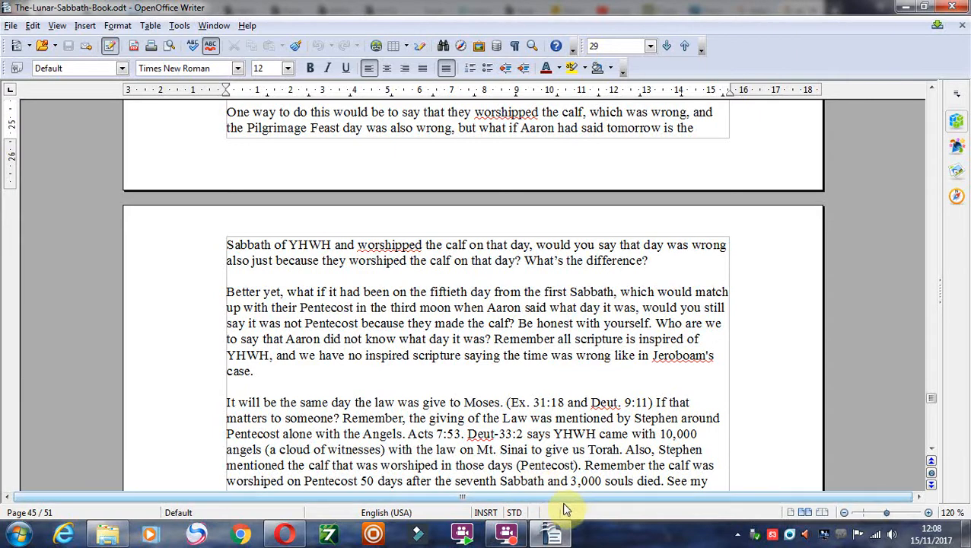
mouse_move(601, 501)
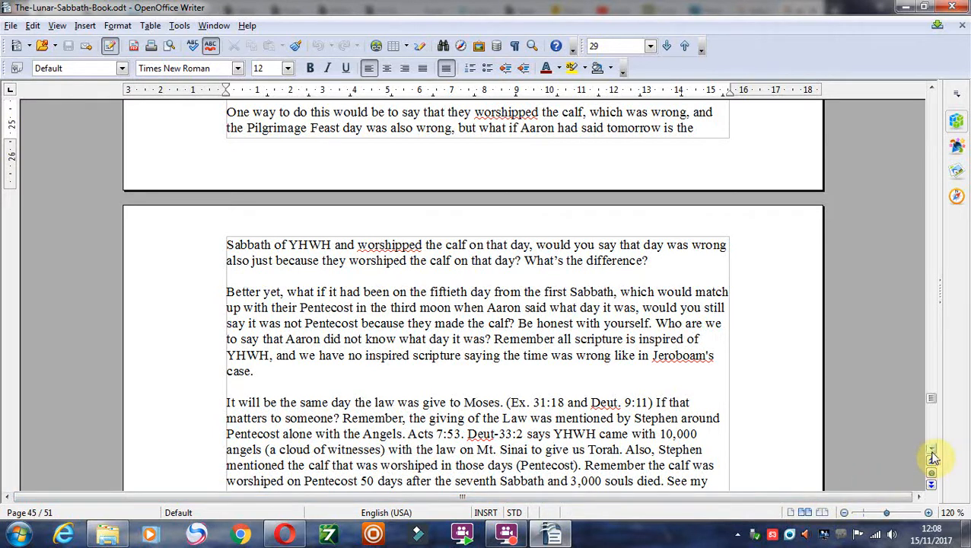
scroll("down", 3)
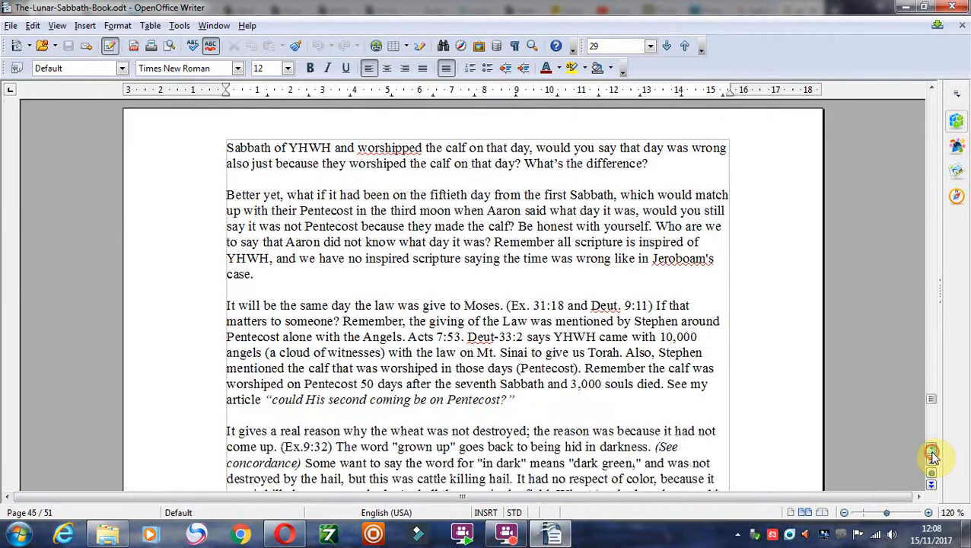
scroll("down", 3)
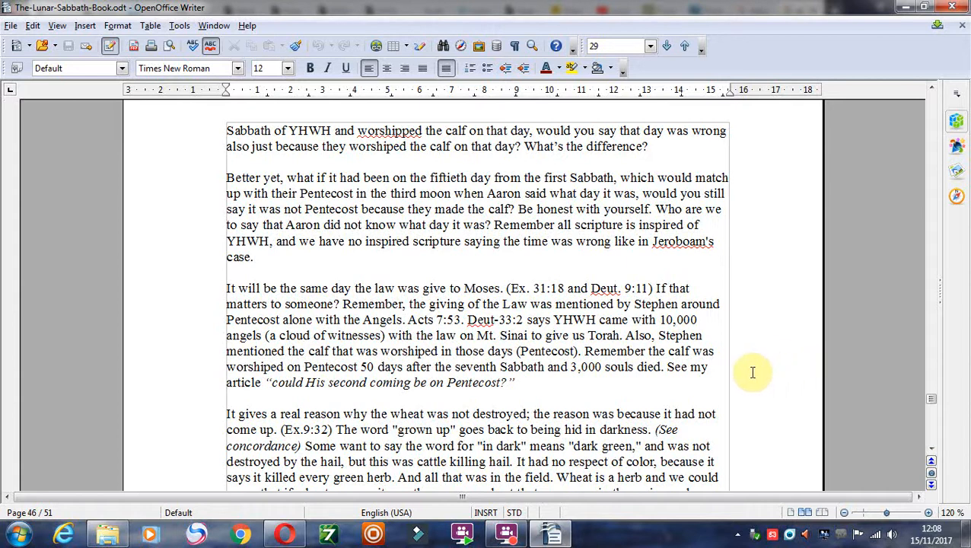
Switch to the Opera window with the Google results for Elul and scroll down the list.
left_click(505, 533)
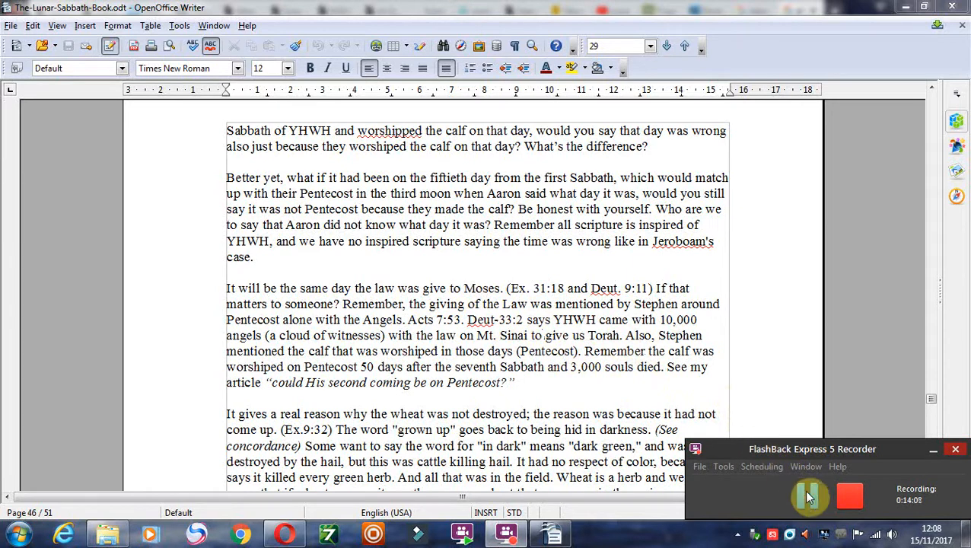
scroll("down", 3)
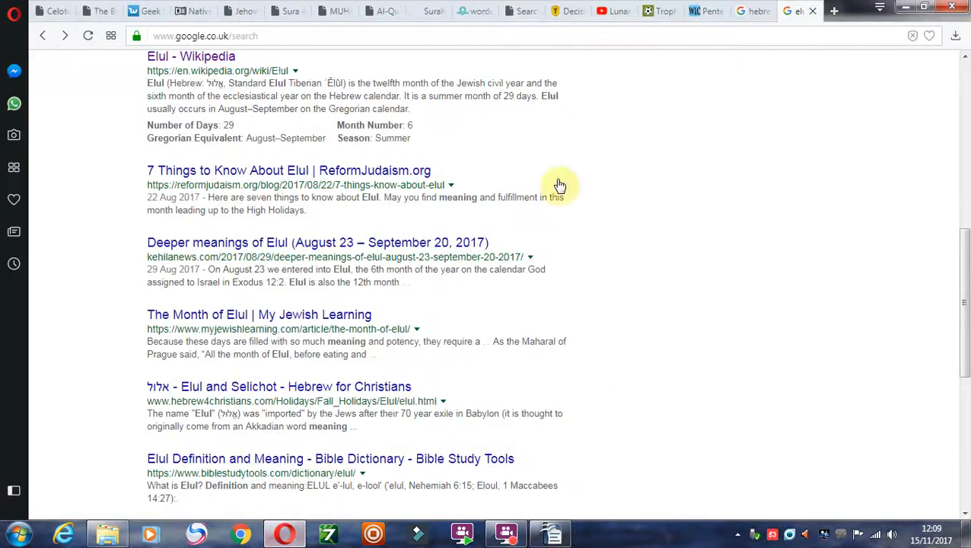
Return to the YouTube sermon paused at 35:32 and switch the player to theater mode.
left_click(613, 11)
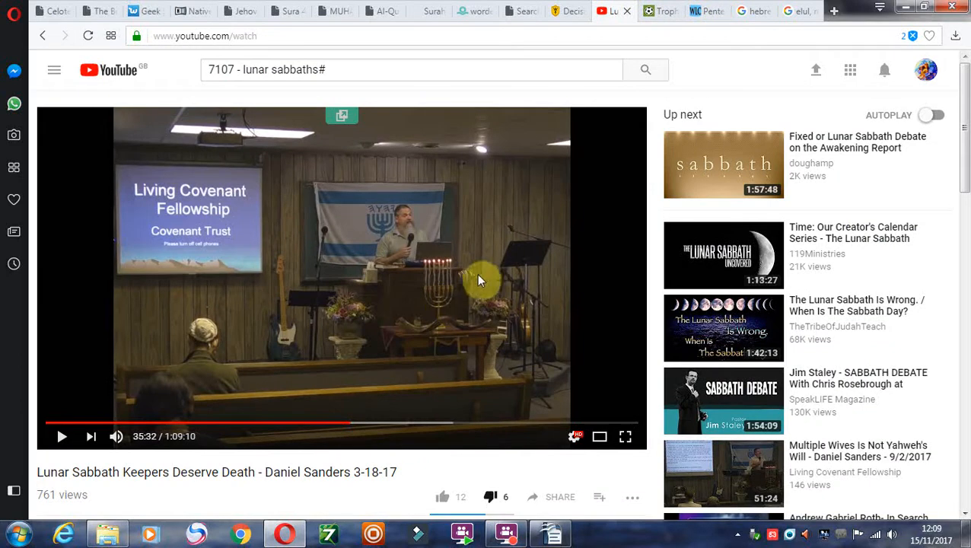
mouse_move(474, 391)
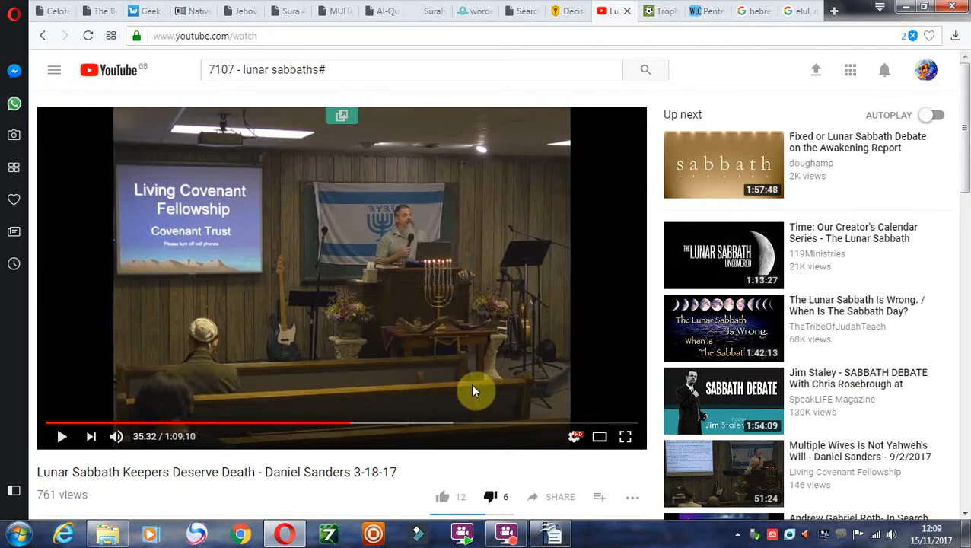
mouse_move(481, 371)
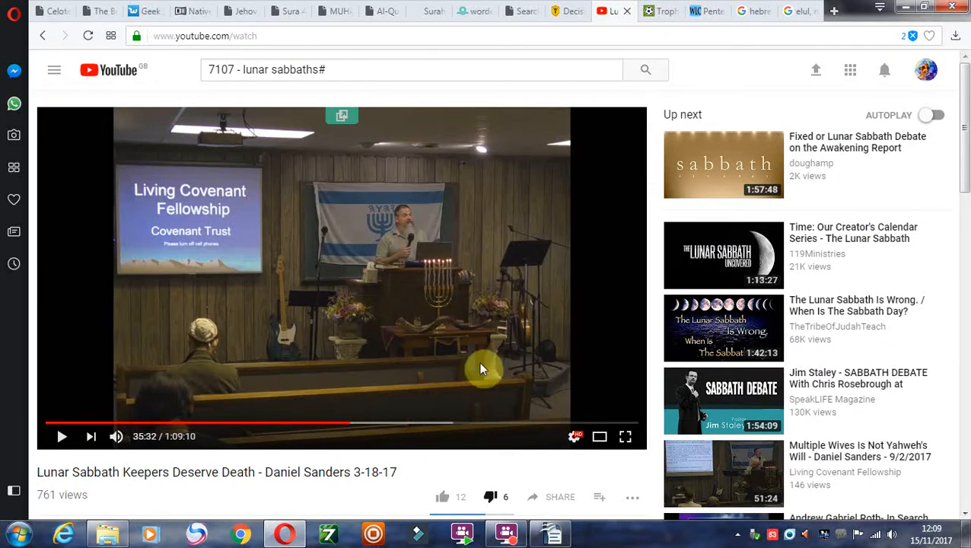
mouse_move(600, 436)
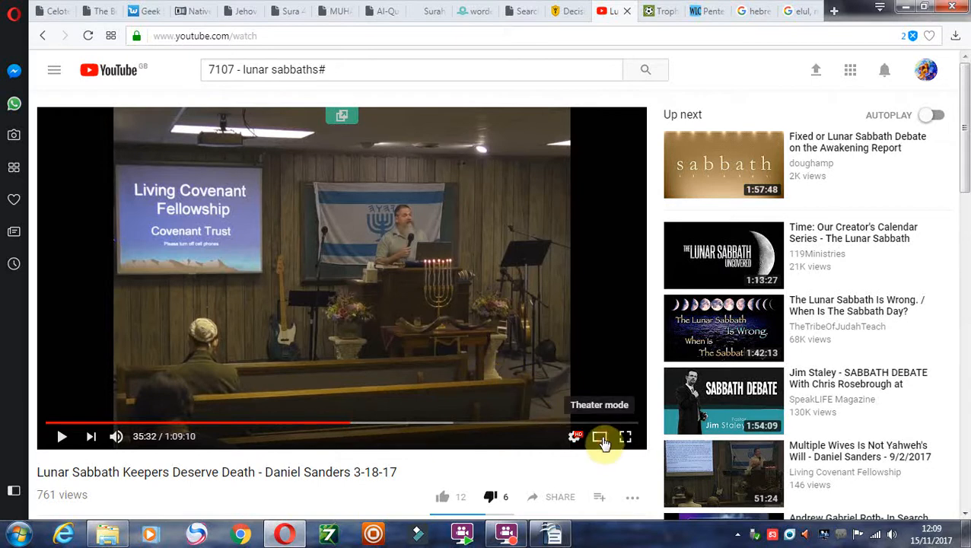
left_click(599, 436)
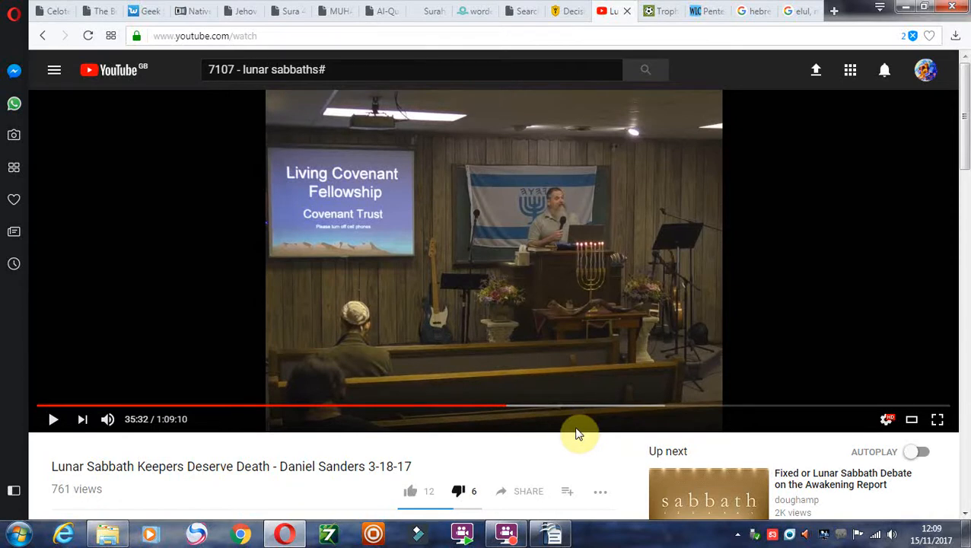
mouse_move(561, 260)
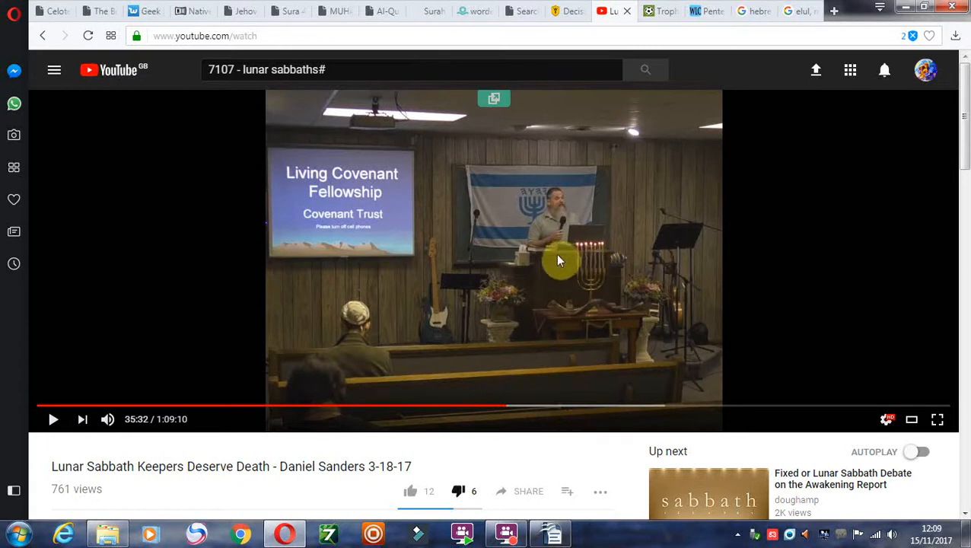
mouse_move(593, 272)
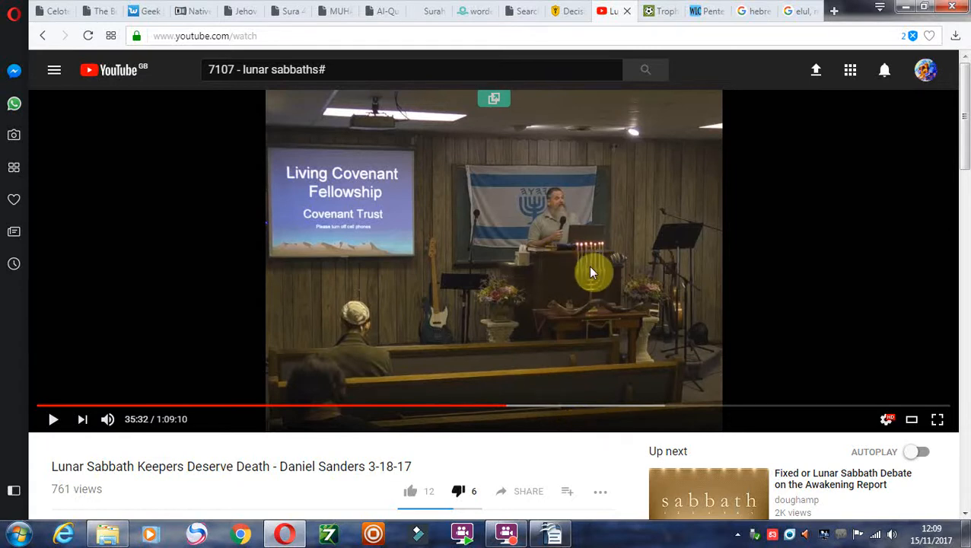
mouse_move(559, 324)
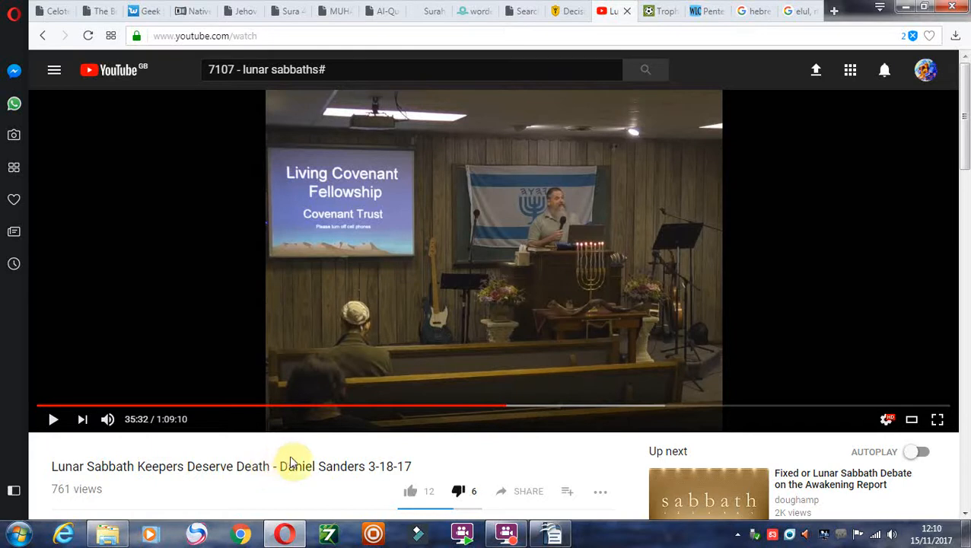
mouse_move(560, 278)
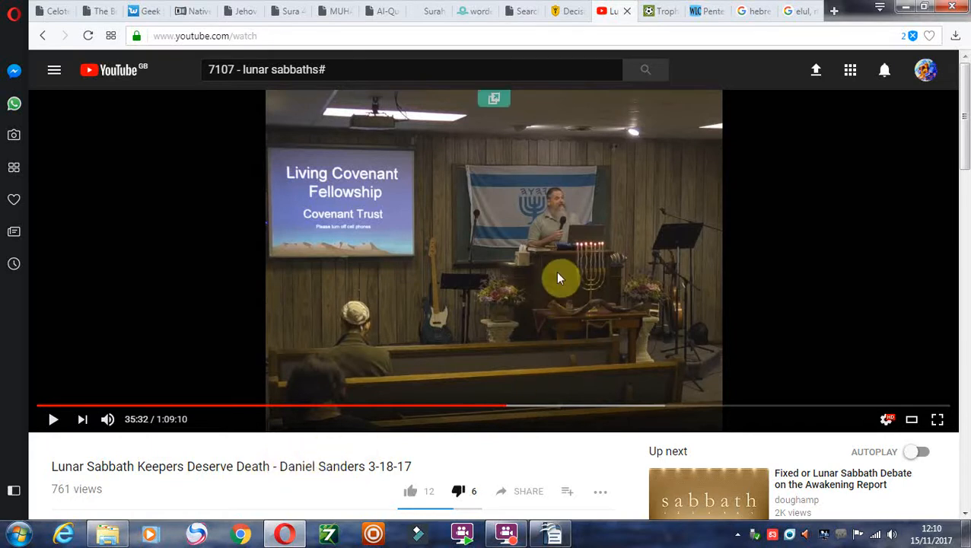
mouse_move(525, 510)
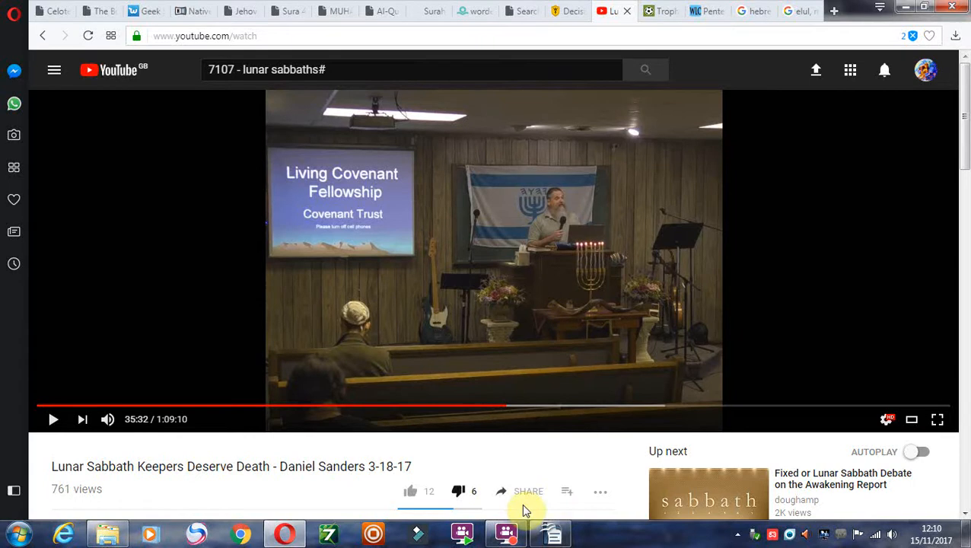
mouse_move(555, 468)
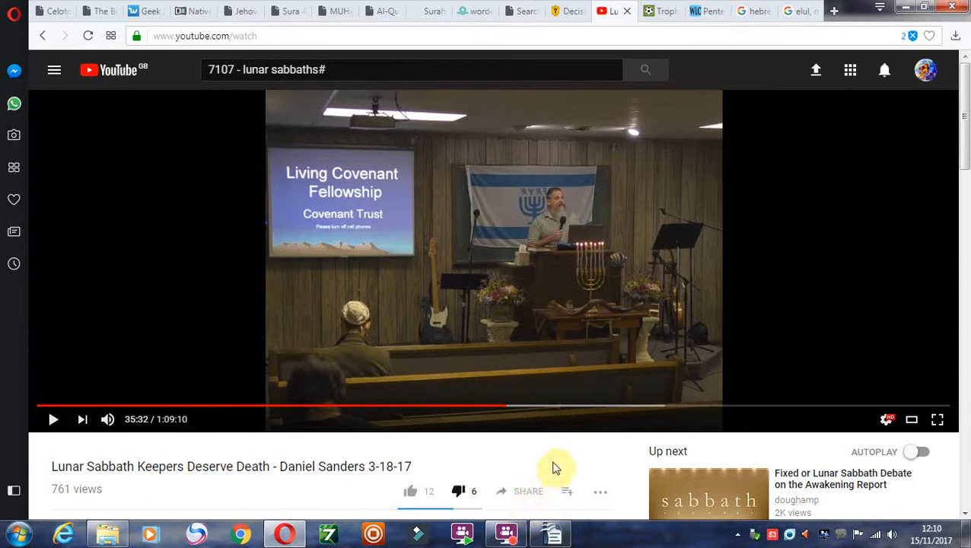